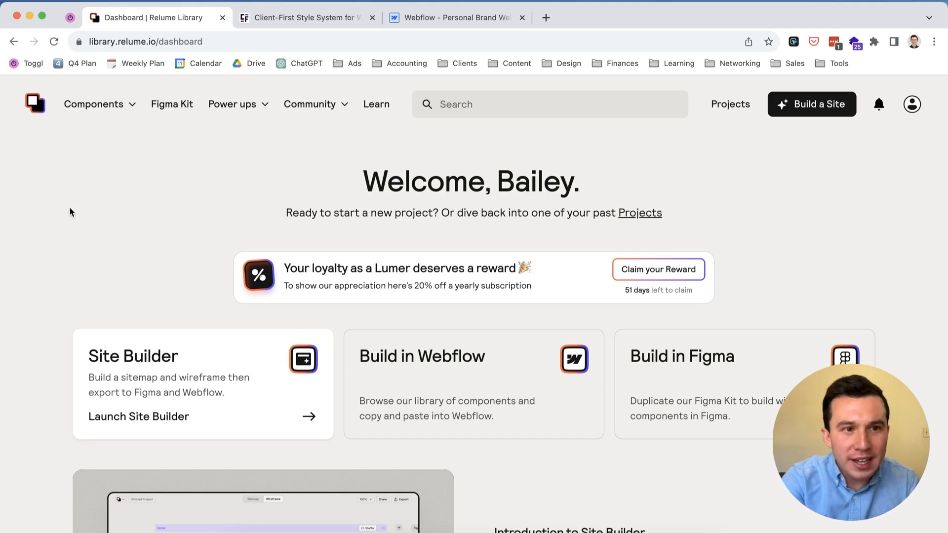
Choose Header Sections from the Components category menu.
click(93, 105)
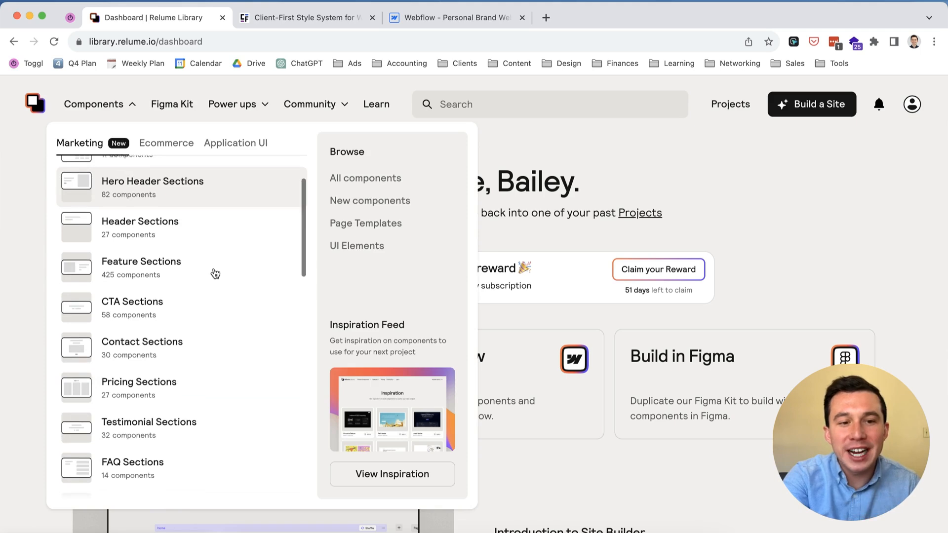
scroll(down, 3)
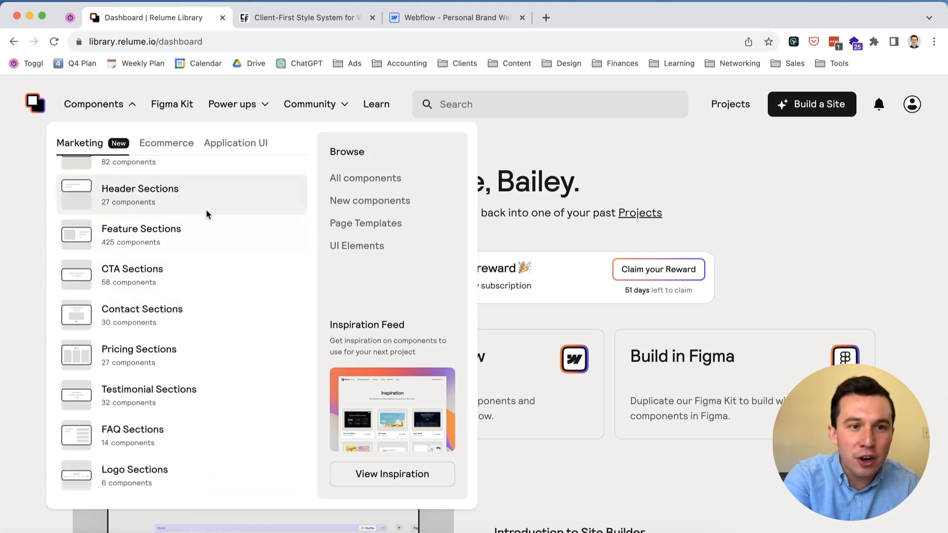
click(141, 189)
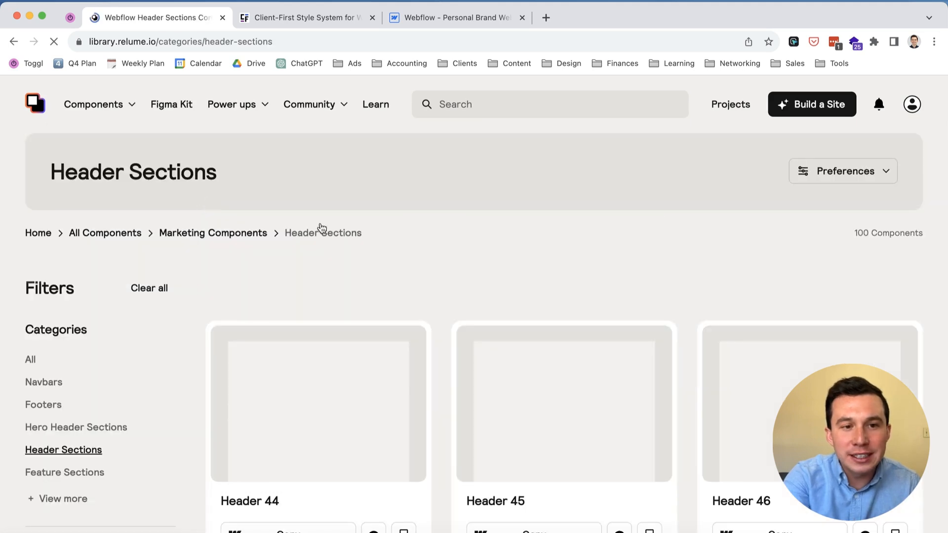
Copy Header 10 for Webflow and launch its preview in a new tab, then keep browsing headers.
scroll(down, 3)
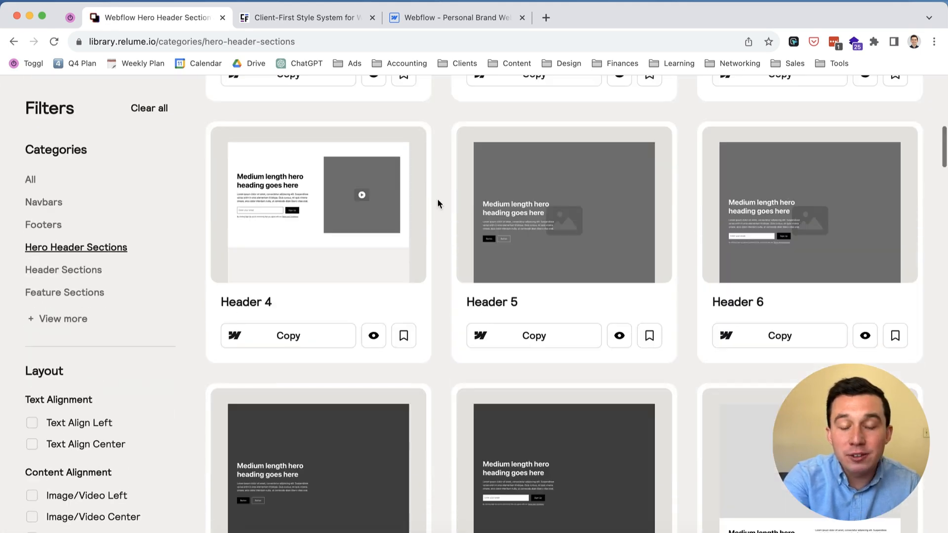
scroll(down, 3)
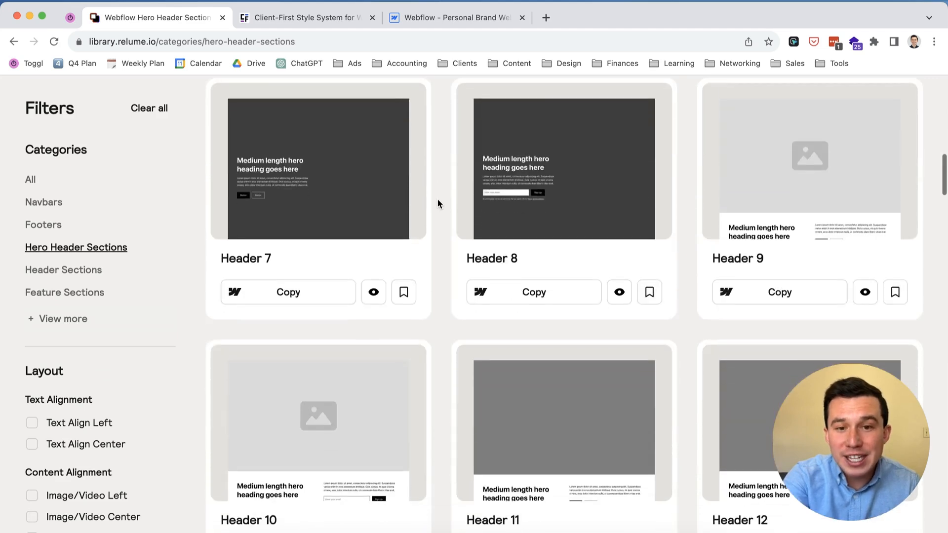
scroll(down, 3)
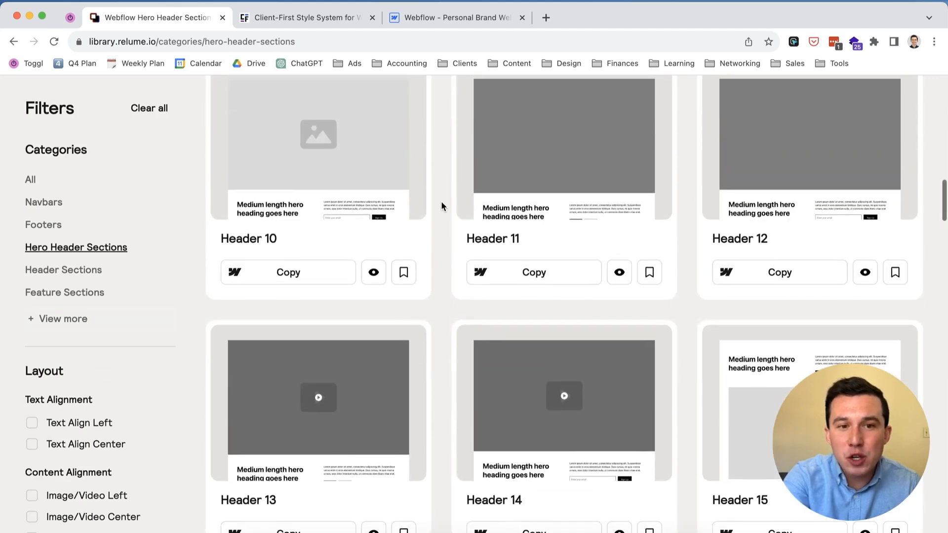
click(299, 273)
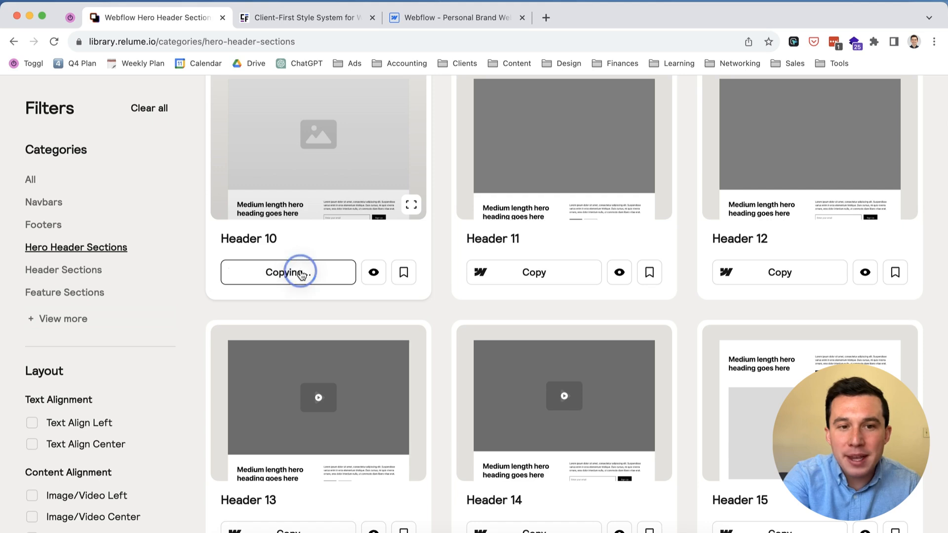
click(288, 272)
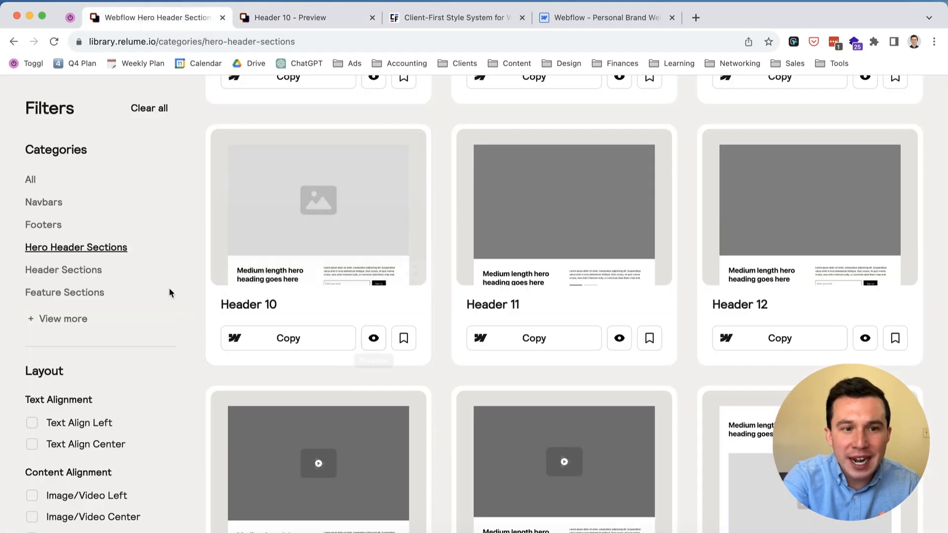
scroll(down, 3)
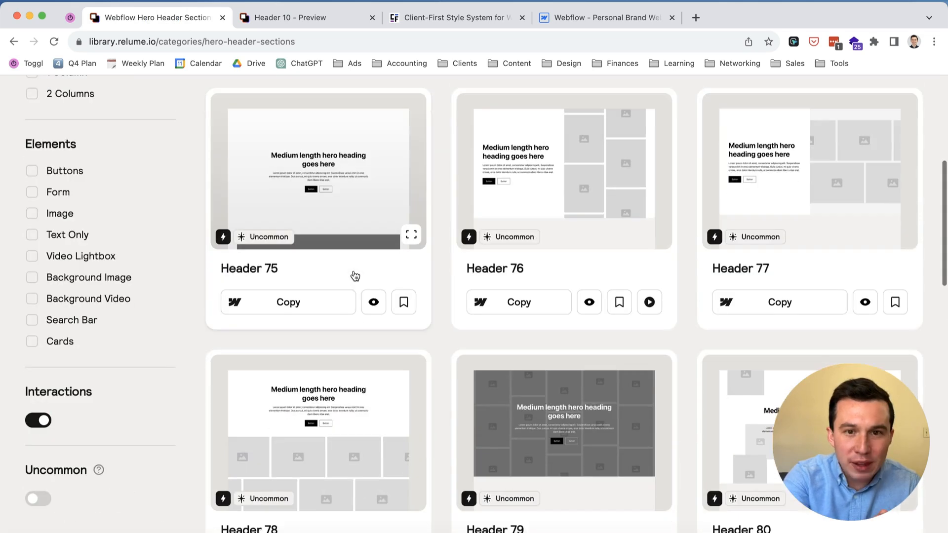
Preview Header 76 in its own tab and look down through the layout.
click(589, 302)
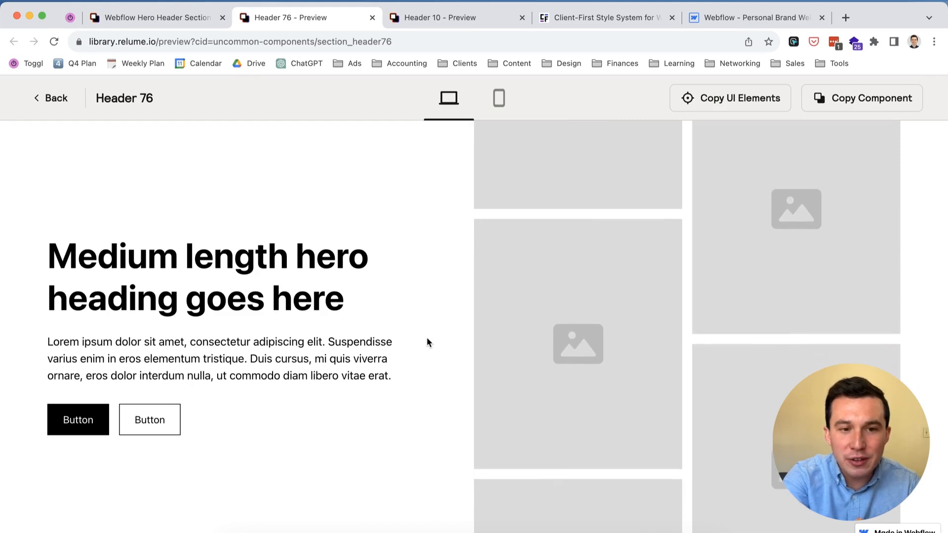
scroll(down, 3)
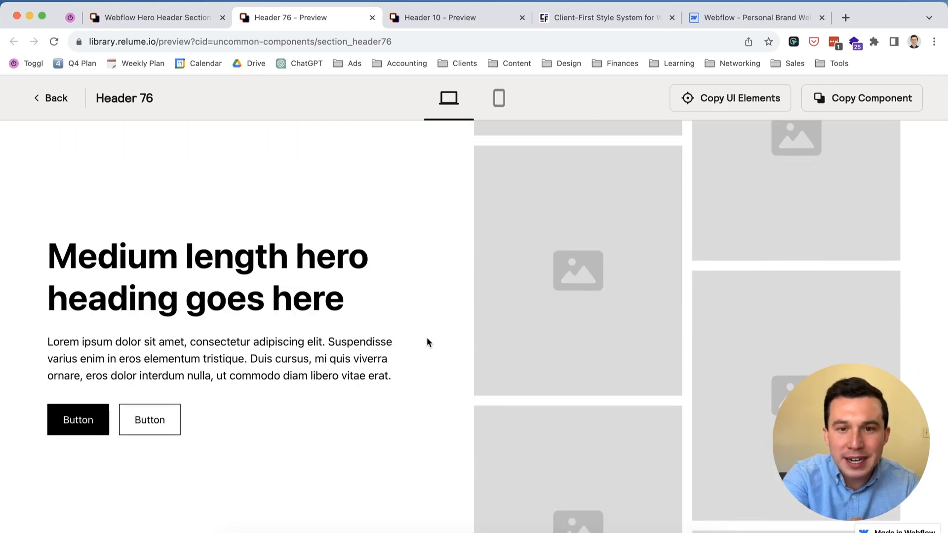
scroll(down, 3)
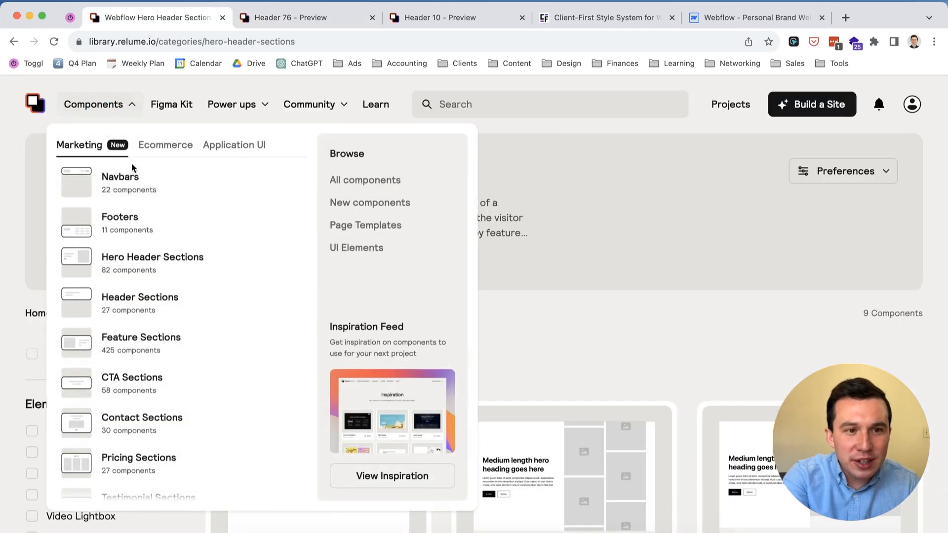
Browse the Navbars category grid down through its designs and back up.
click(119, 177)
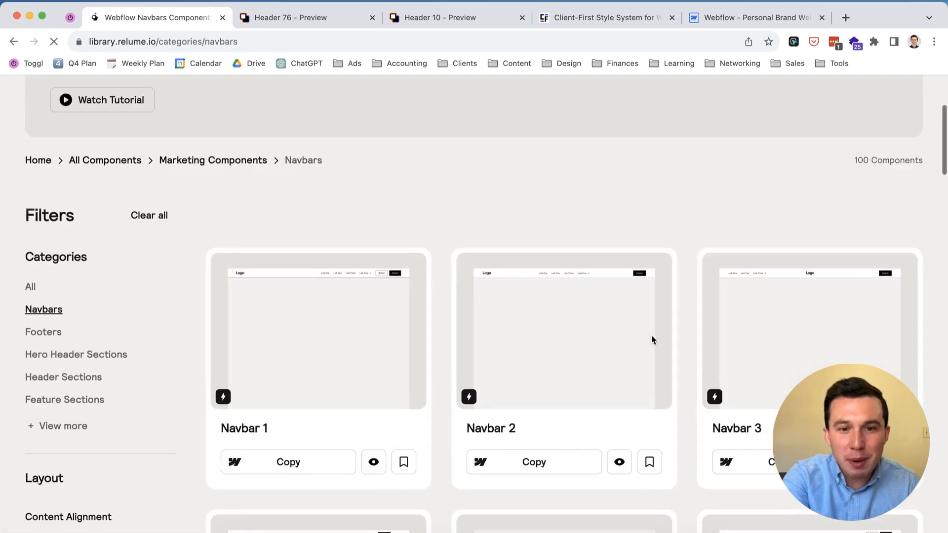
scroll(down, 3)
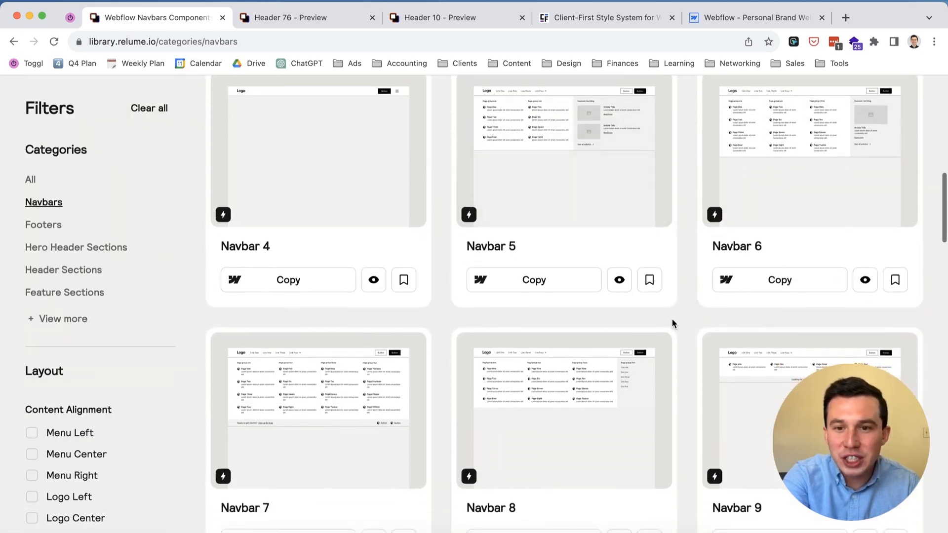
scroll(down, 3)
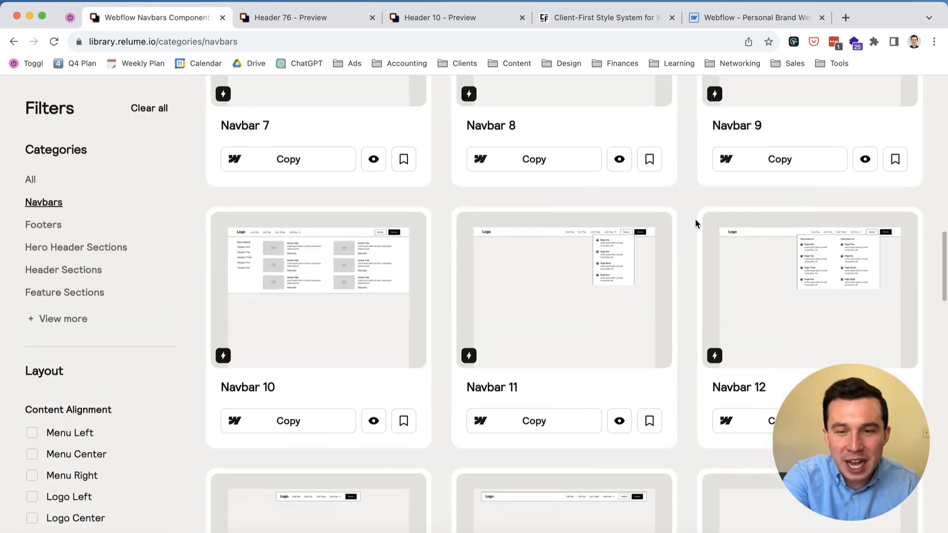
scroll(down, 3)
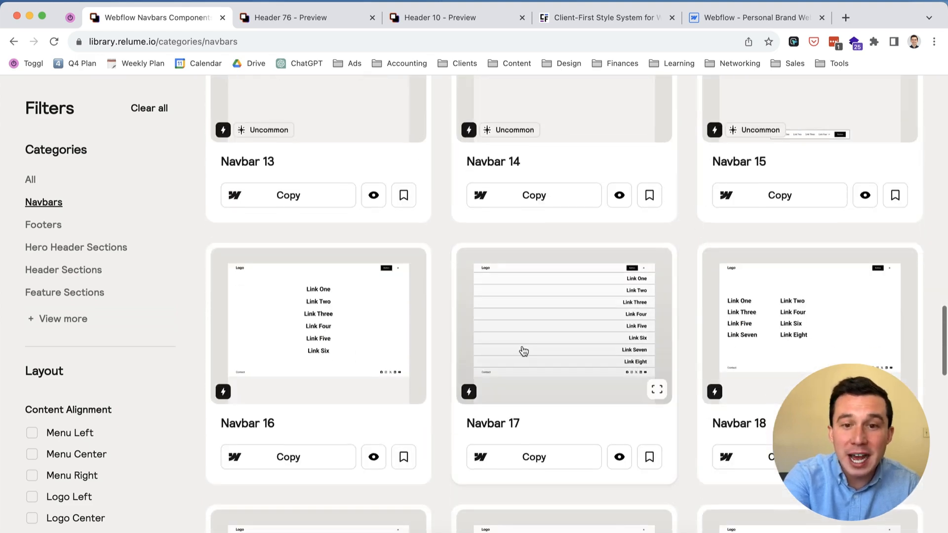
scroll(down, 3)
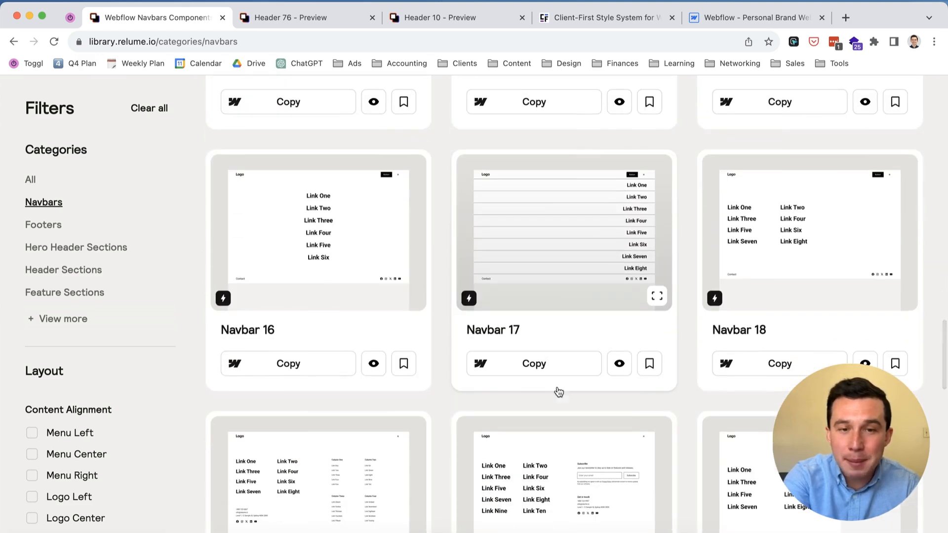
scroll(down, 3)
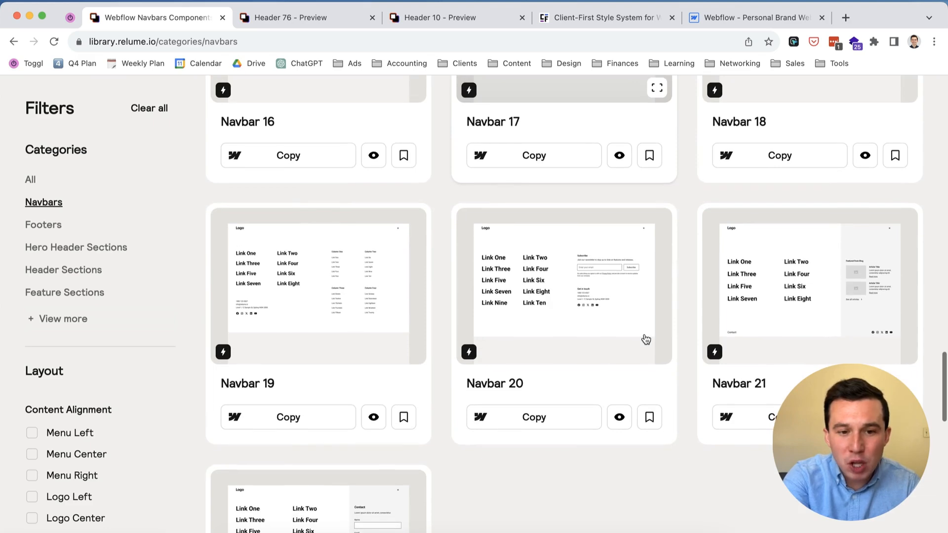
scroll(up, 3)
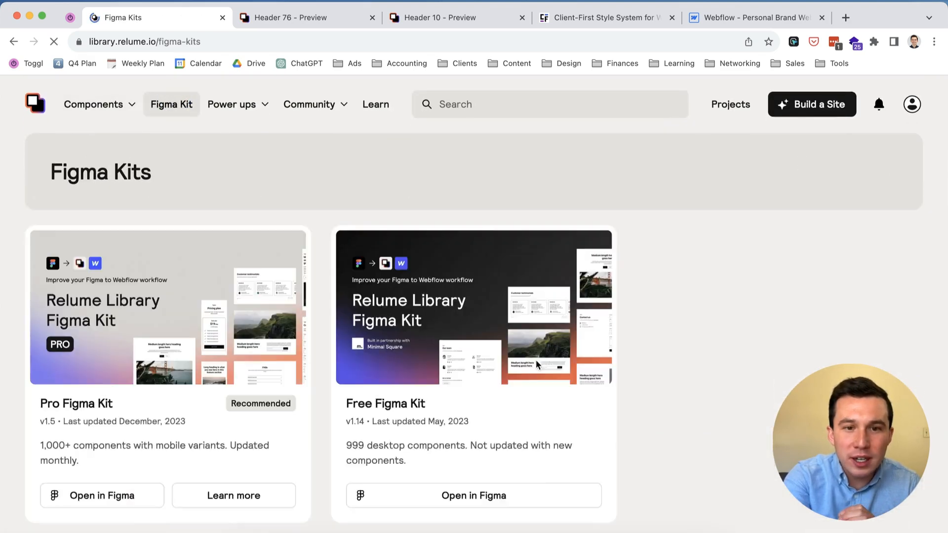
Look over the Pro and Free Figma Kit cards, then bring up the Components categories.
scroll(down, 3)
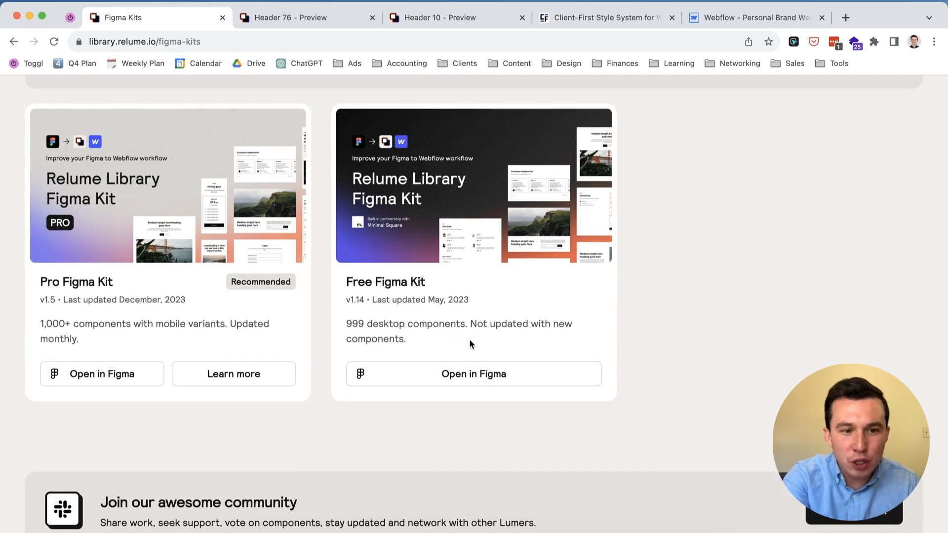
mouse_move(401, 283)
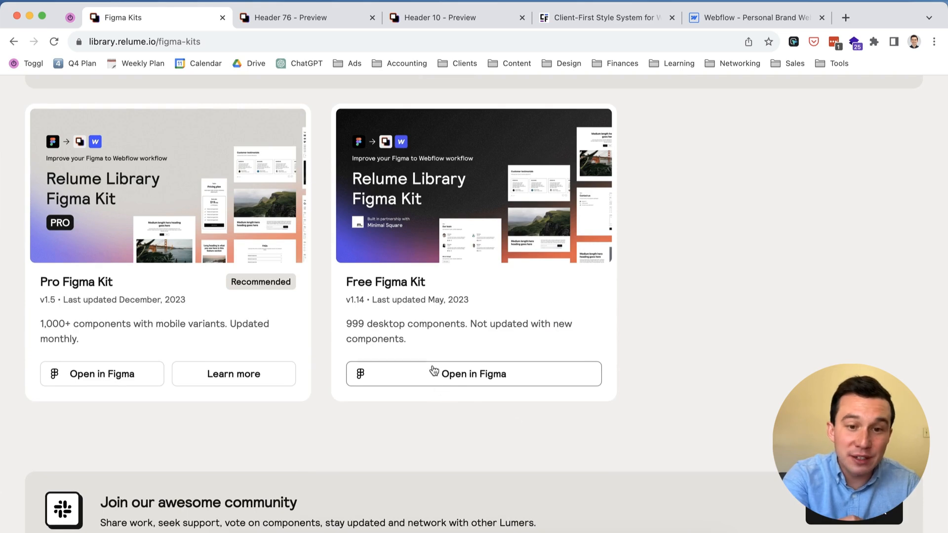
mouse_move(642, 327)
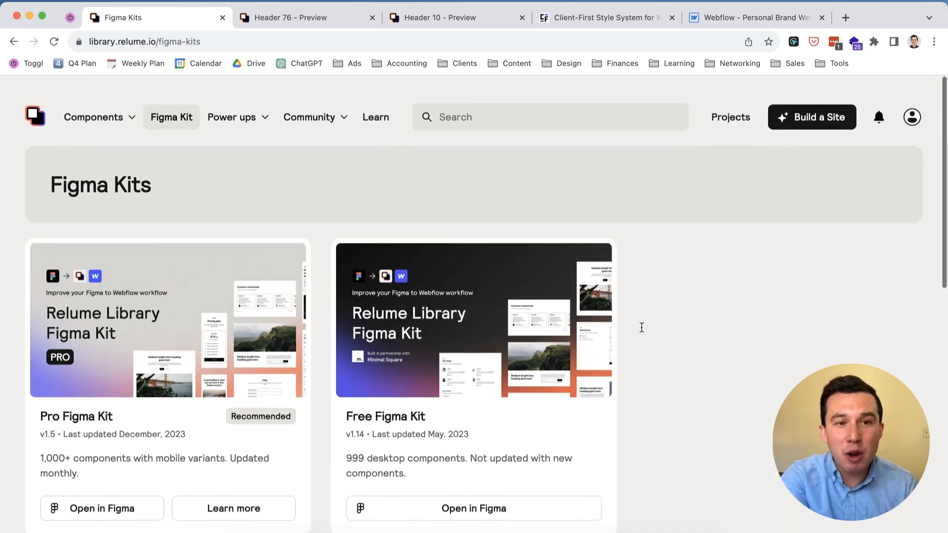
scroll(down, 3)
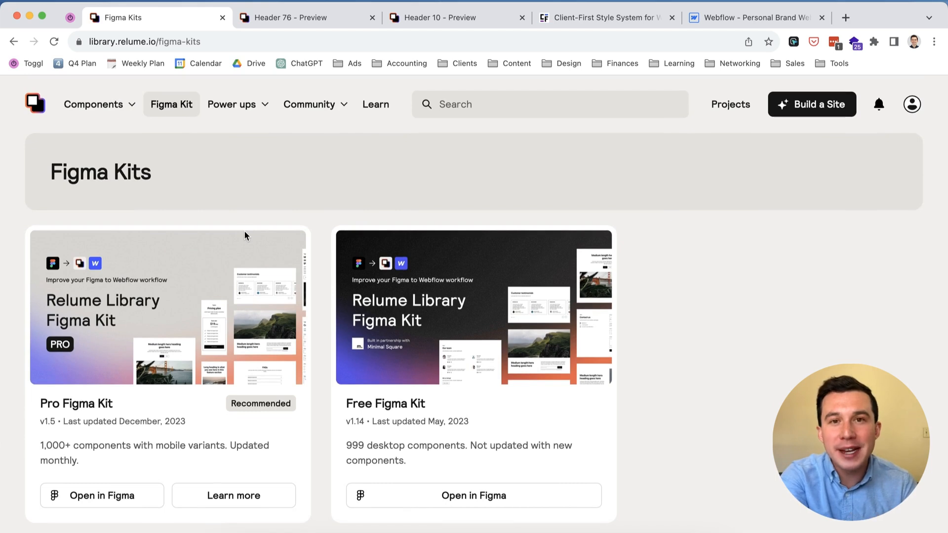
mouse_move(320, 333)
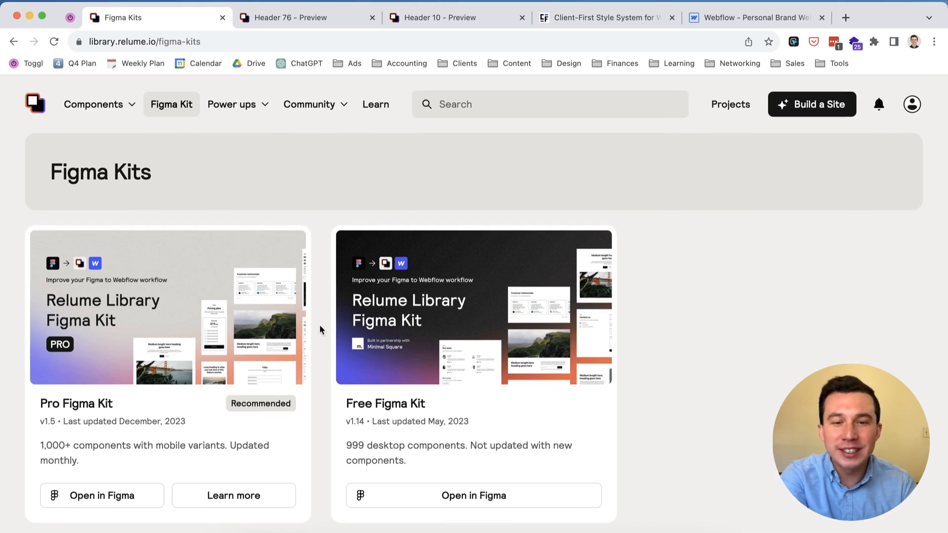
click(92, 105)
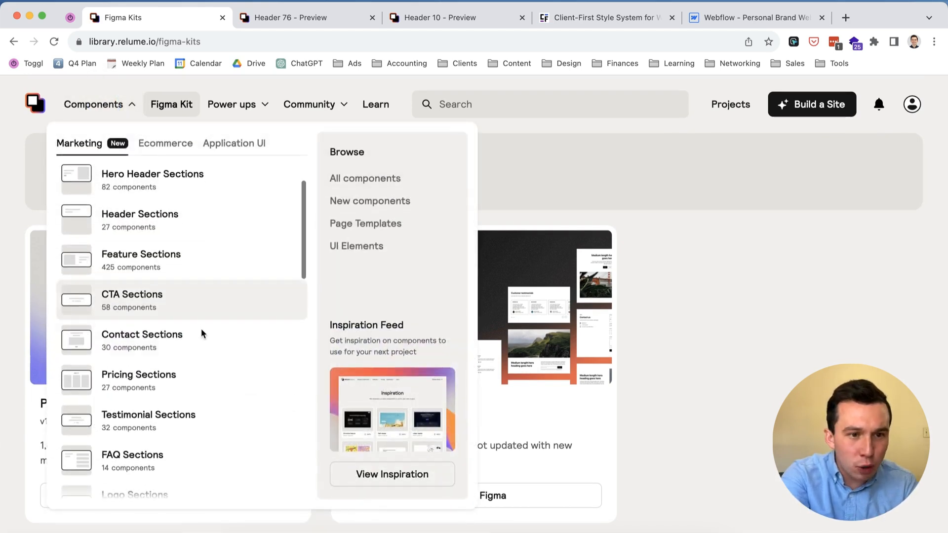
Browse the Contact Sections category components.
click(142, 334)
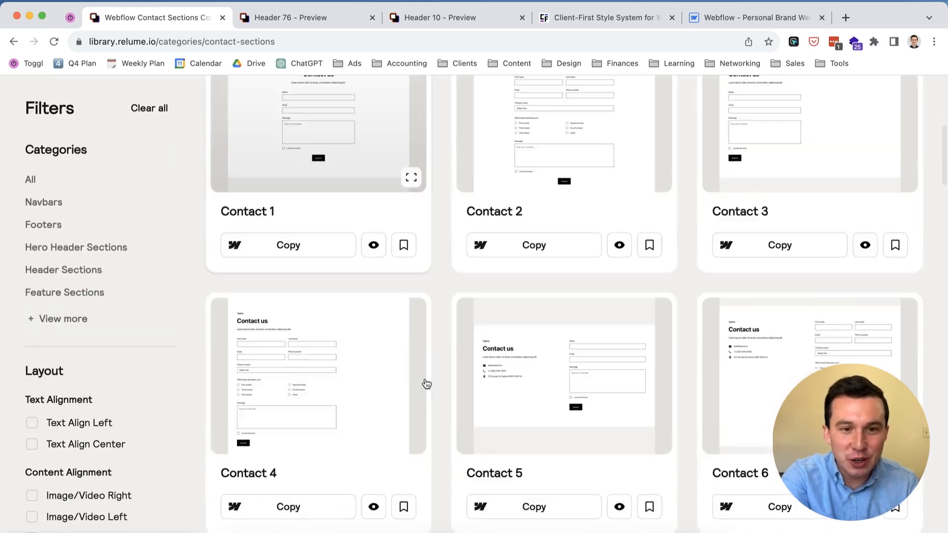
scroll(down, 3)
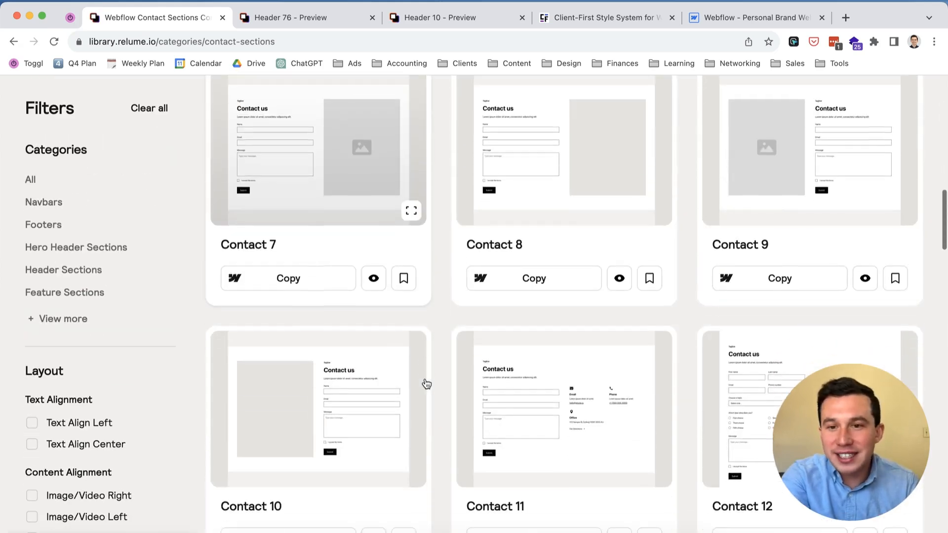
scroll(down, 3)
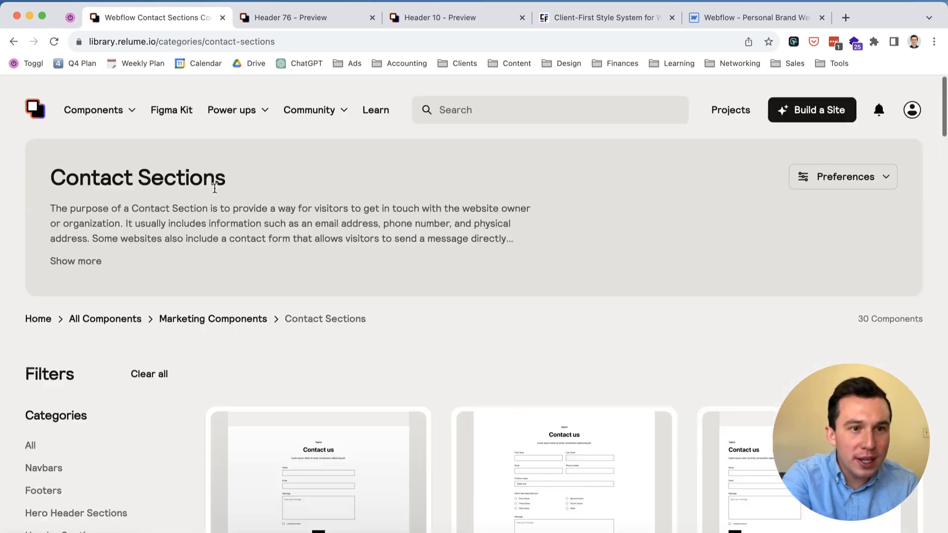
Switch to the Pricing Sections category, return to its top and reopen the categories menu.
click(93, 110)
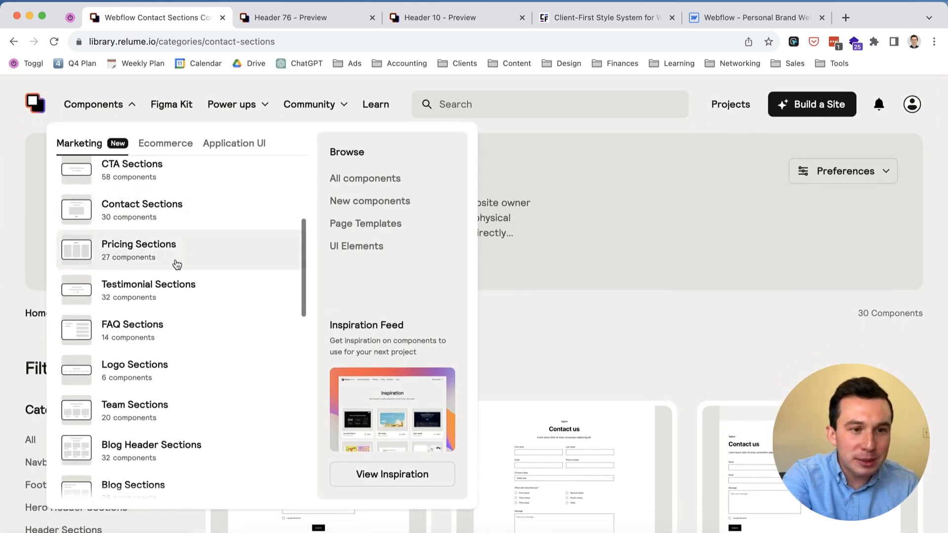
click(138, 244)
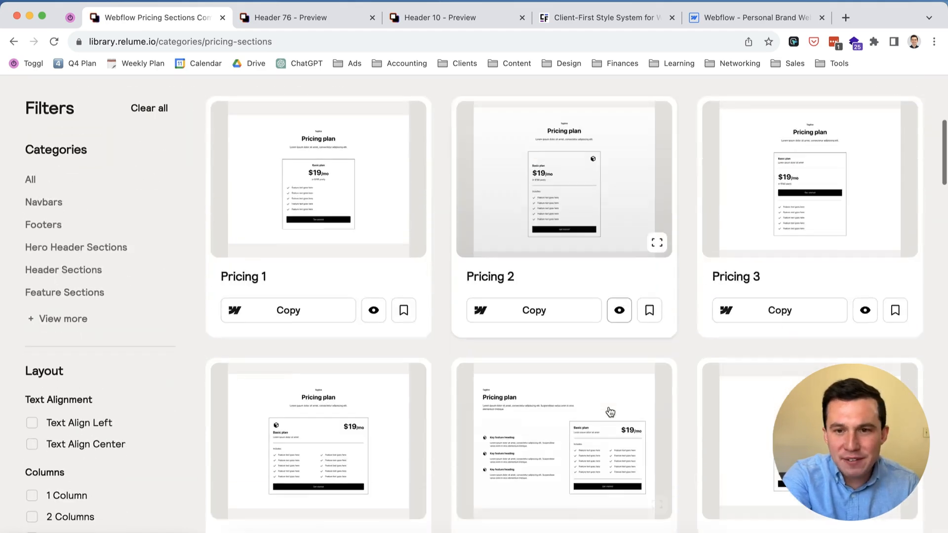
scroll(up, 3)
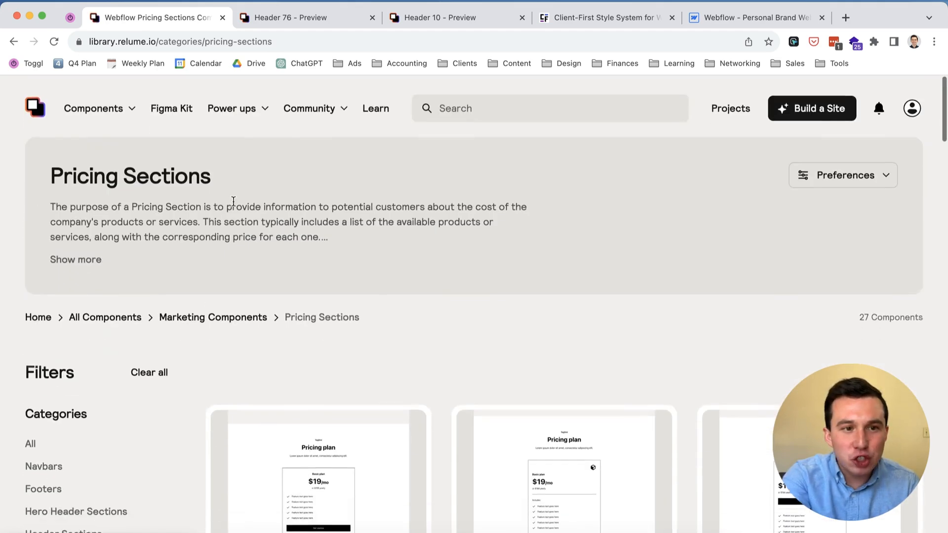
click(93, 108)
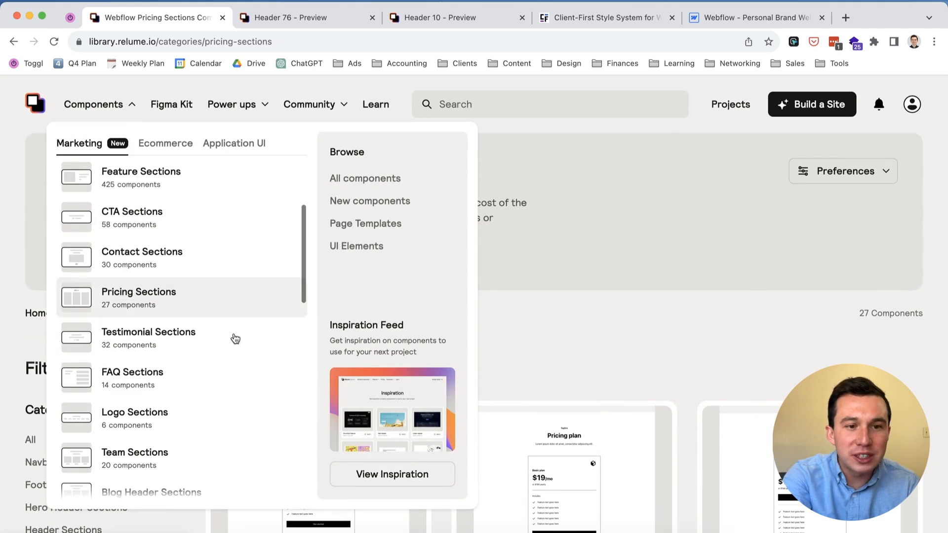
Browse the Testimonial Sections category through its 32 testimonial layouts.
click(148, 332)
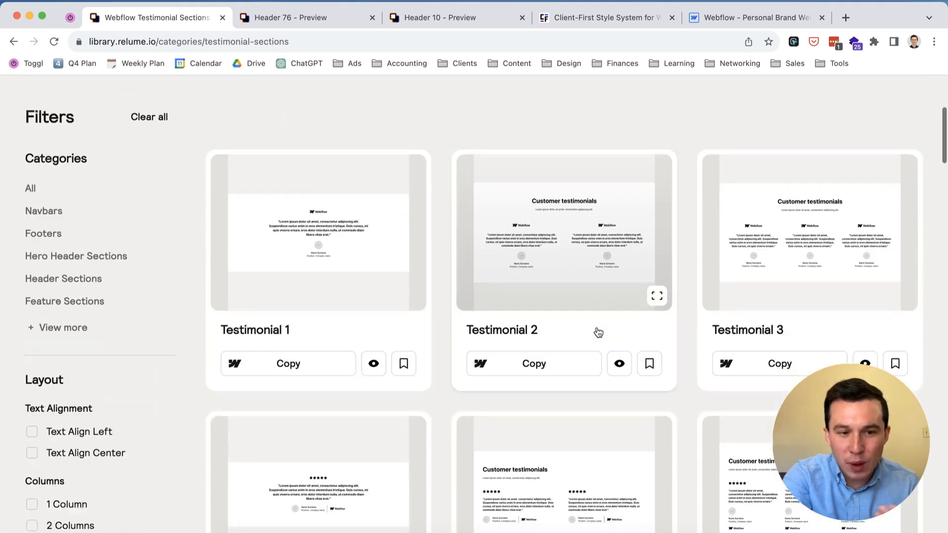
scroll(down, 3)
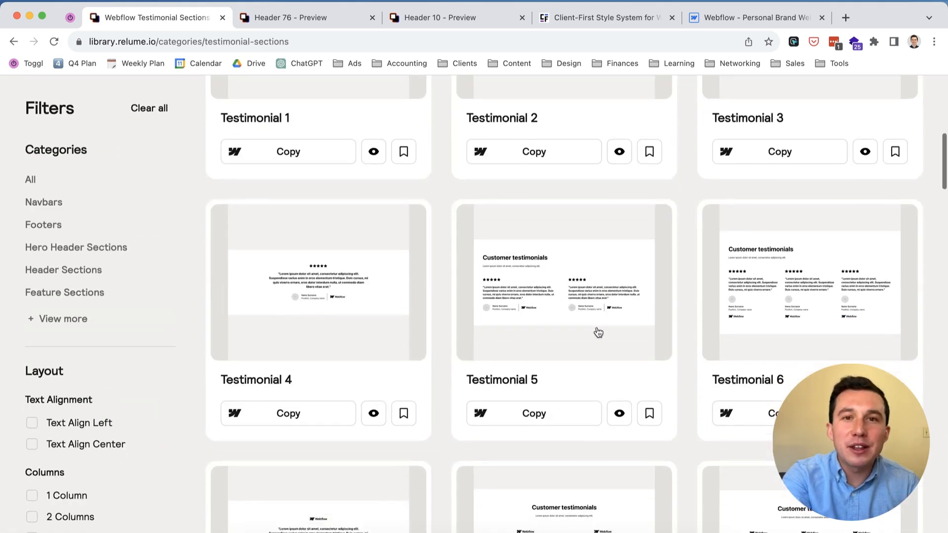
scroll(down, 3)
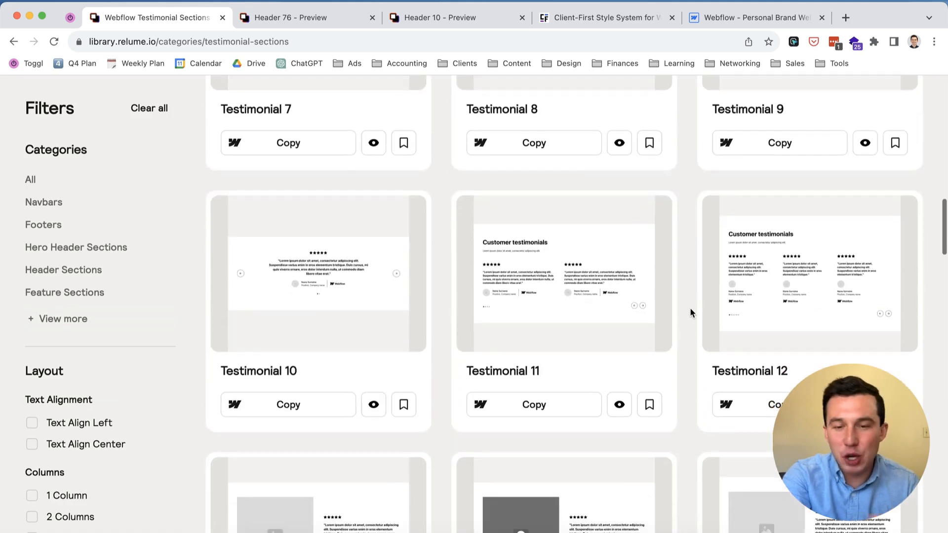
scroll(down, 3)
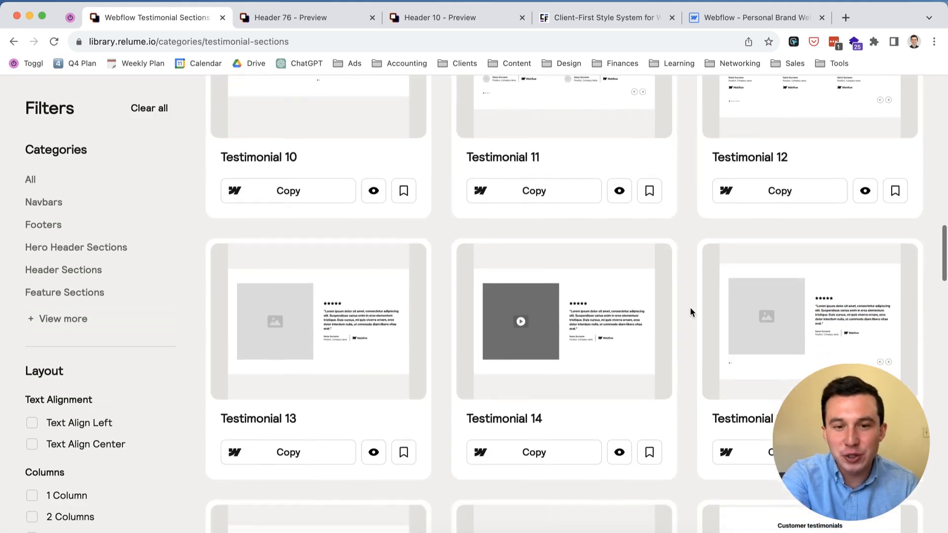
scroll(down, 3)
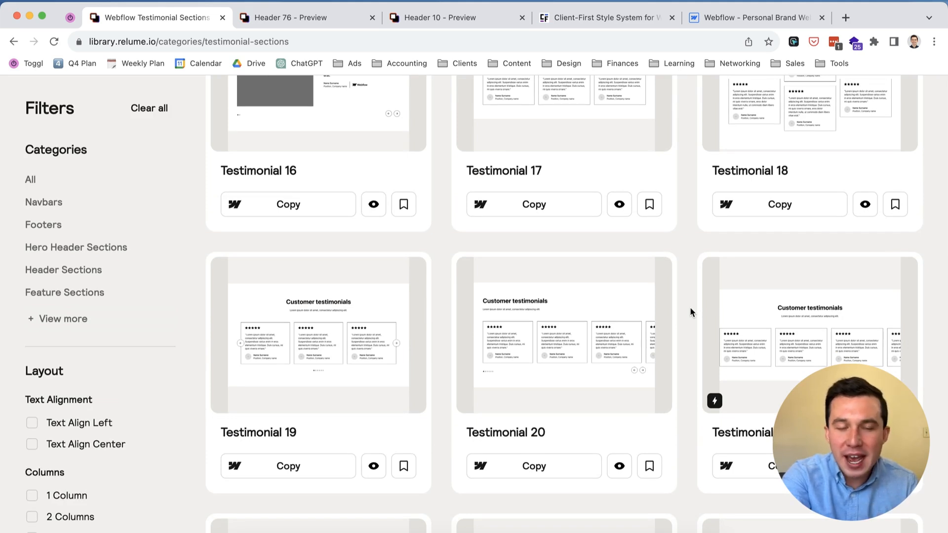
scroll(down, 3)
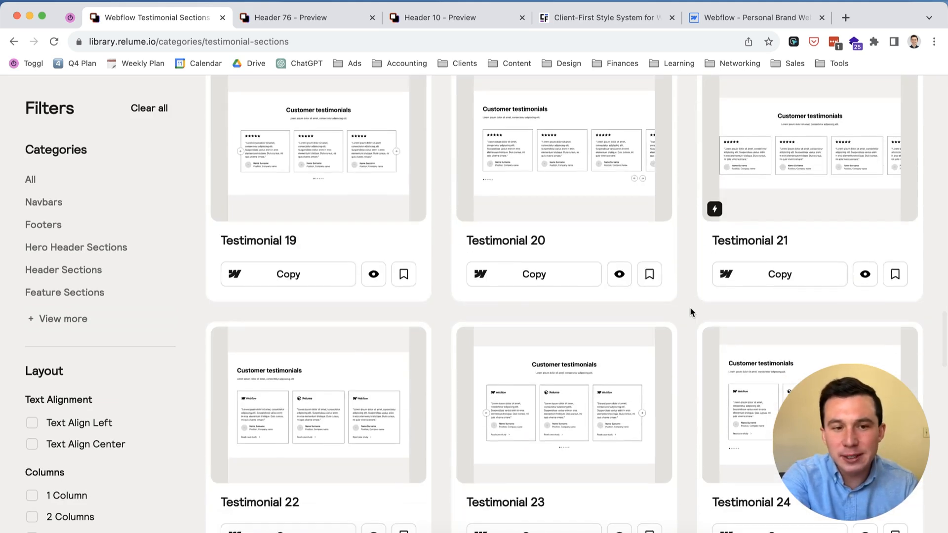
scroll(up, 3)
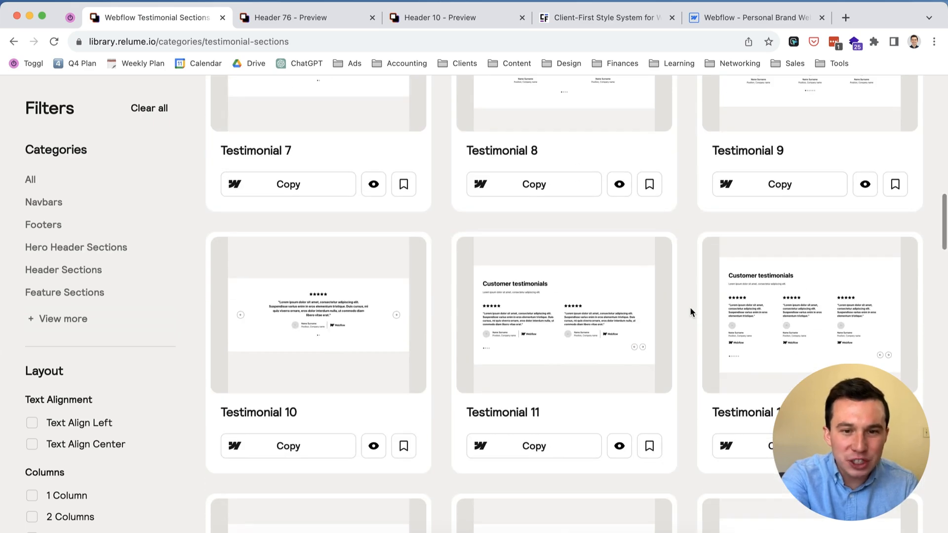
scroll(down, 3)
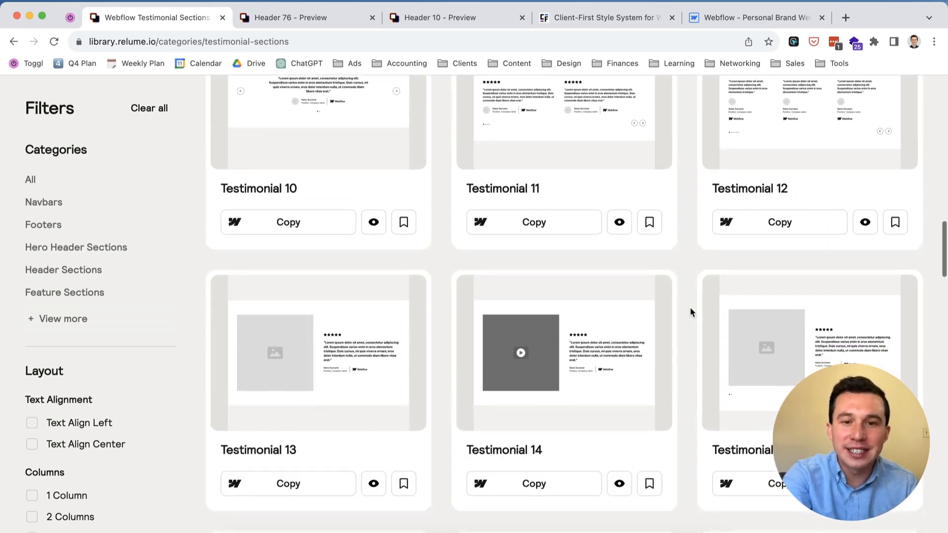
scroll(down, 3)
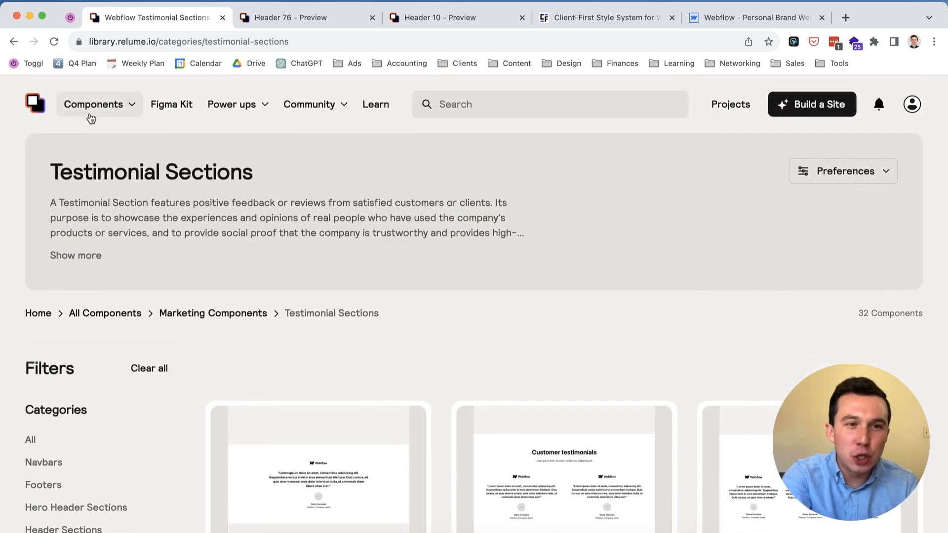
Browse the Blog Sections category through its 36 layouts and back to the top.
click(94, 104)
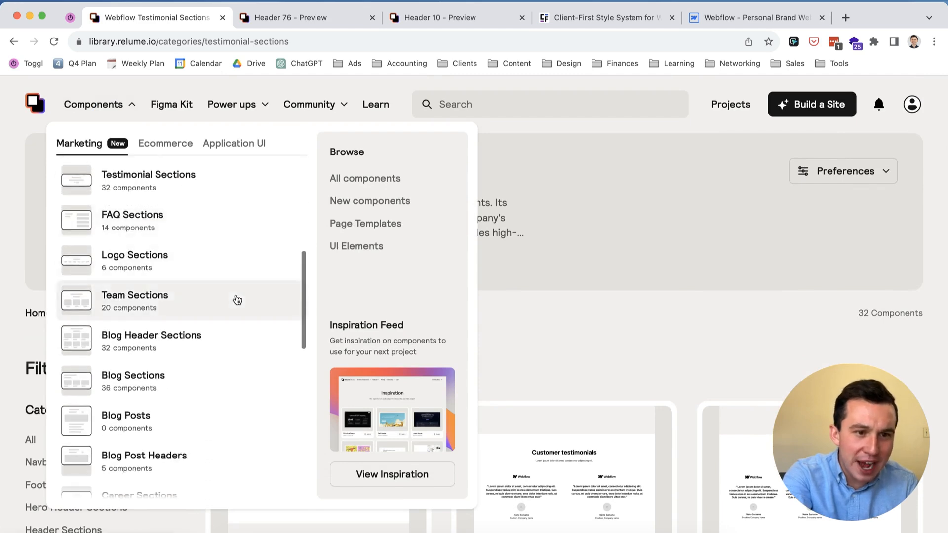
click(132, 376)
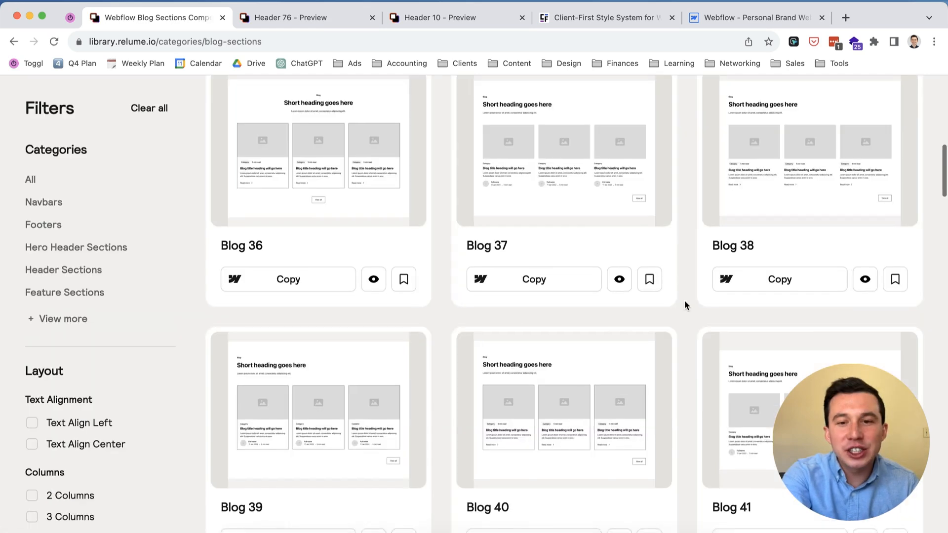
scroll(down, 3)
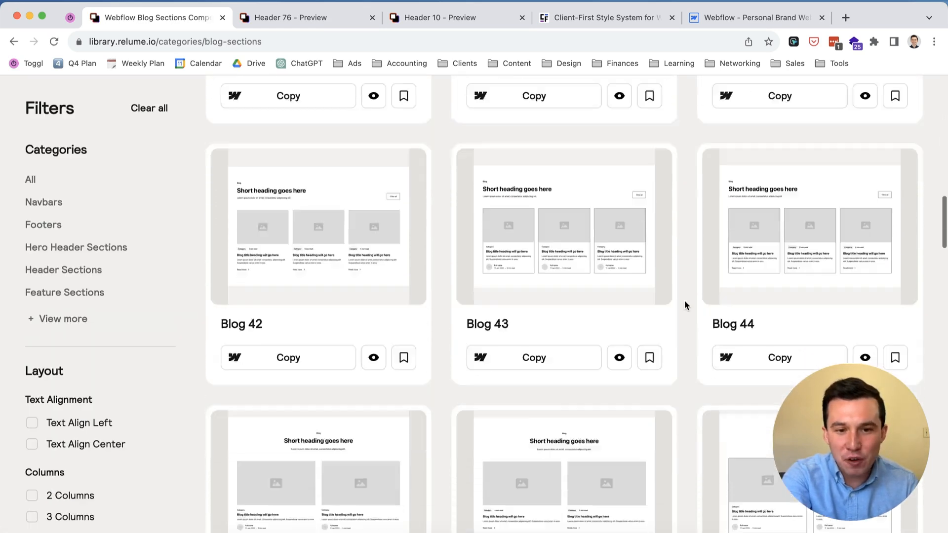
scroll(down, 3)
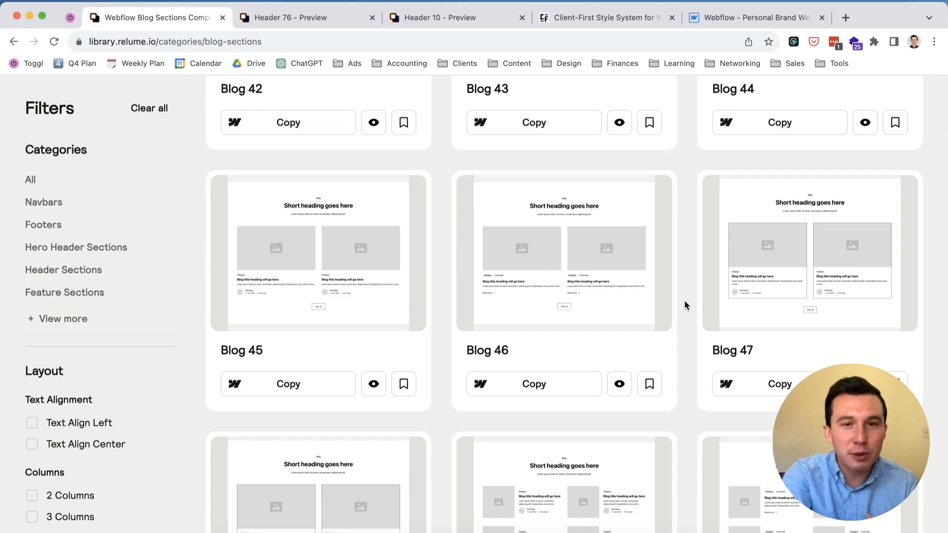
scroll(down, 3)
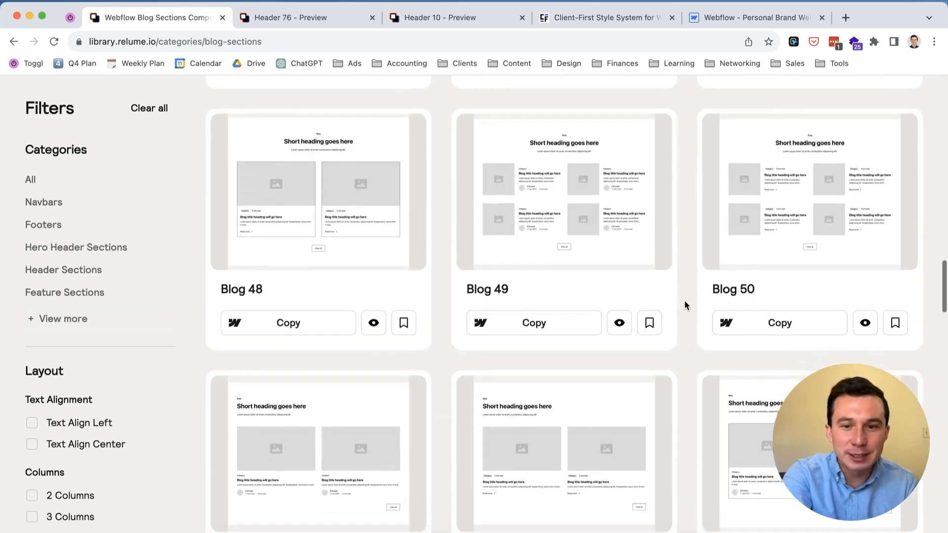
scroll(down, 3)
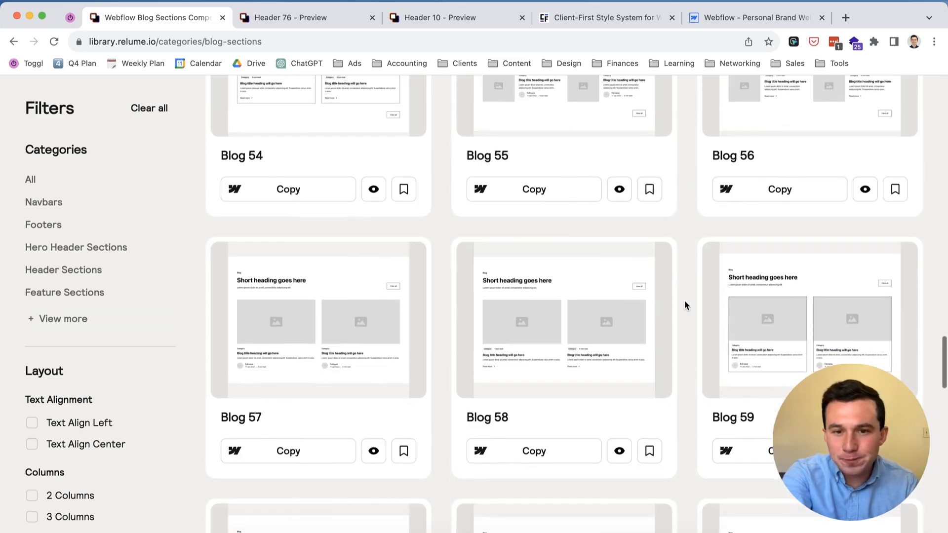
scroll(up, 3)
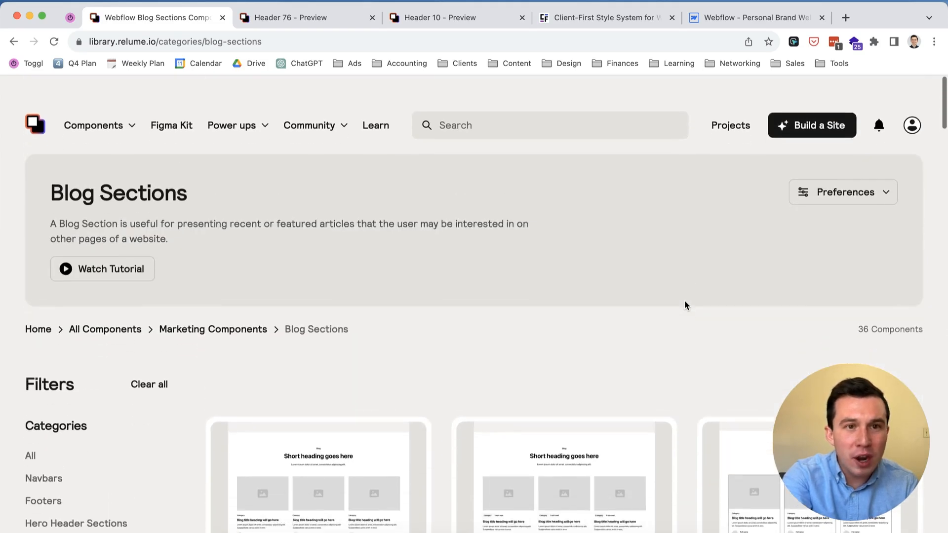
scroll(down, 3)
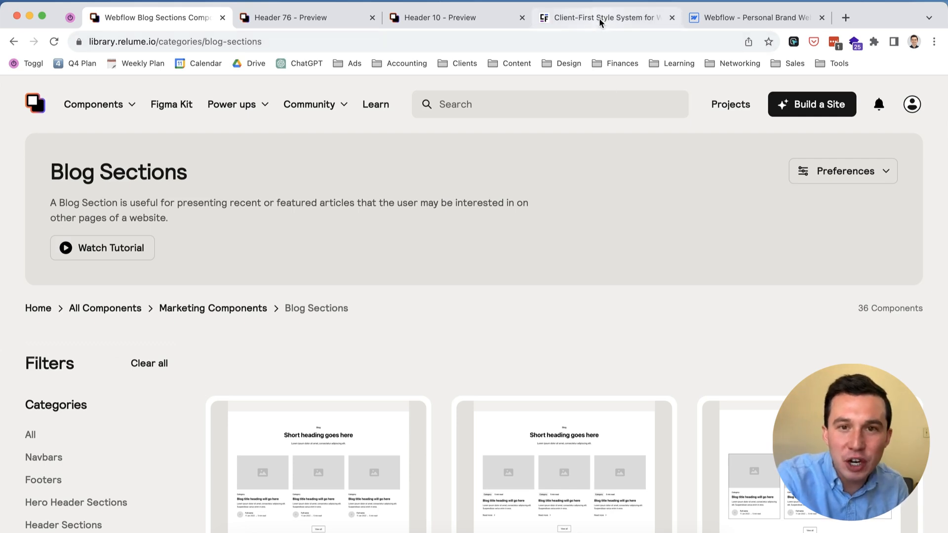
Switch to the Finsweet Client-First site tab.
click(604, 17)
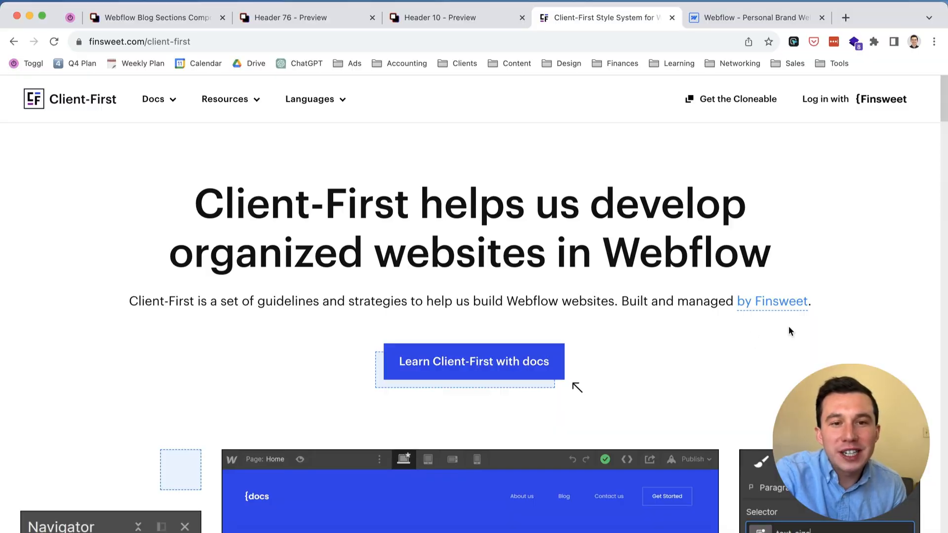
mouse_move(788, 301)
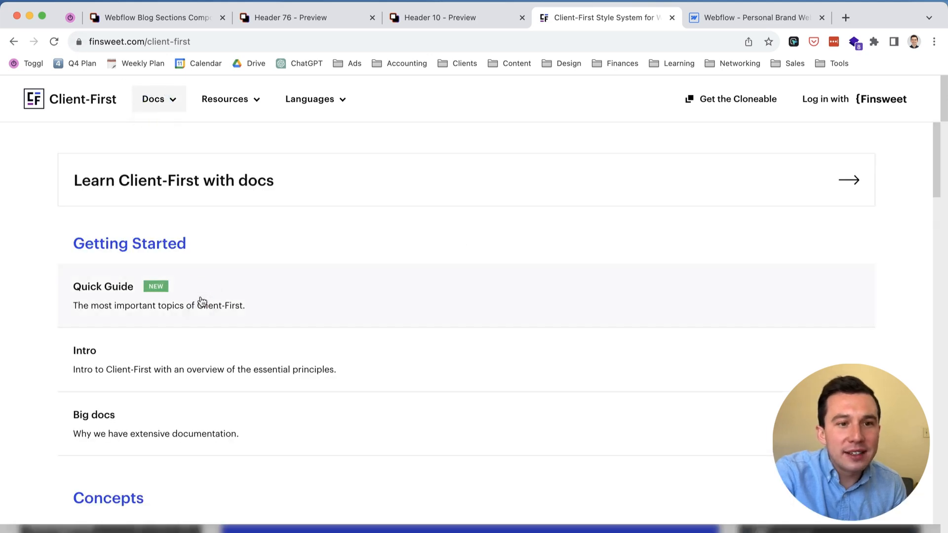
Open the Quick Guide doc and move down to its Classes strategy section.
click(102, 286)
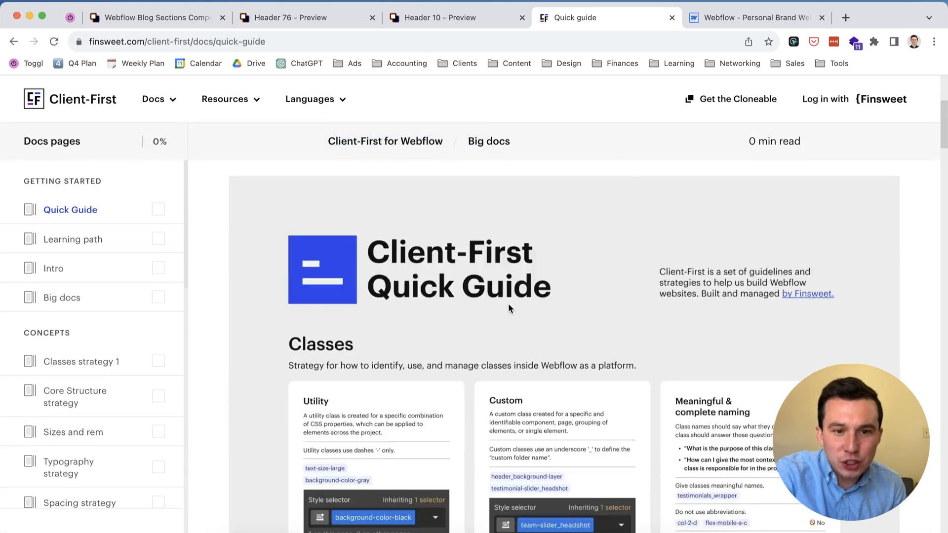
scroll(down, 3)
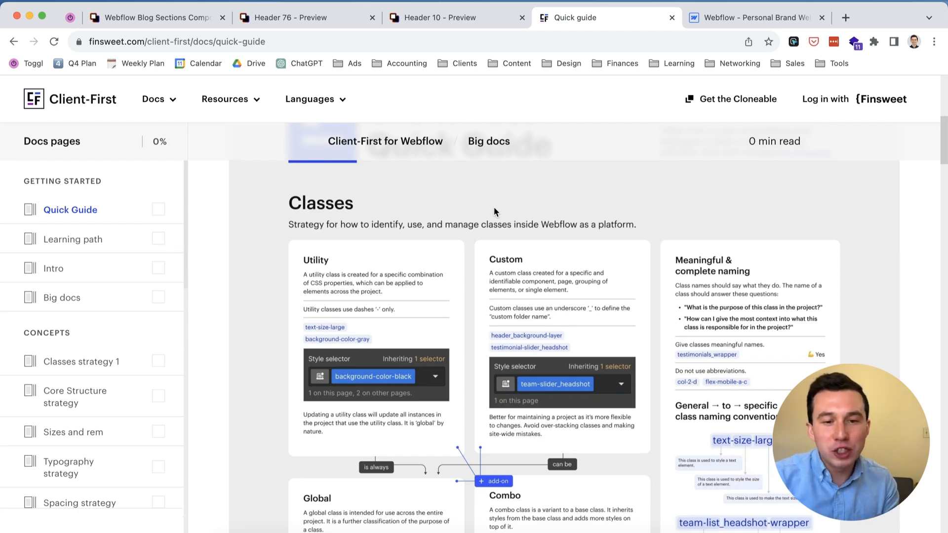
mouse_move(528, 211)
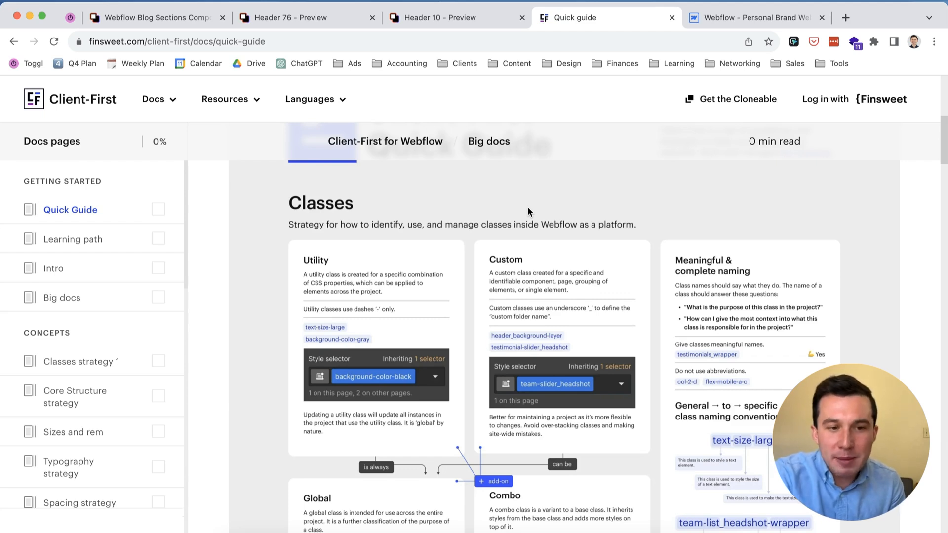
click(148, 18)
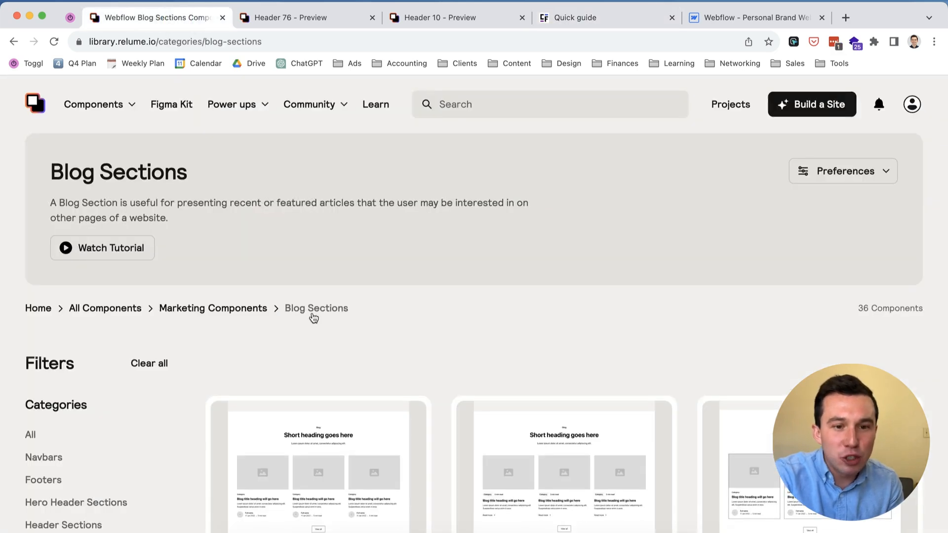
scroll(down, 3)
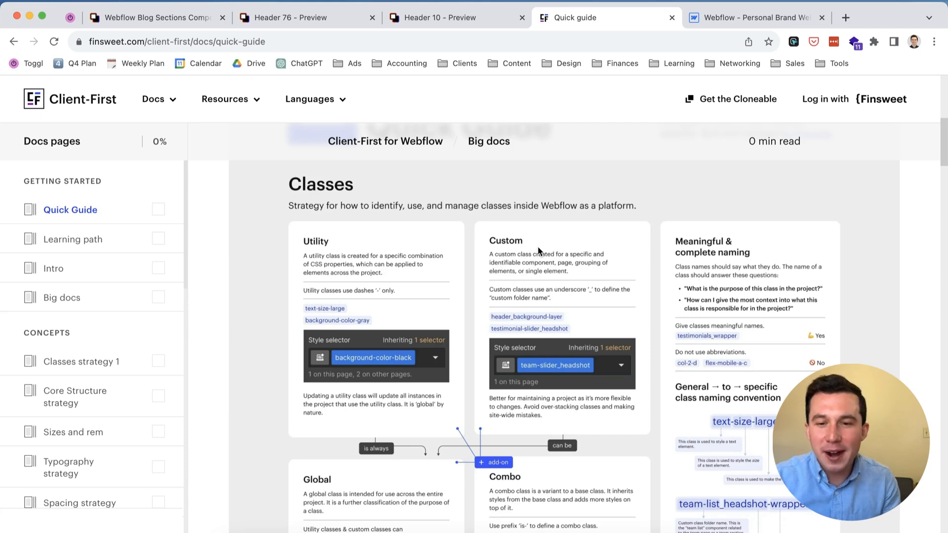
mouse_move(432, 213)
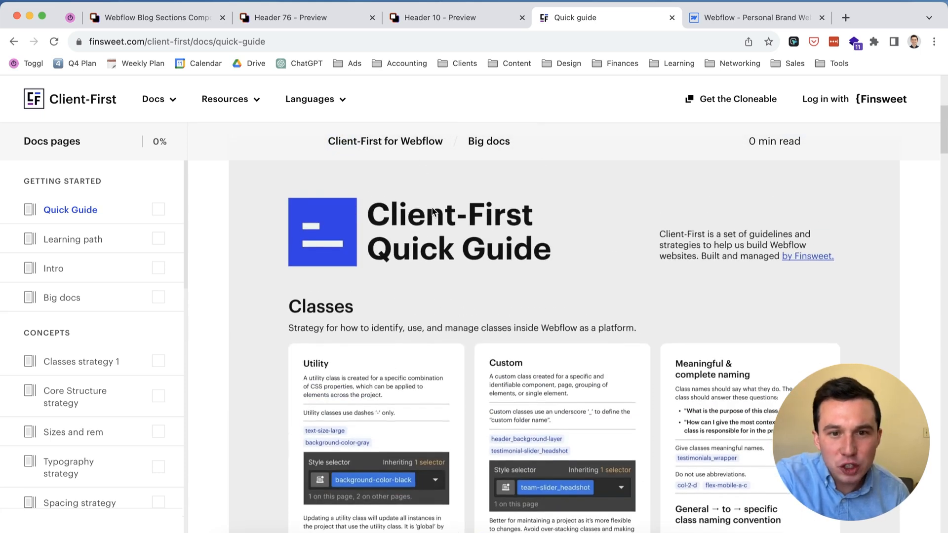
Scroll through utility, custom, global and combo classes until the Page structure heading appears.
scroll(down, 3)
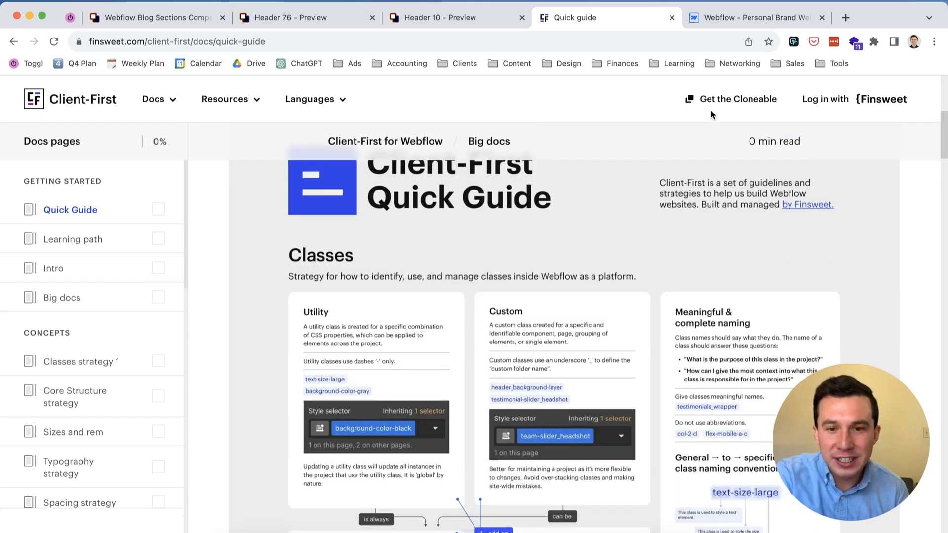
scroll(down, 3)
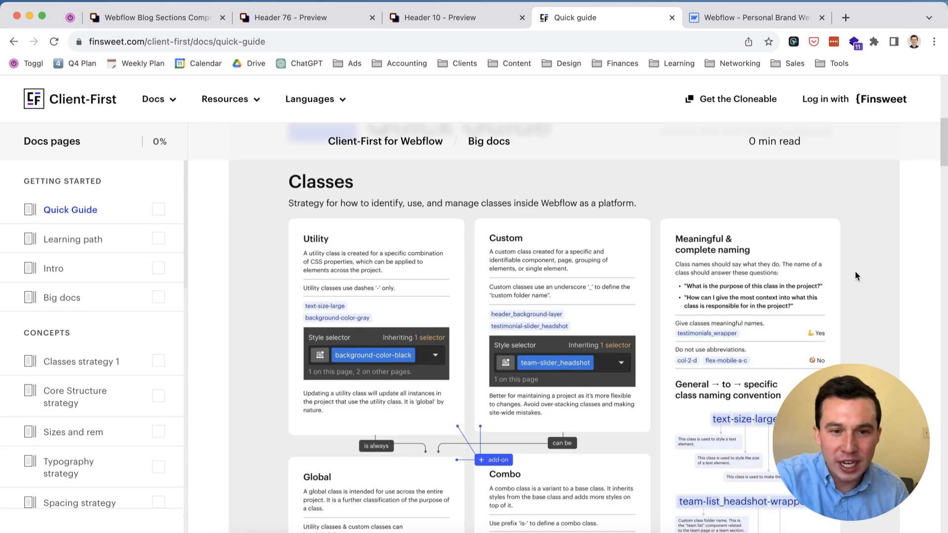
mouse_move(339, 318)
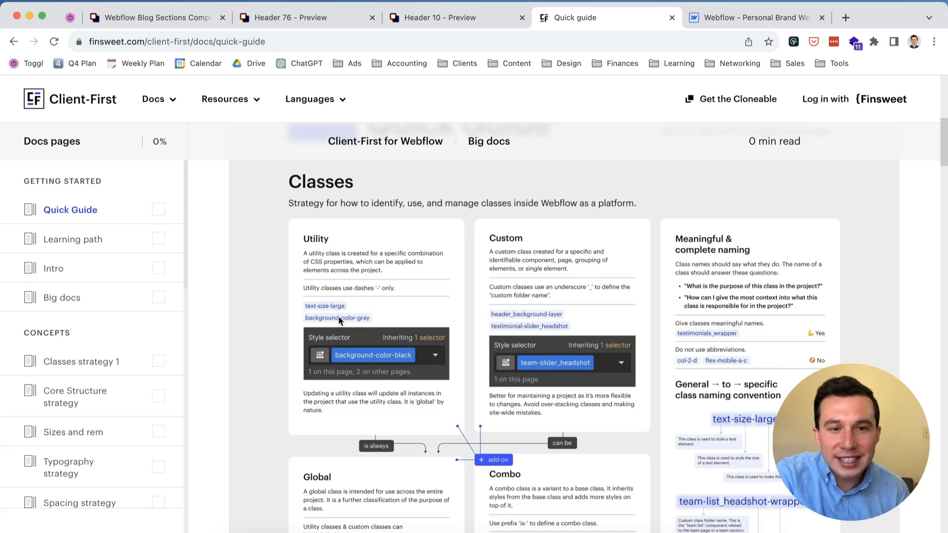
mouse_move(599, 373)
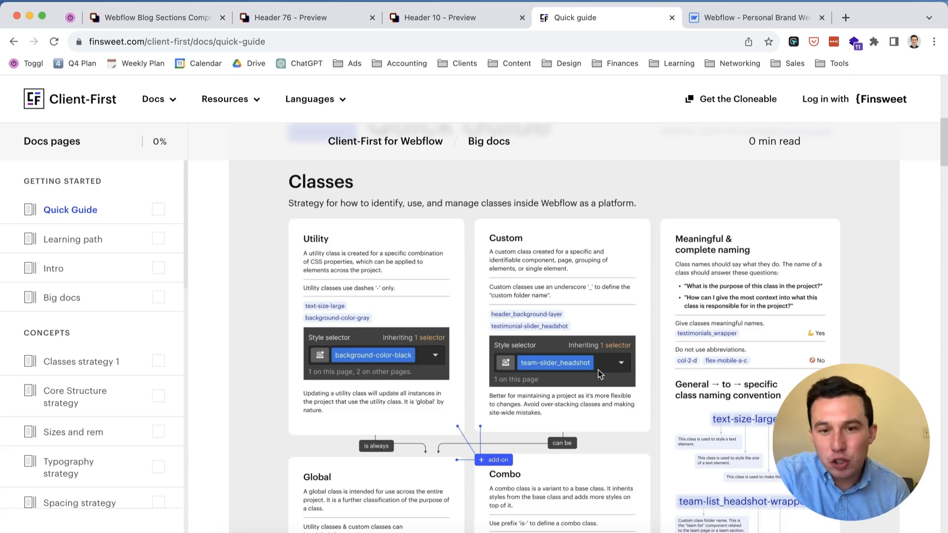
scroll(down, 3)
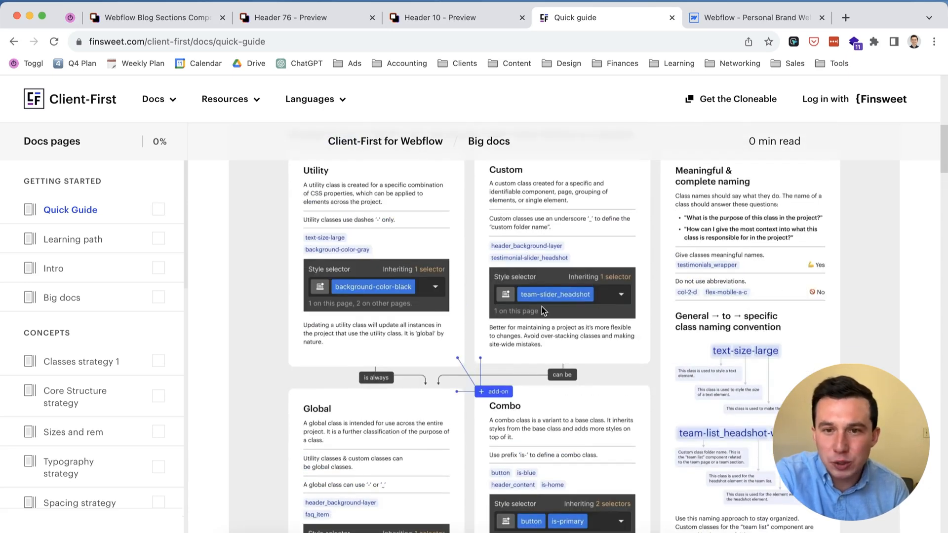
scroll(down, 3)
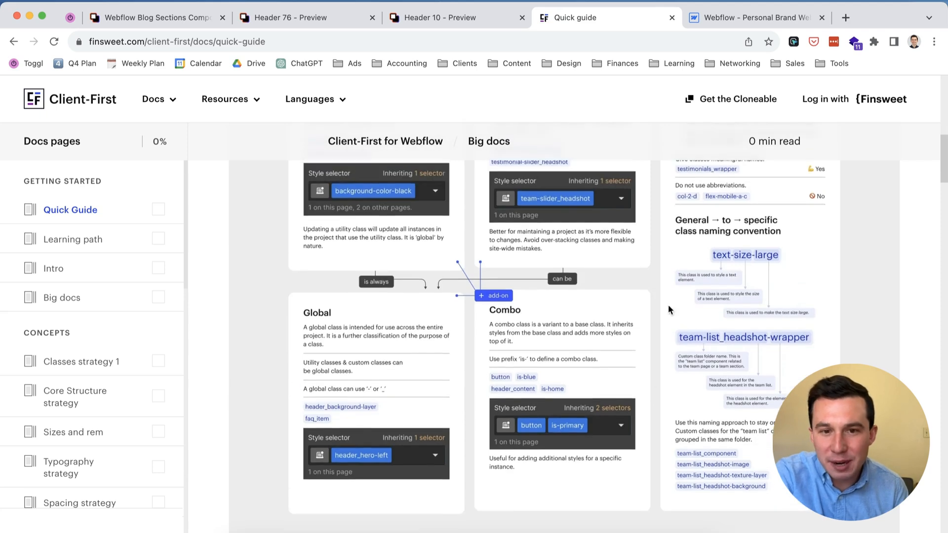
scroll(down, 3)
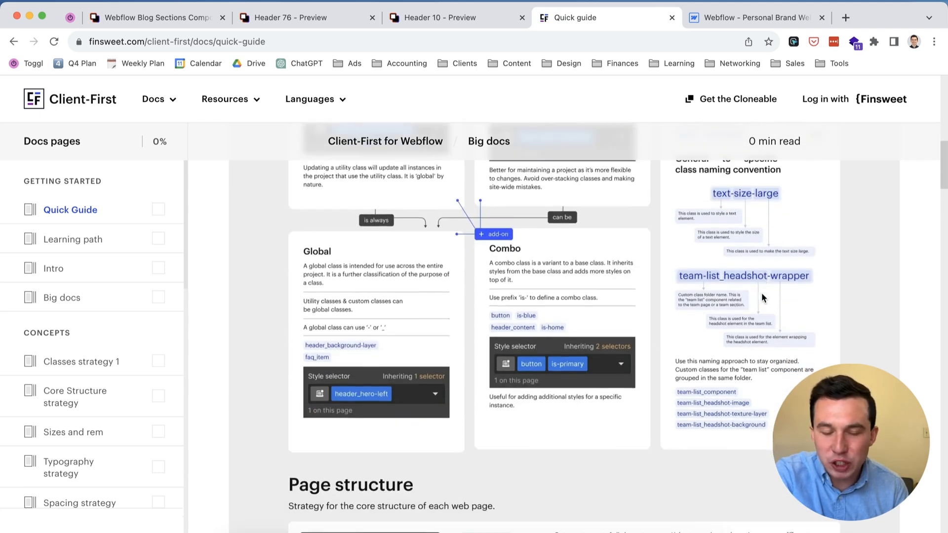
Scroll to the Page structure section showing the page-wrapper Navigator hierarchy and class table.
scroll(down, 3)
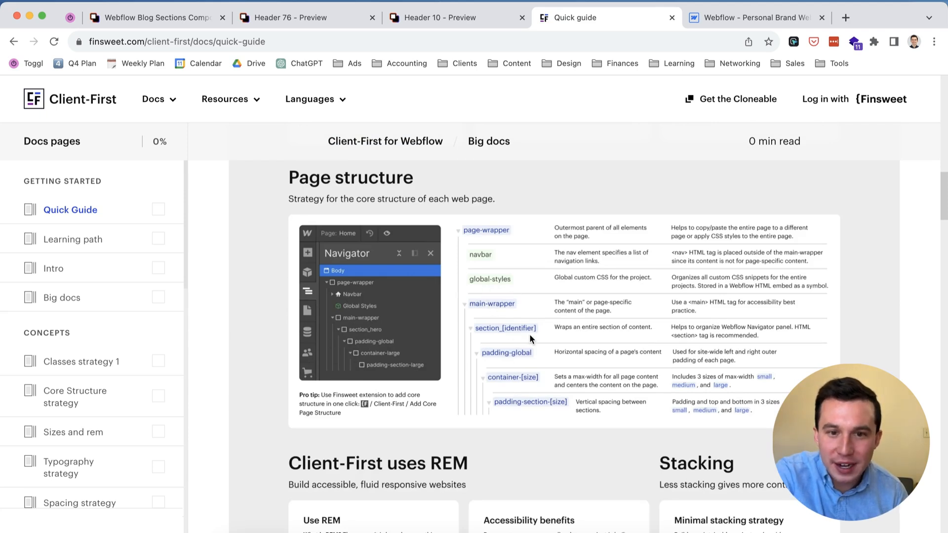
mouse_move(508, 312)
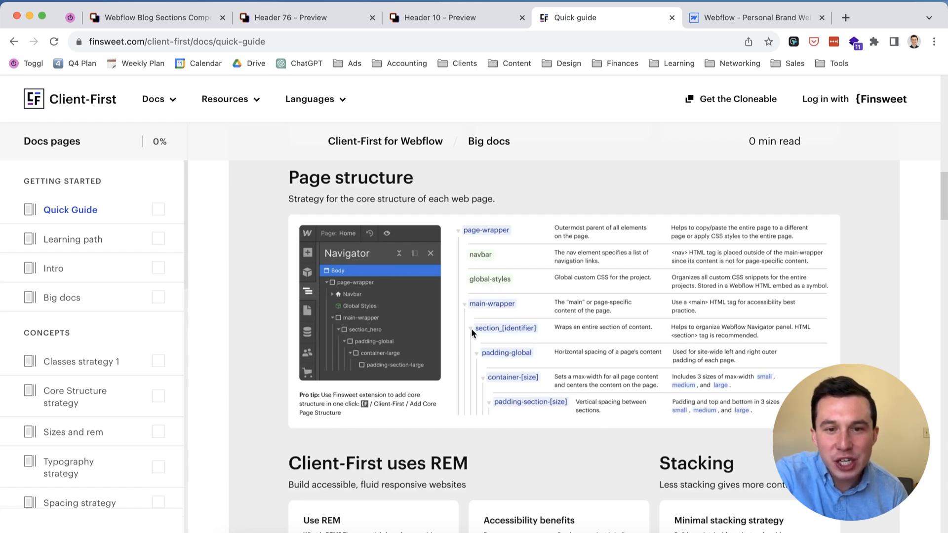
mouse_move(523, 342)
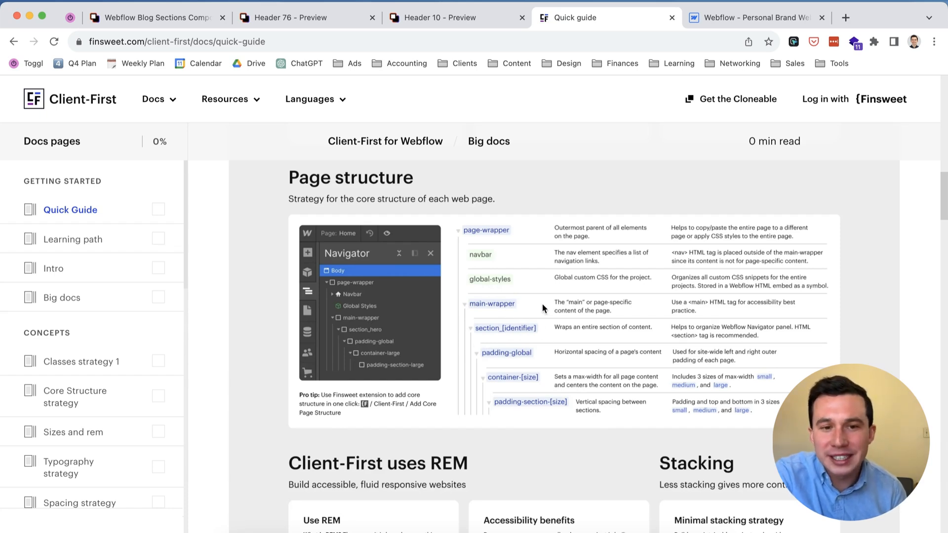
Scroll down to the 'Client-First uses REM' and Stacking sections below Page structure.
scroll(down, 3)
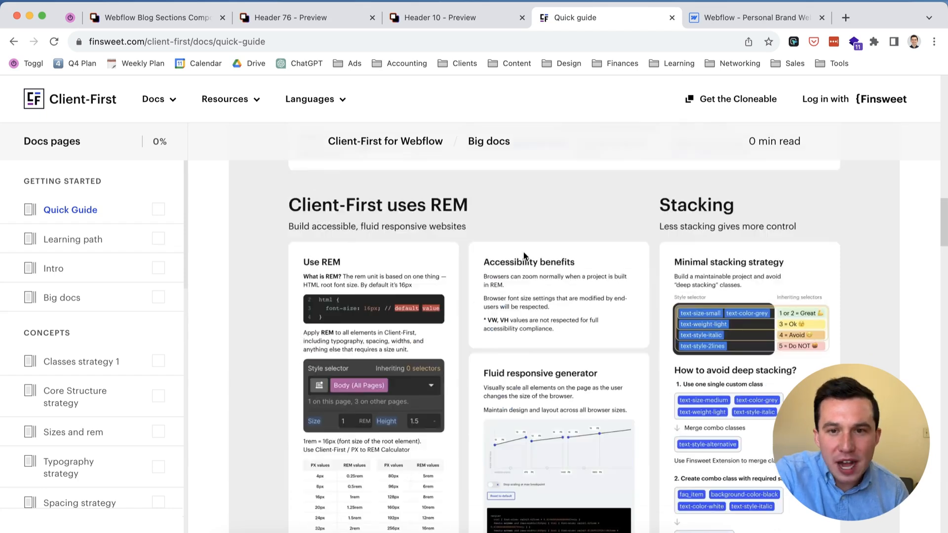
scroll(down, 3)
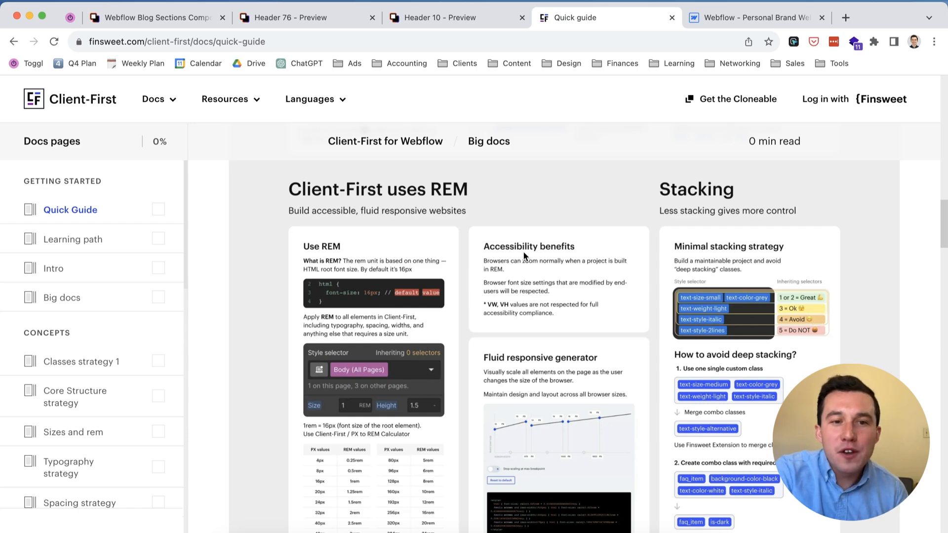
mouse_move(501, 206)
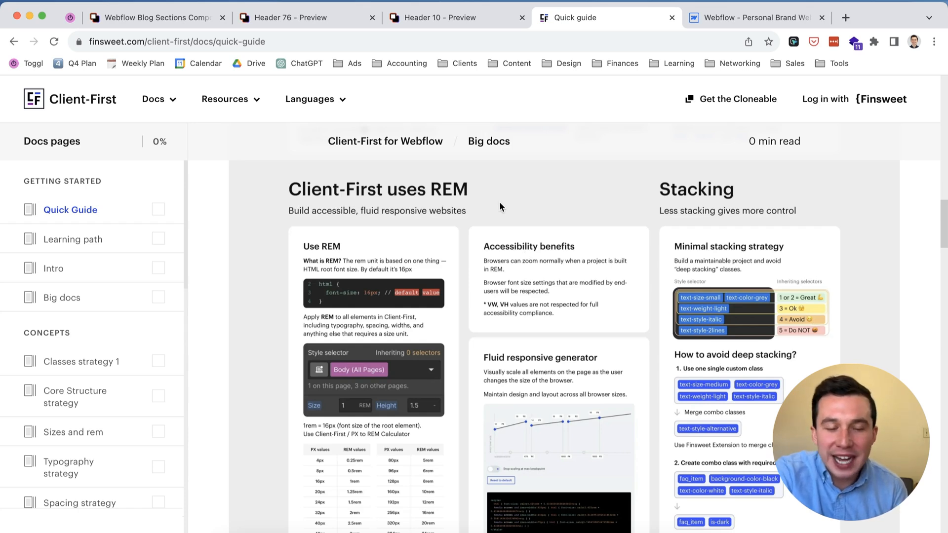
mouse_move(261, 285)
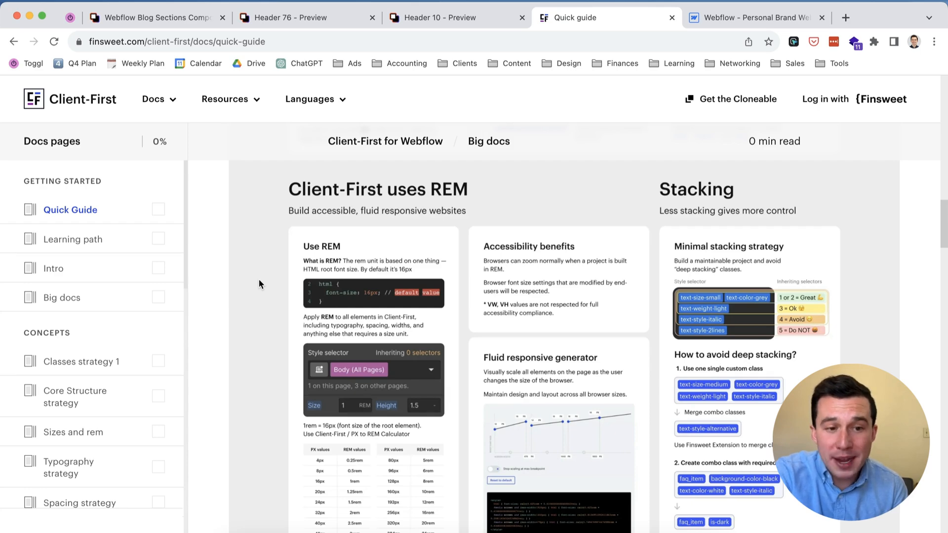
Scroll past Typography to the Spacing section's padding and spacer utility class lists.
scroll(down, 3)
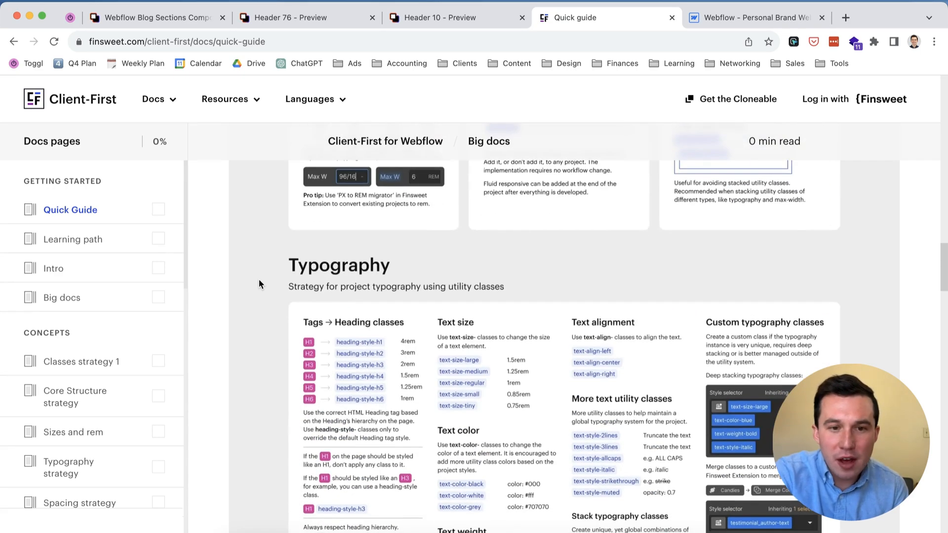
scroll(down, 3)
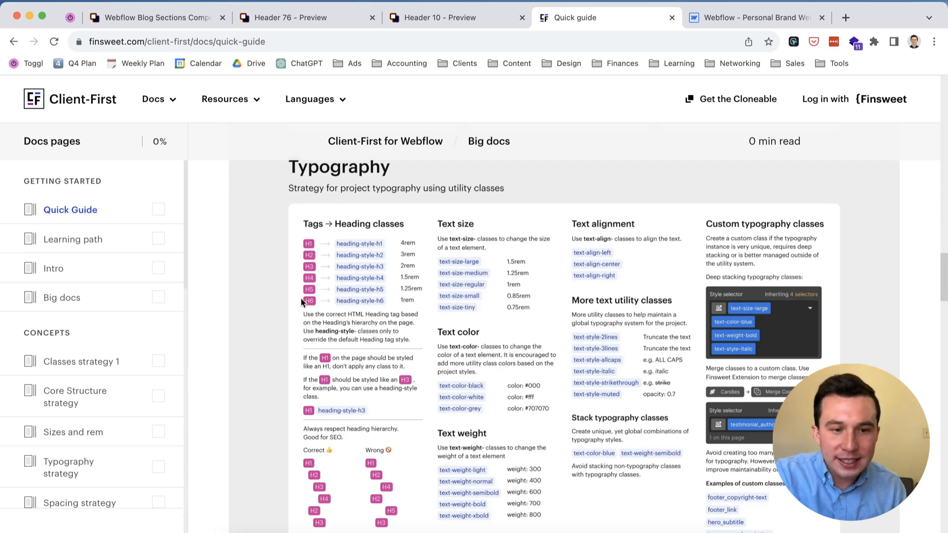
scroll(down, 3)
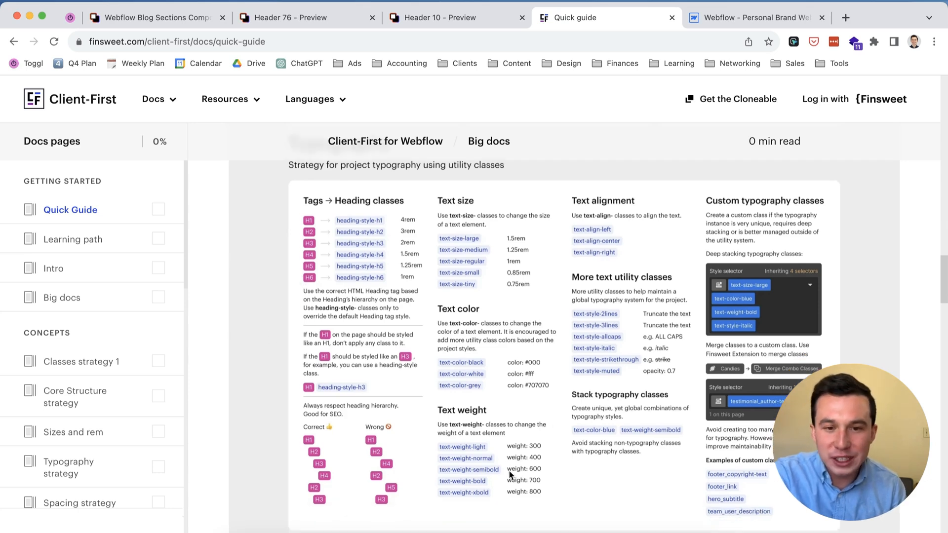
scroll(down, 3)
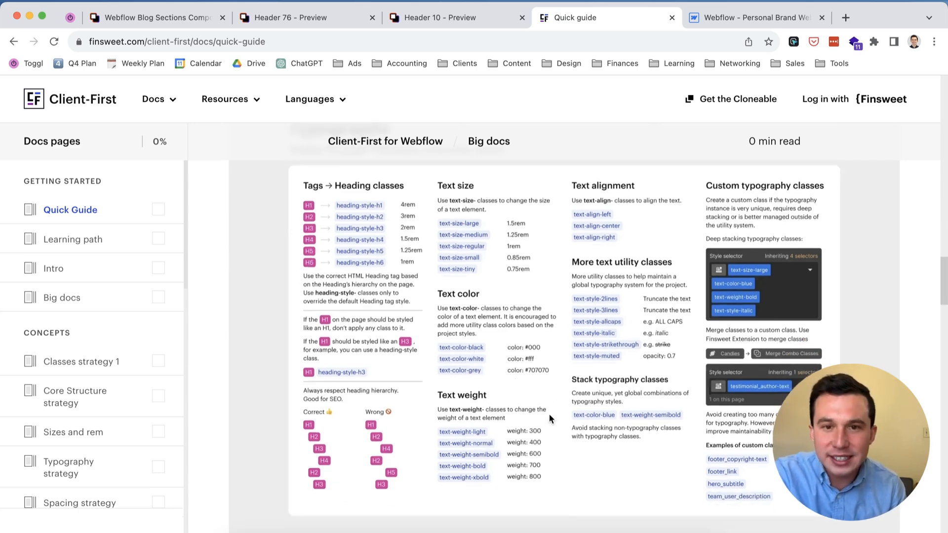
scroll(down, 3)
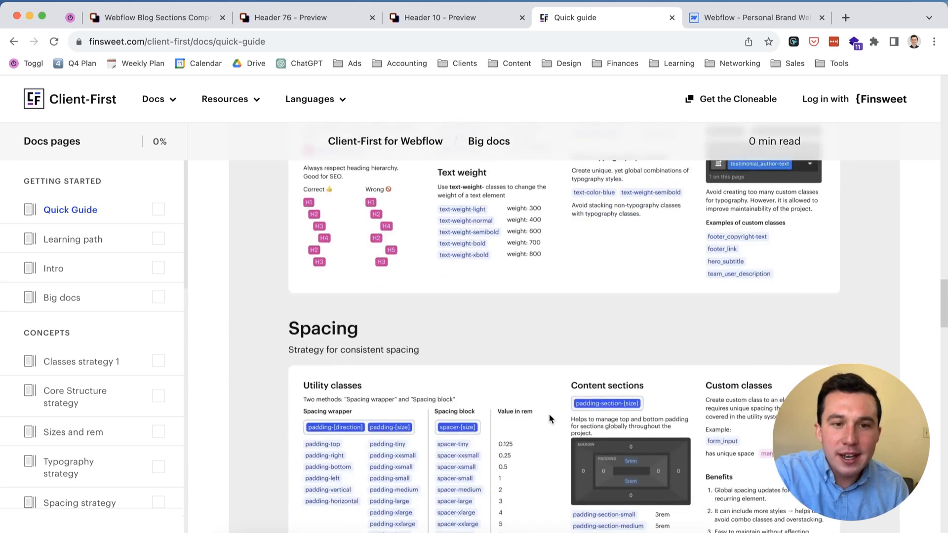
scroll(down, 3)
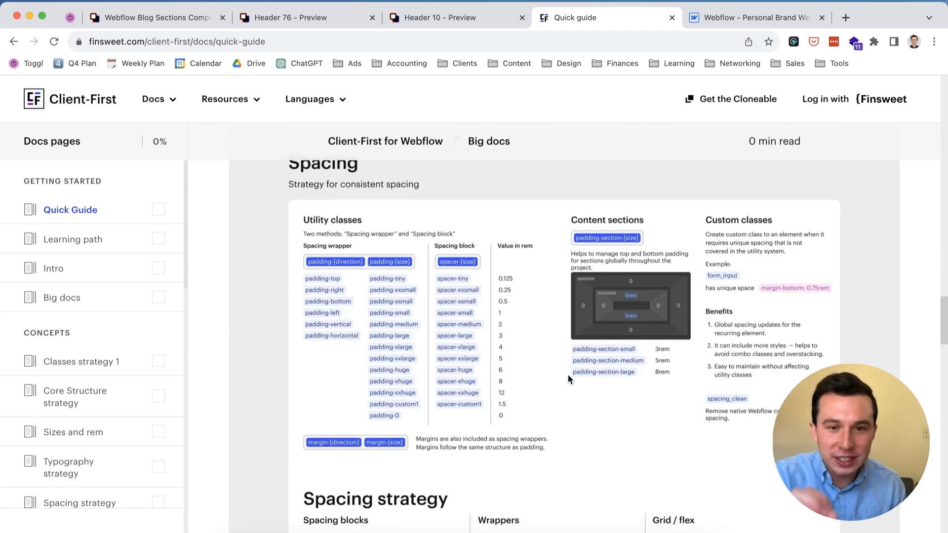
mouse_move(379, 340)
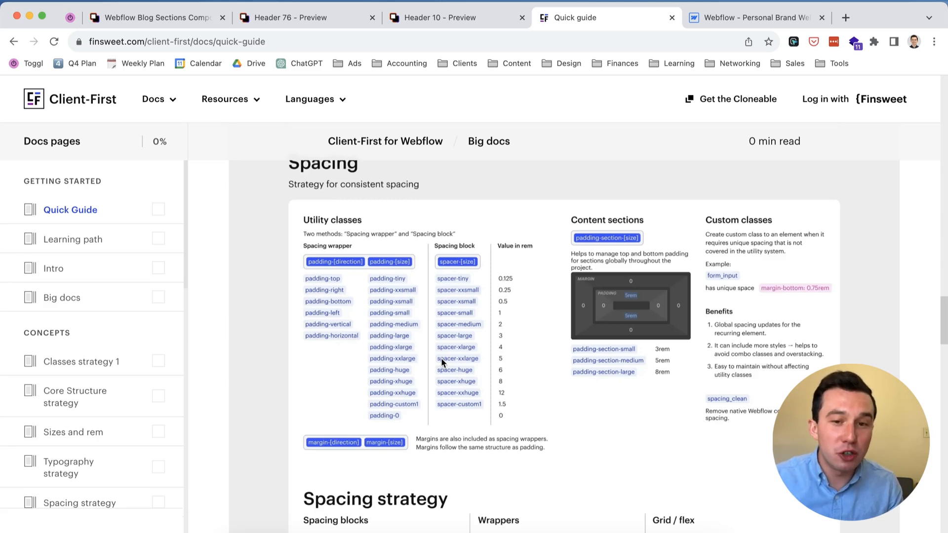
Scroll to the Spacing strategy comparison of spacing blocks, wrappers and grid/flex layouts.
scroll(down, 3)
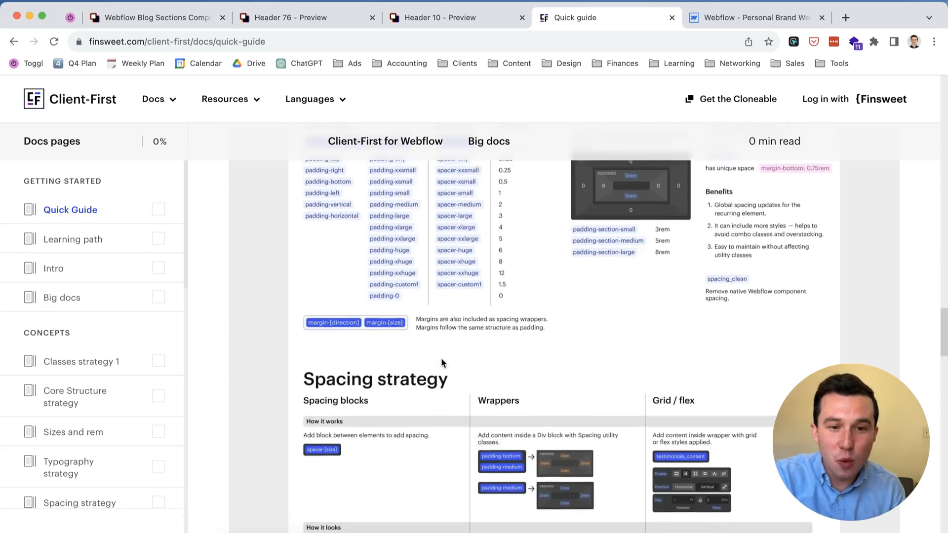
scroll(down, 3)
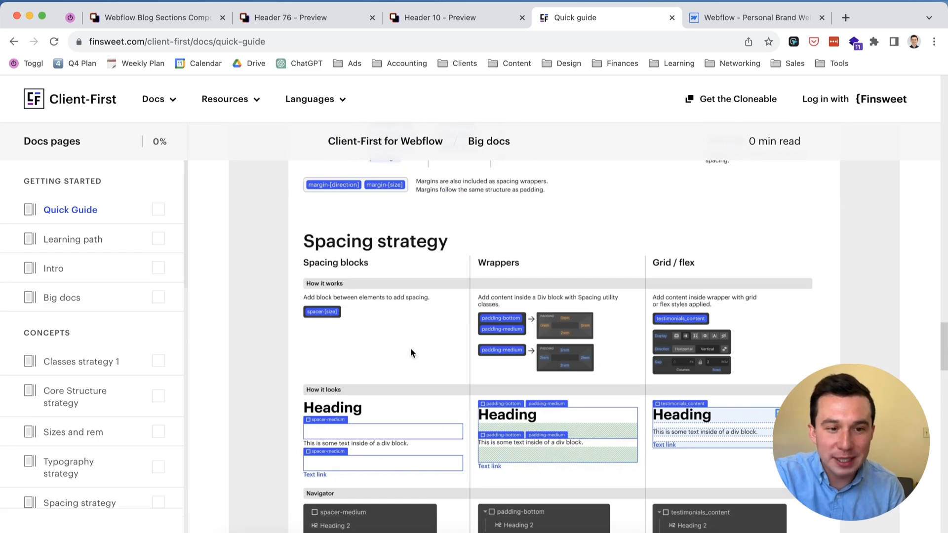
scroll(down, 3)
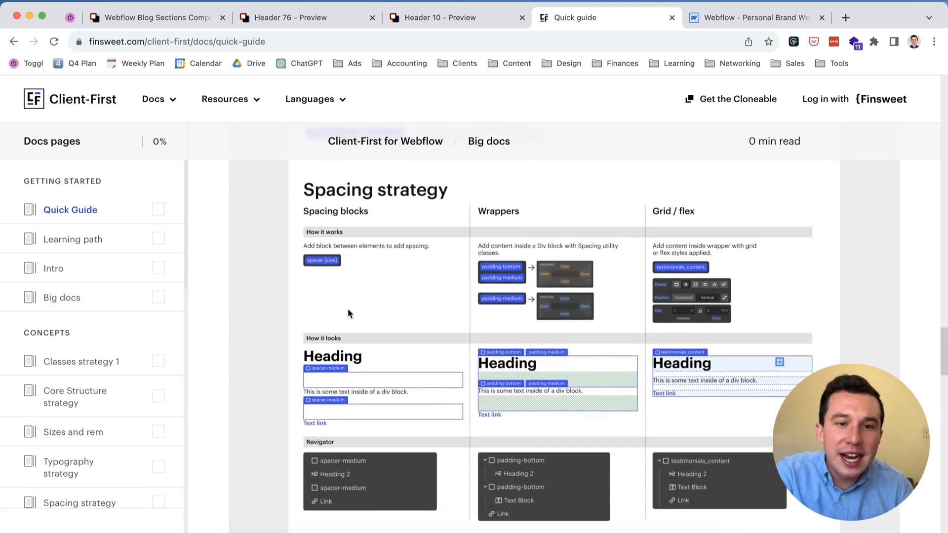
mouse_move(599, 285)
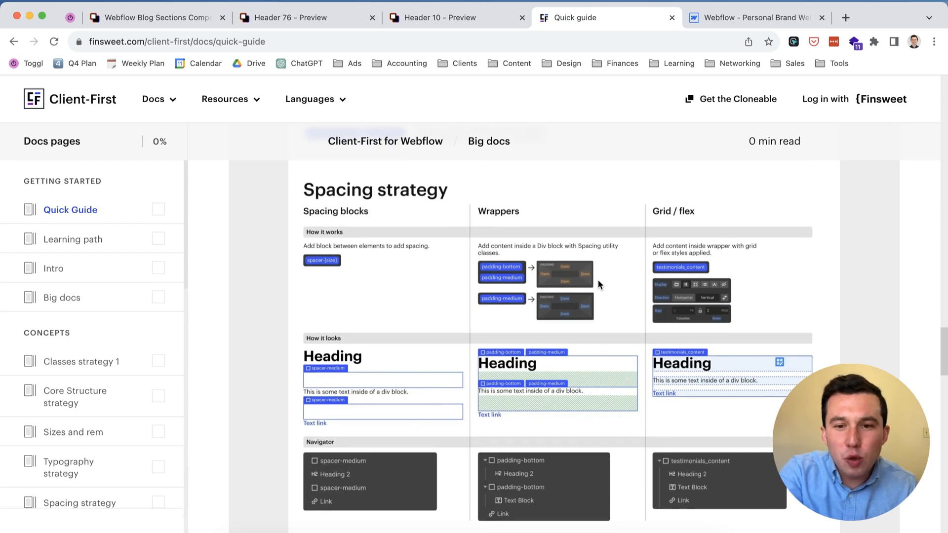
scroll(down, 3)
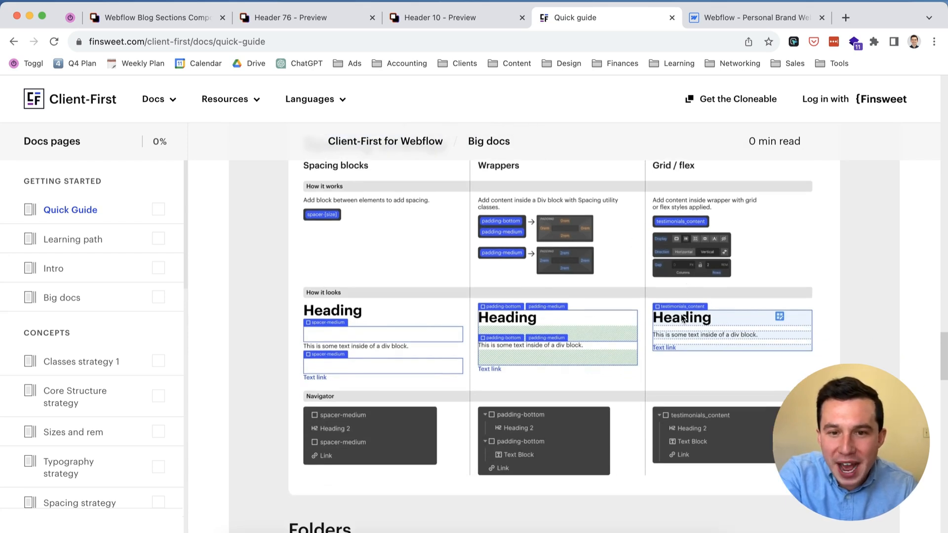
mouse_move(499, 317)
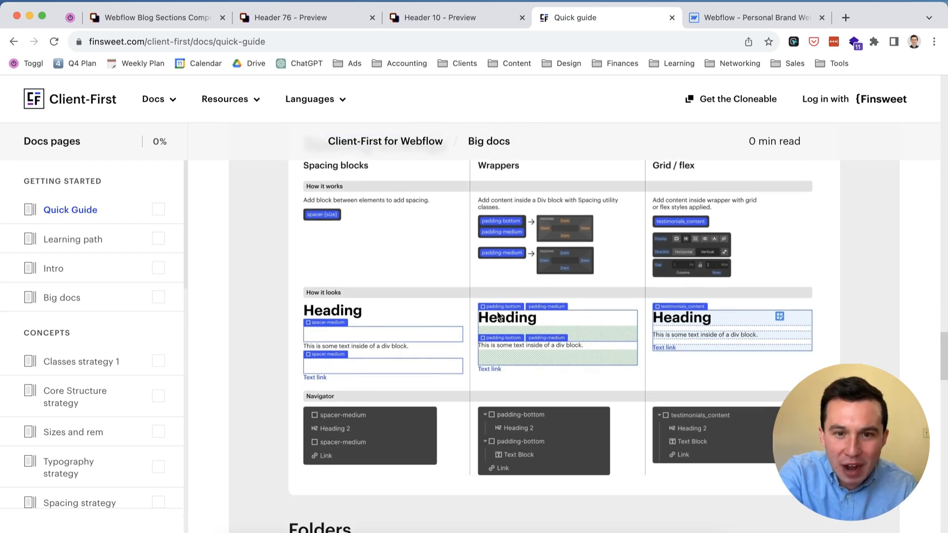
mouse_move(607, 334)
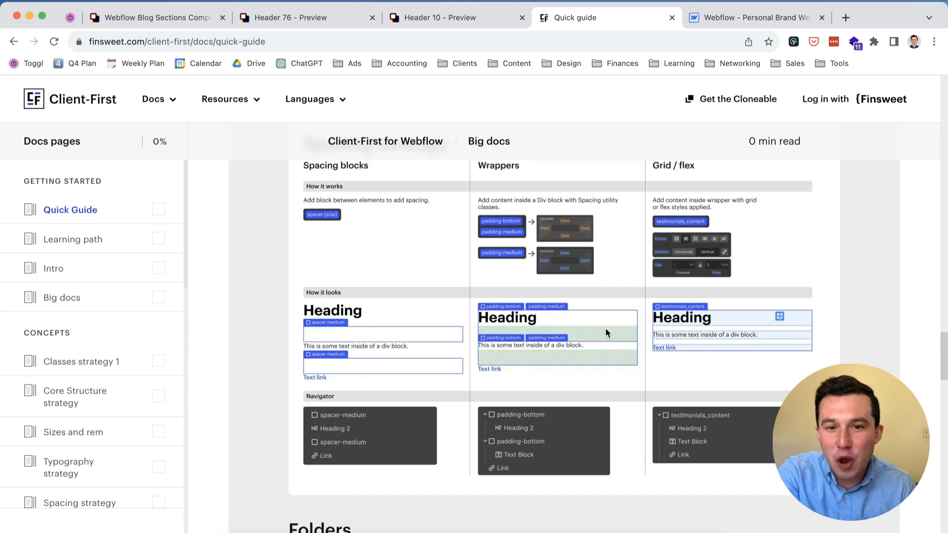
mouse_move(571, 299)
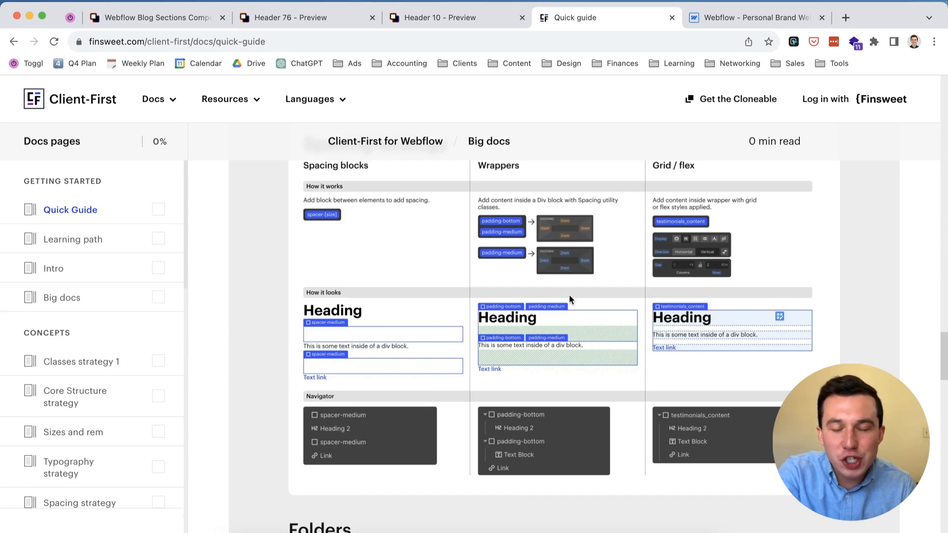
mouse_move(593, 338)
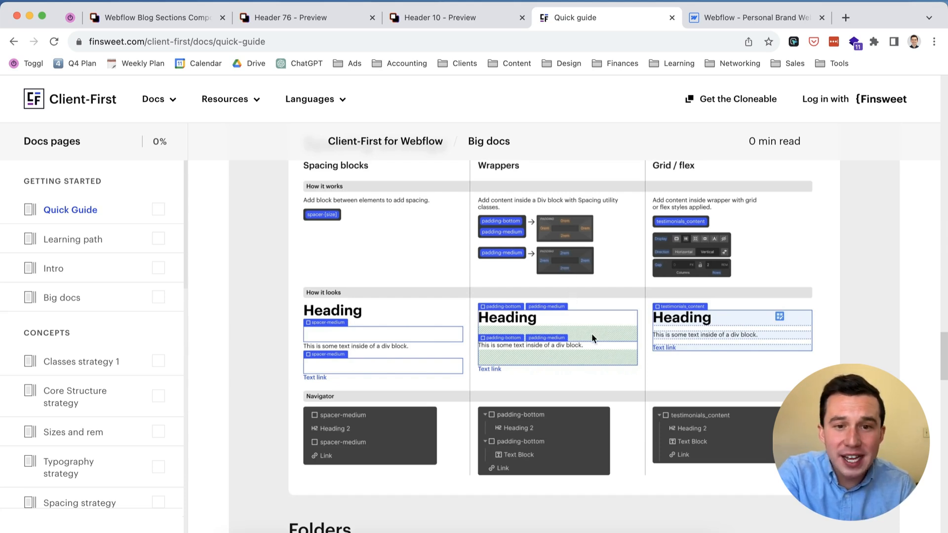
mouse_move(346, 341)
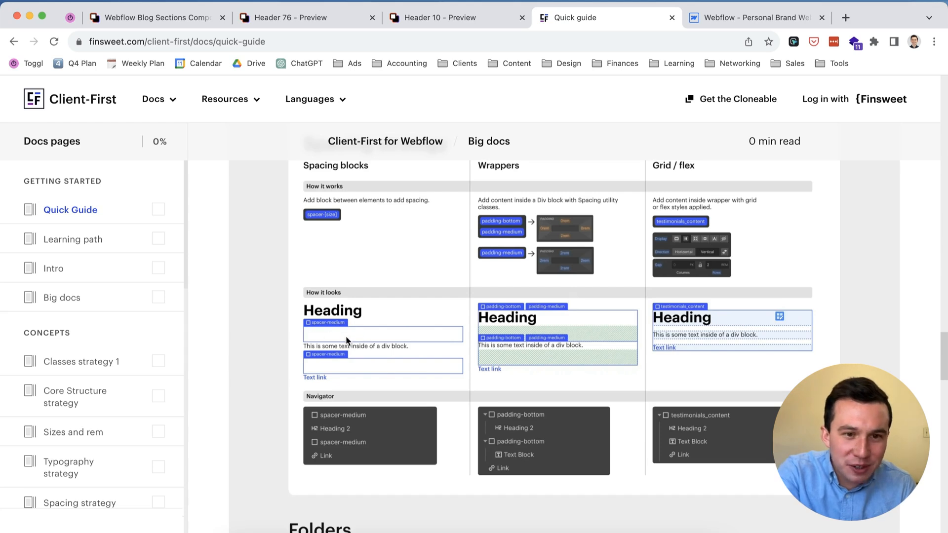
mouse_move(525, 348)
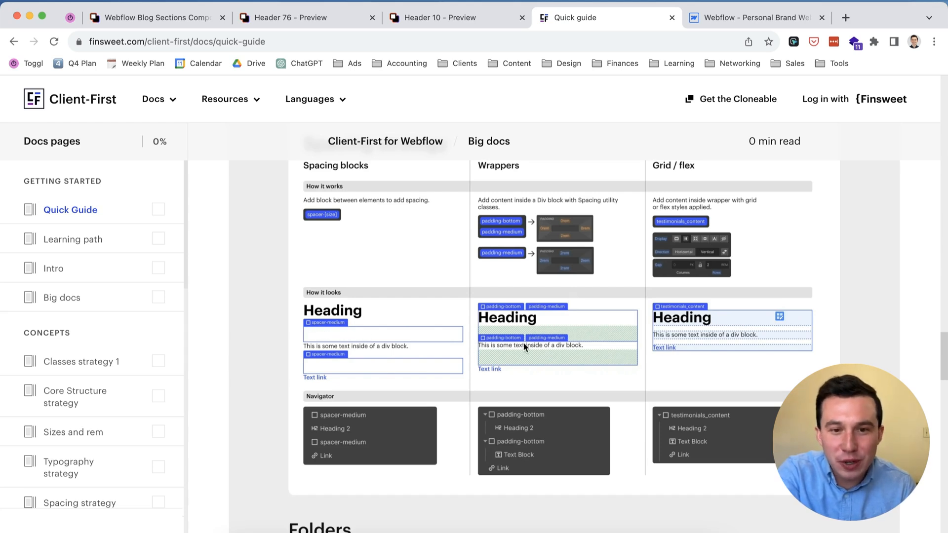
mouse_move(343, 336)
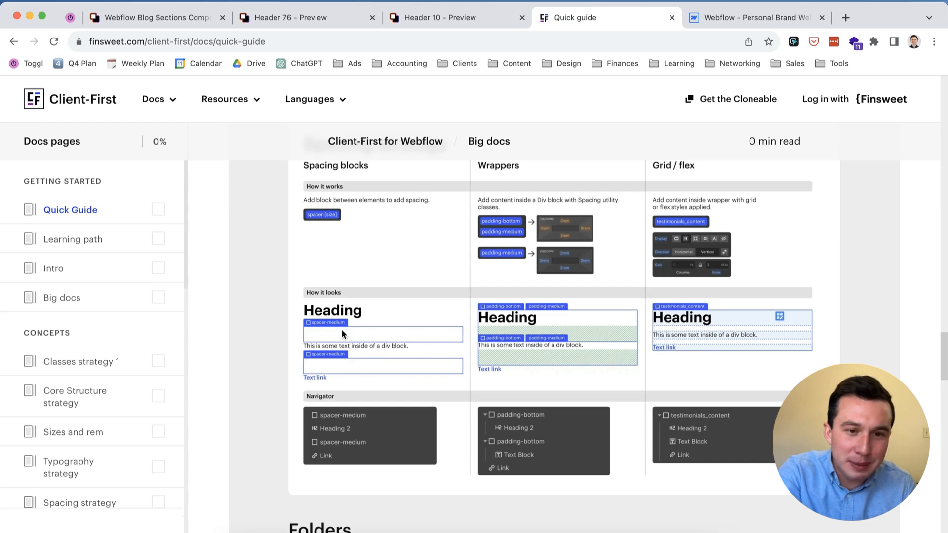
Scroll through Folders, More utility systems and Supporting content, then back up toward the Quick Guide header.
scroll(down, 3)
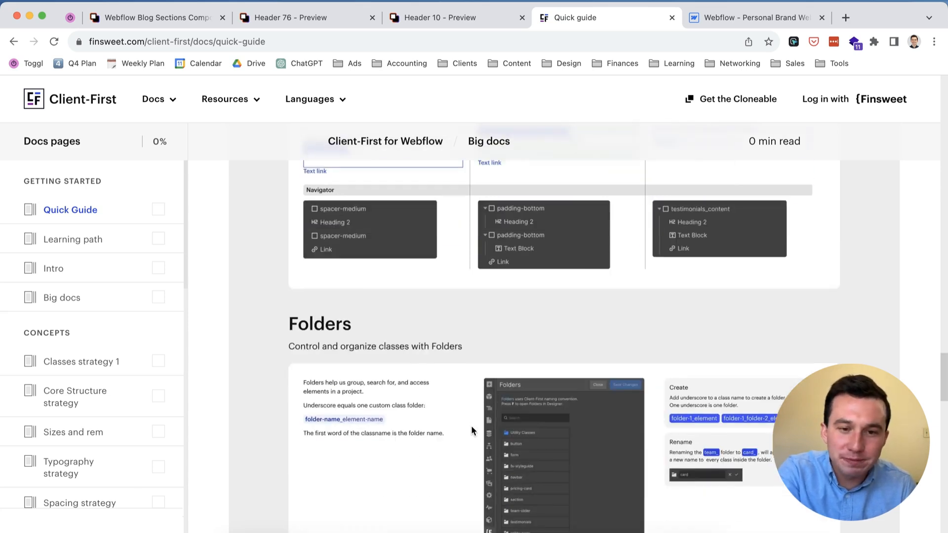
scroll(down, 3)
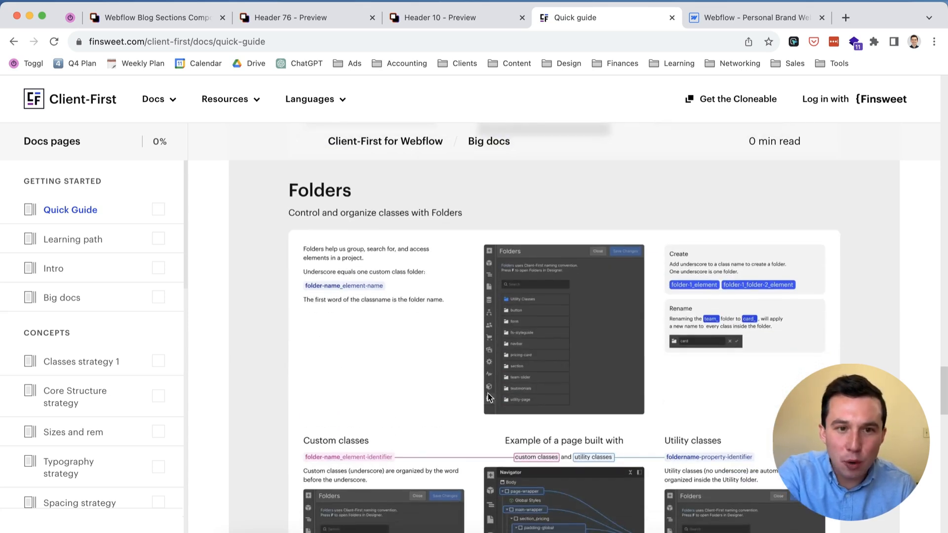
scroll(down, 3)
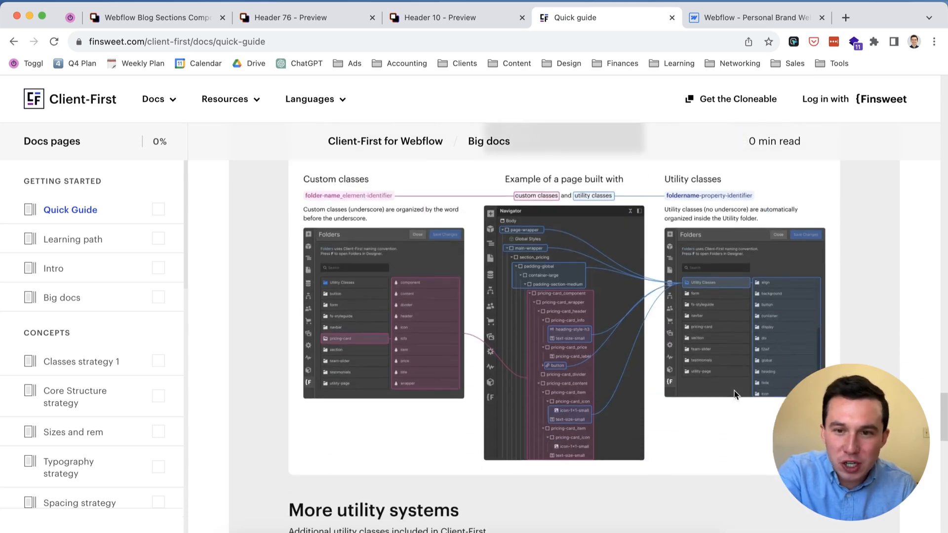
scroll(down, 3)
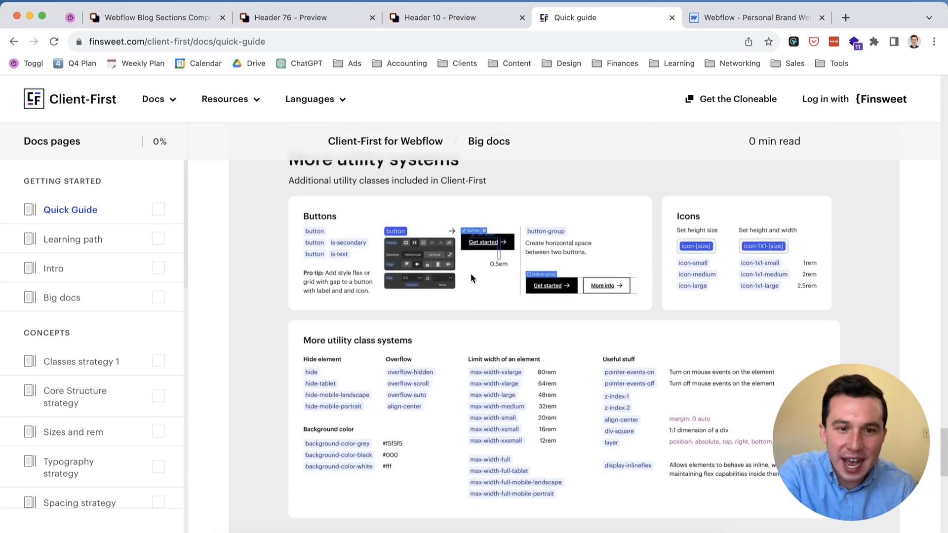
scroll(down, 3)
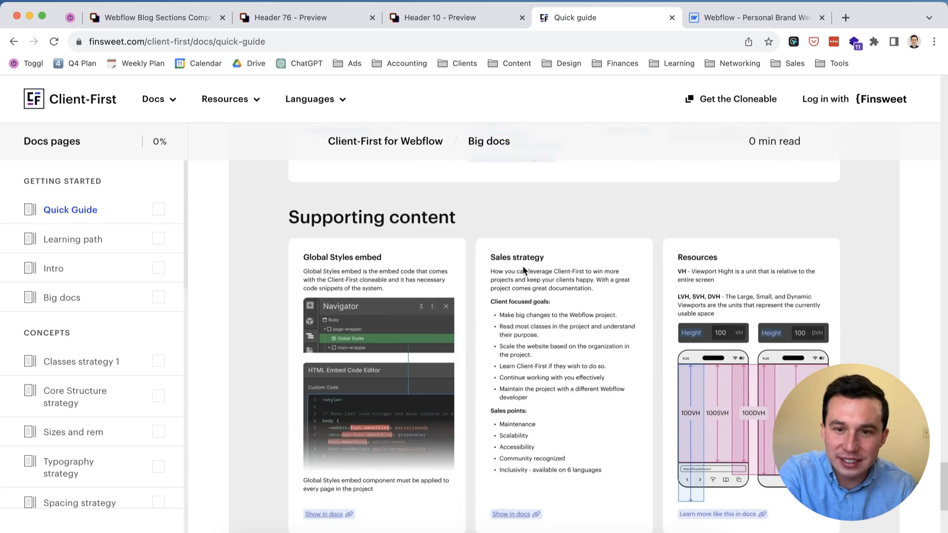
scroll(down, 3)
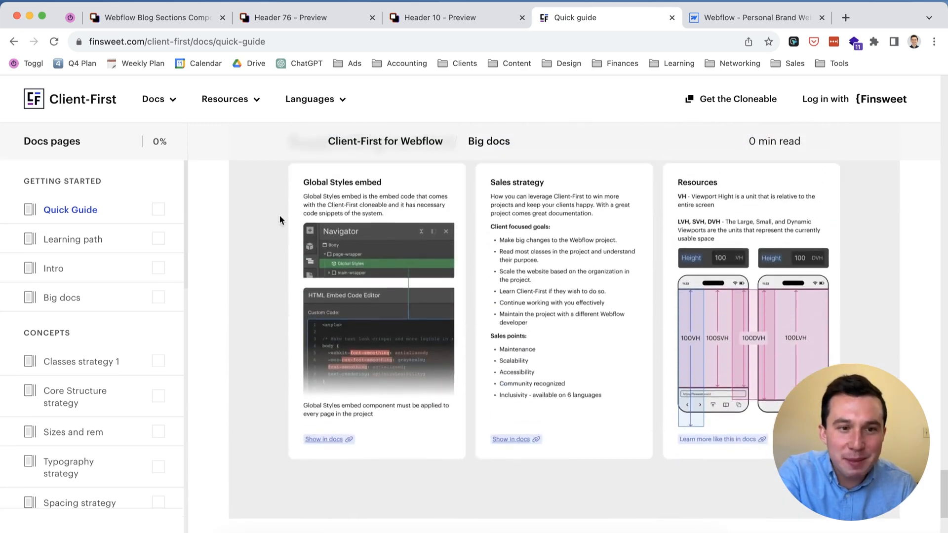
scroll(down, 3)
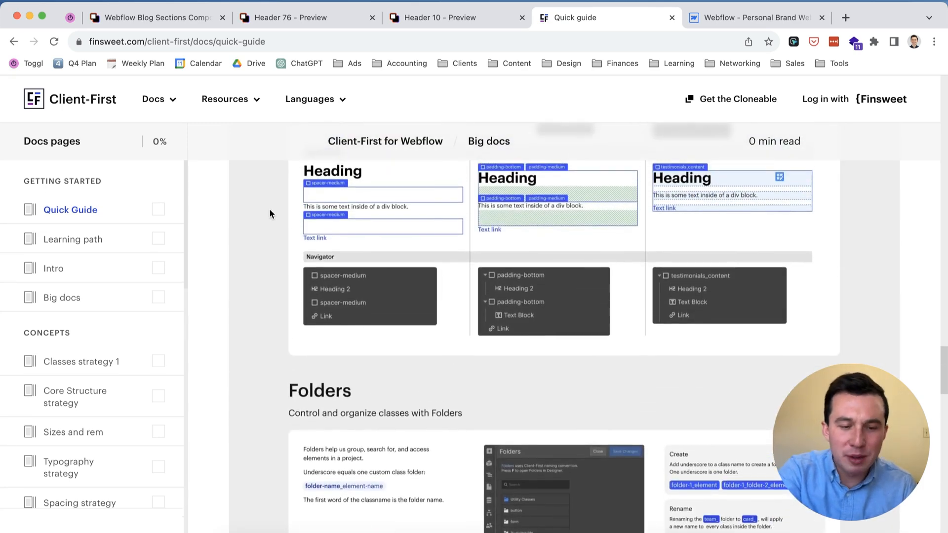
scroll(down, 3)
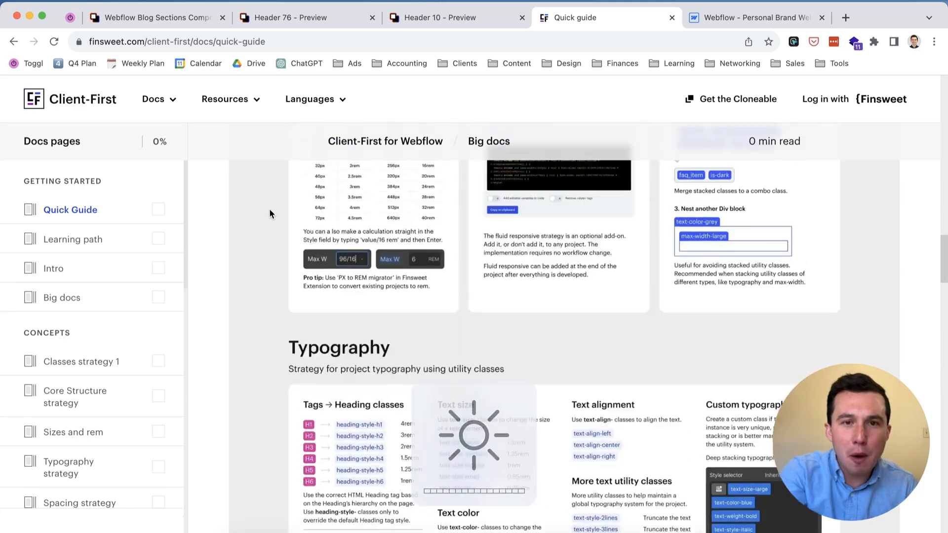
scroll(up, 3)
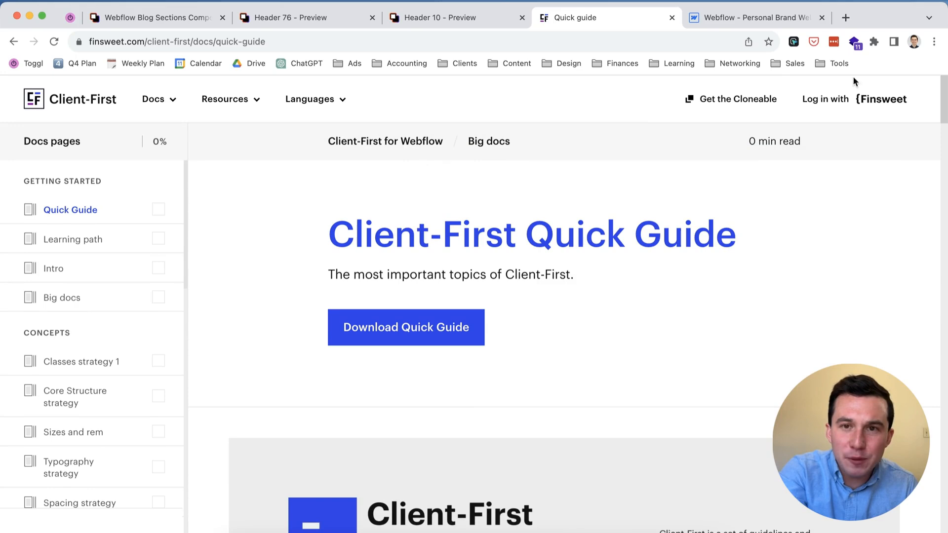
Switch to the Webflow personal brand site, preview the page, and select section_layout54 in the Navigator.
click(754, 18)
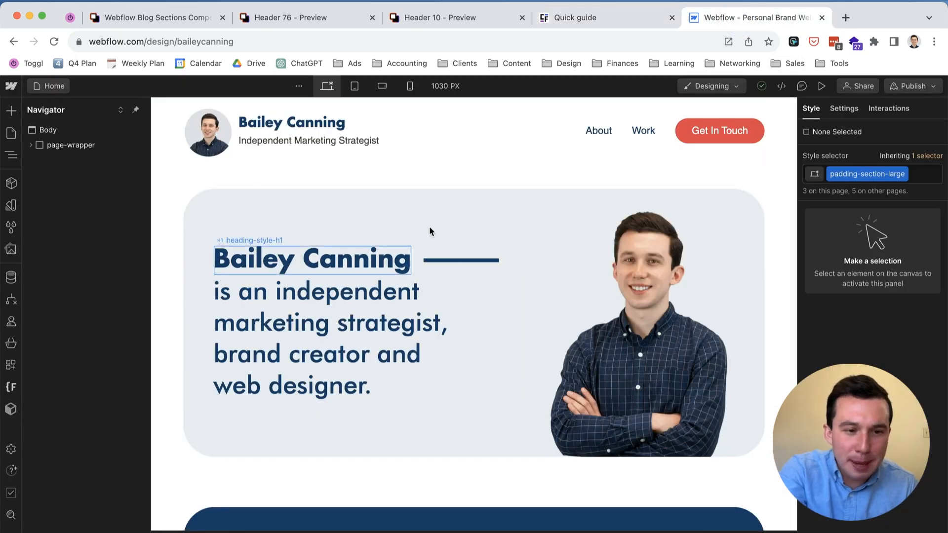
click(31, 146)
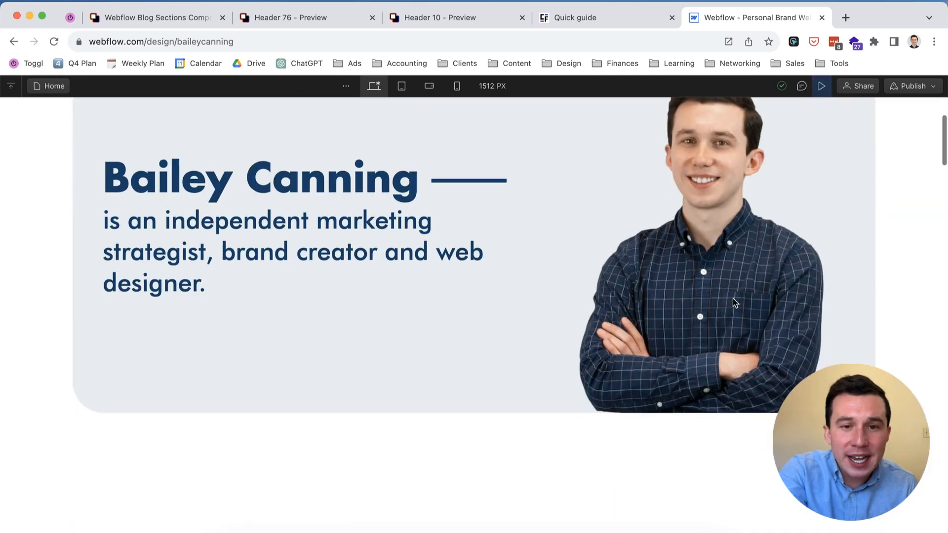
scroll(down, 3)
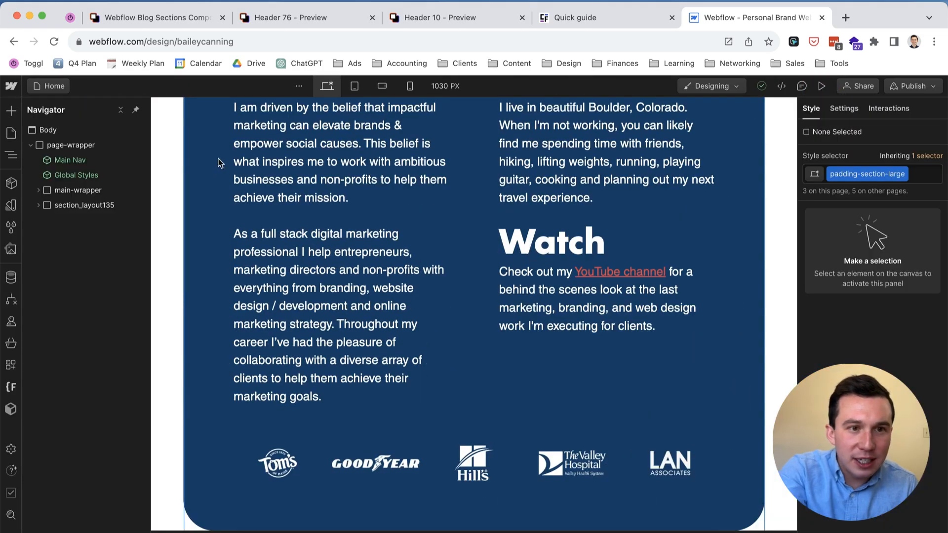
click(95, 235)
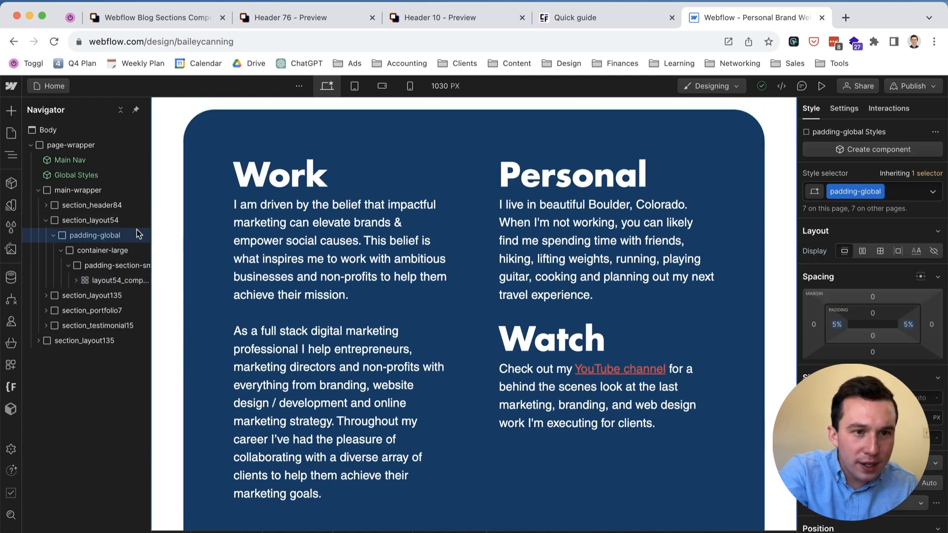
click(91, 221)
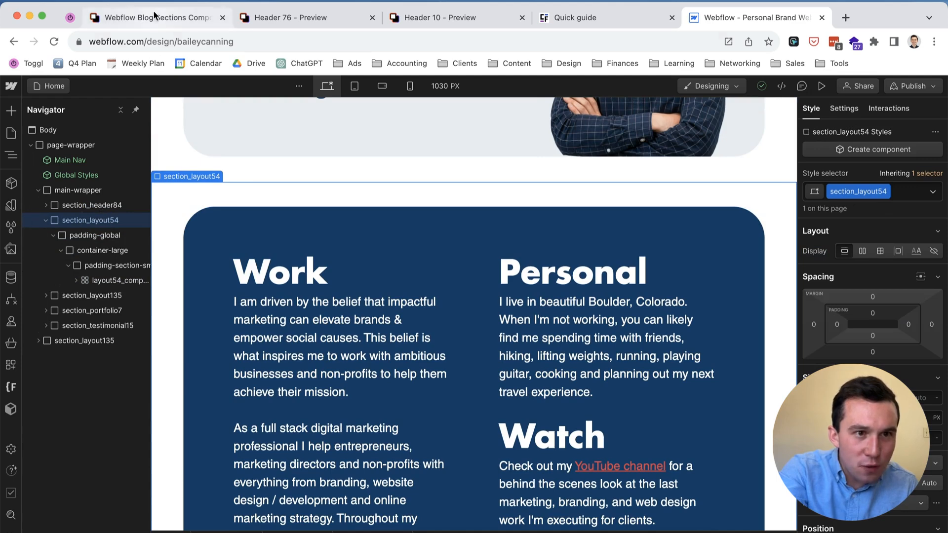
Search the Relume Library for 'layout 54', then return to the Header 10 component preview.
click(148, 17)
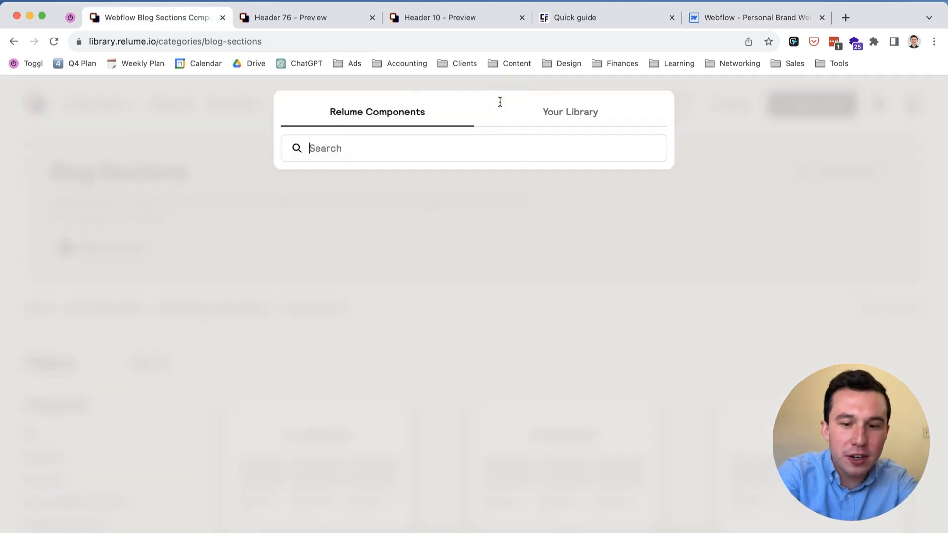
text(layout 54)
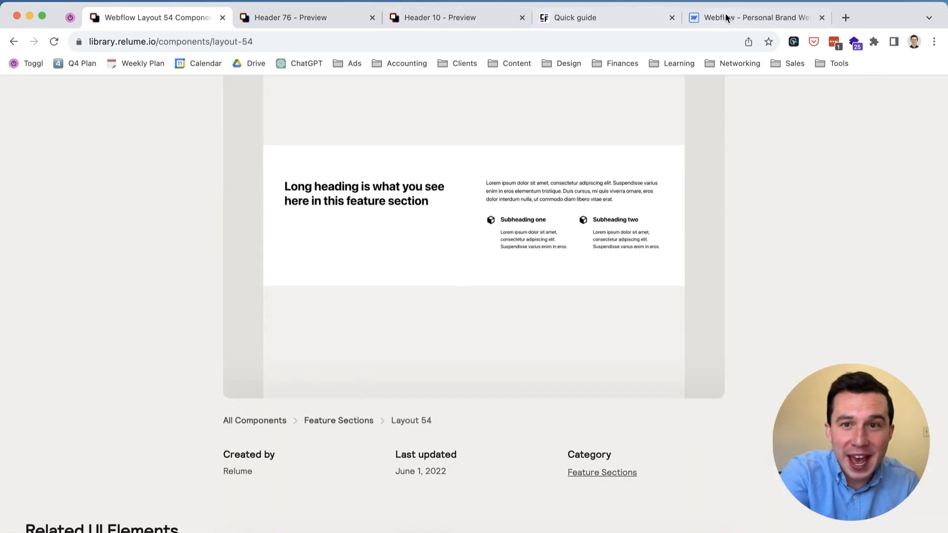
click(581, 18)
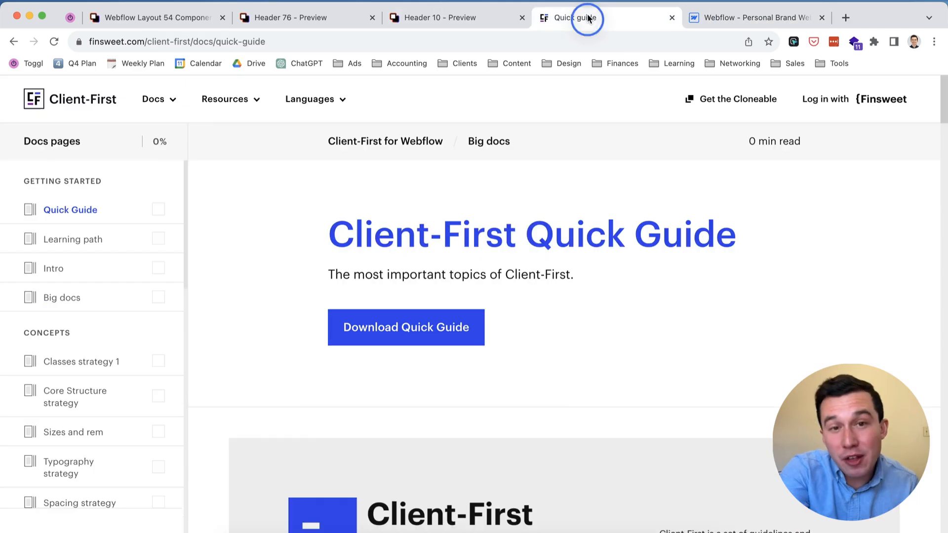
click(447, 18)
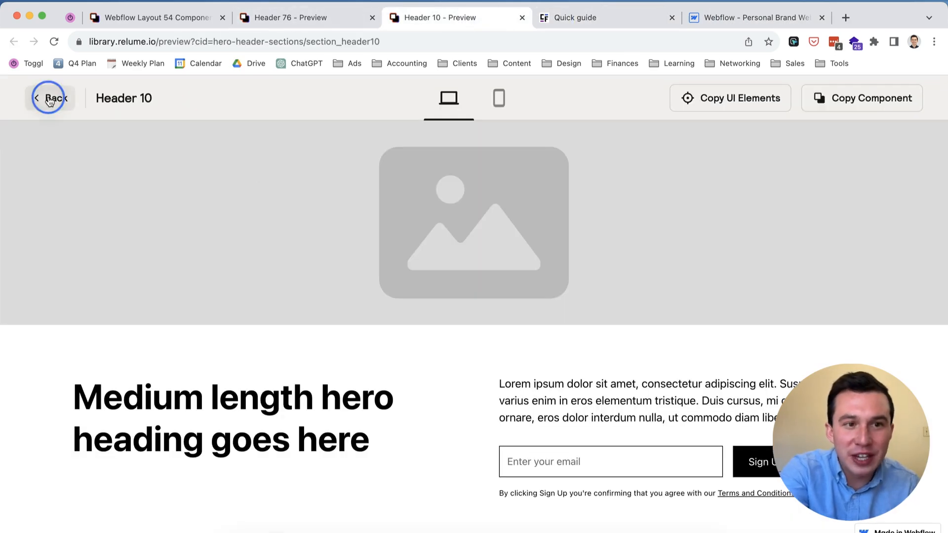
Go back from Header 10 to the Hero Header Sections grid, browse Headers 1–9, then return to Webflow.
click(50, 97)
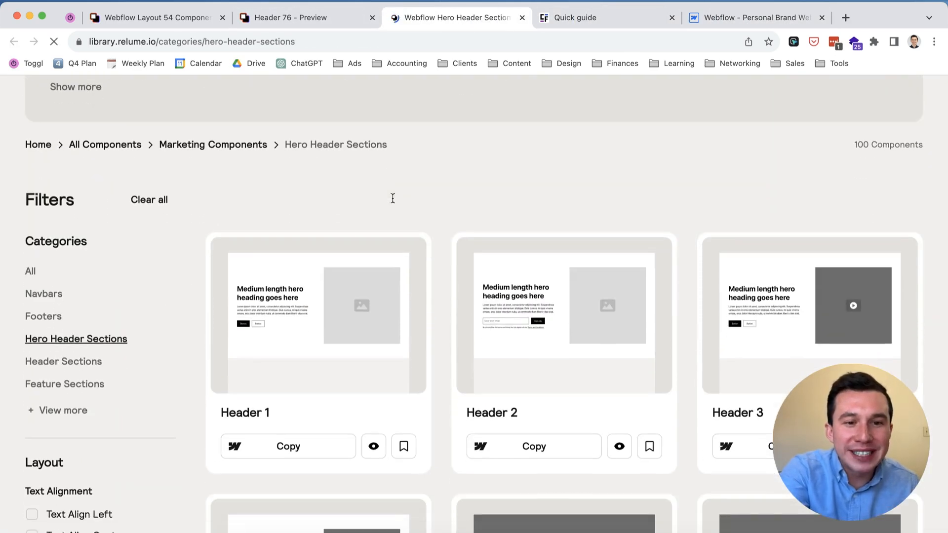
scroll(down, 3)
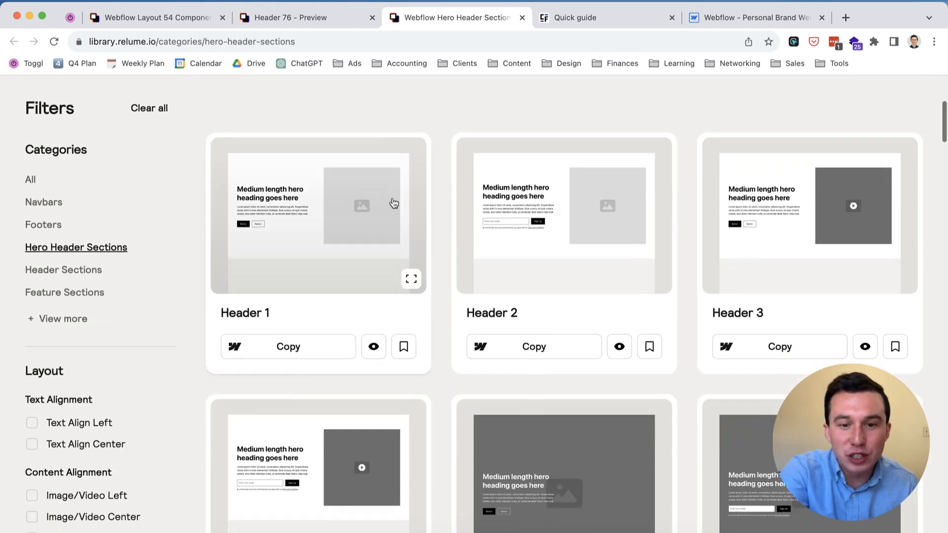
scroll(down, 3)
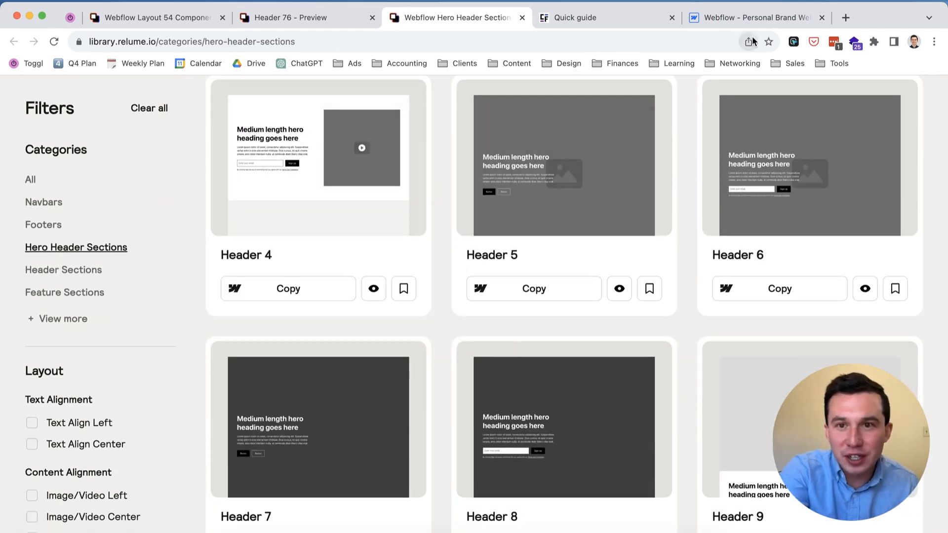
mouse_move(675, 222)
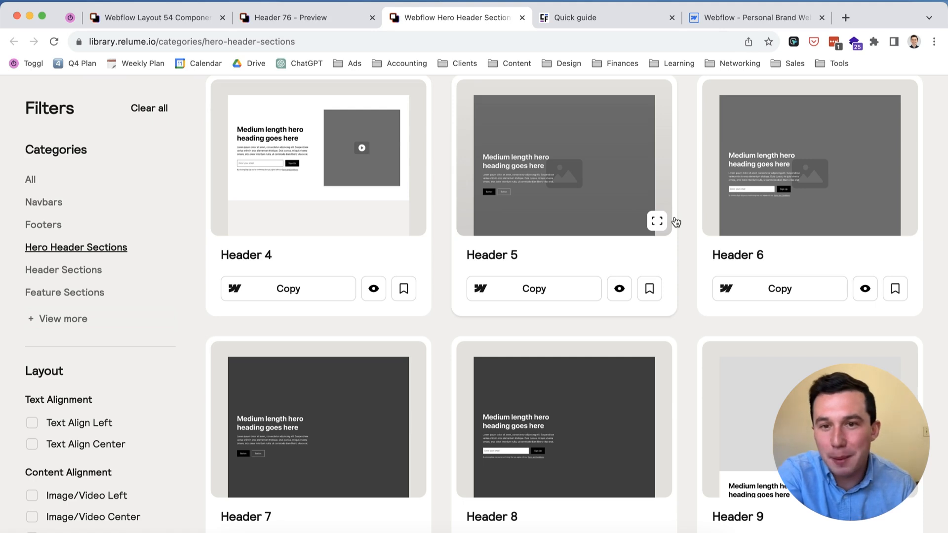
mouse_move(748, 33)
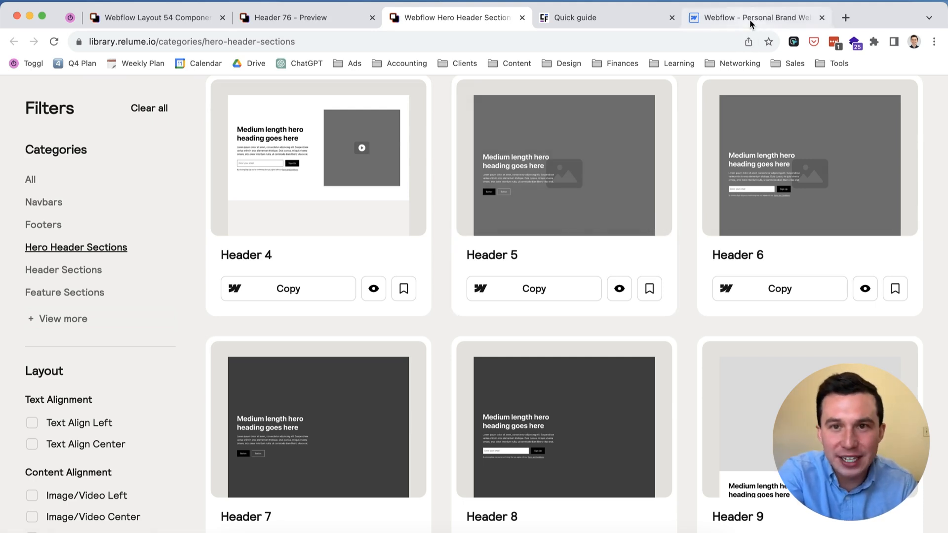
click(754, 18)
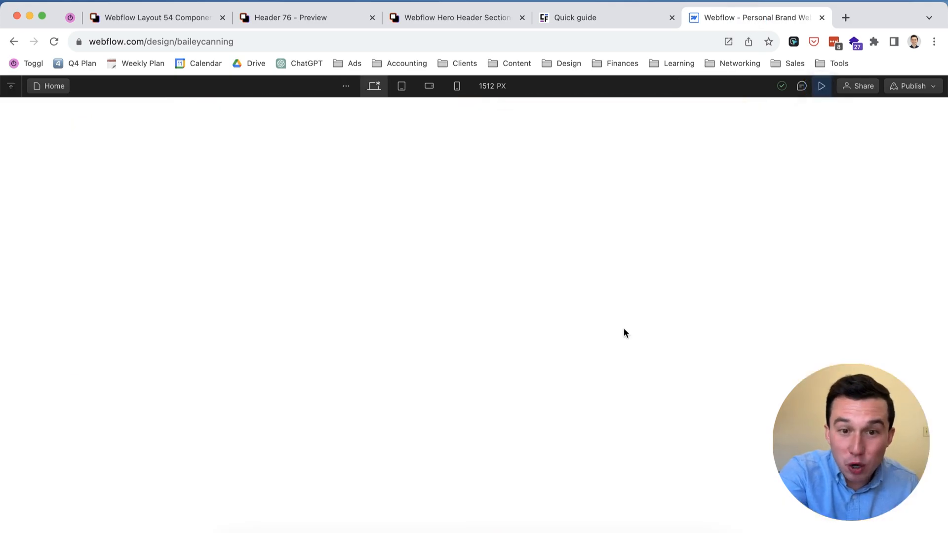
Review the layout54 section in Webflow, open Hero Header Sections in Relume and copy Header 4, then return to Webflow.
scroll(down, 3)
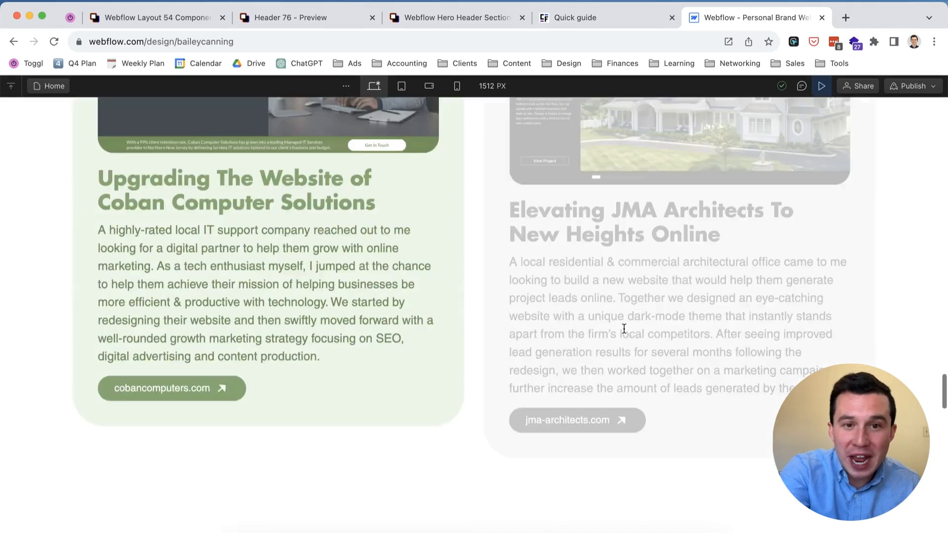
scroll(down, 3)
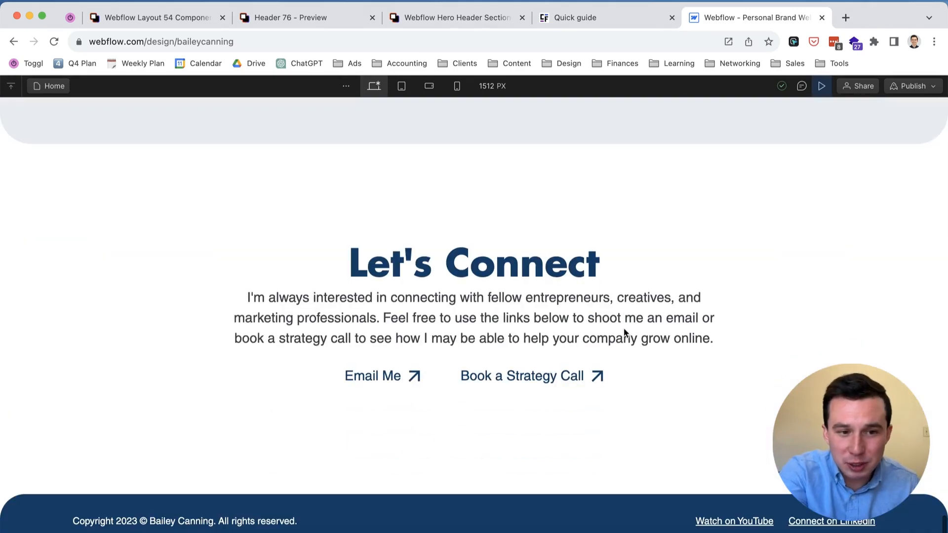
scroll(up, 3)
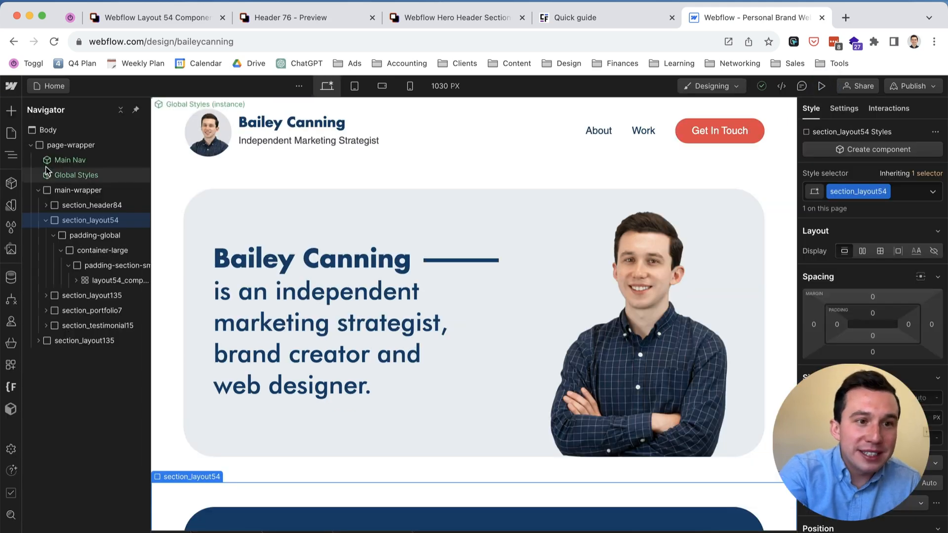
click(90, 220)
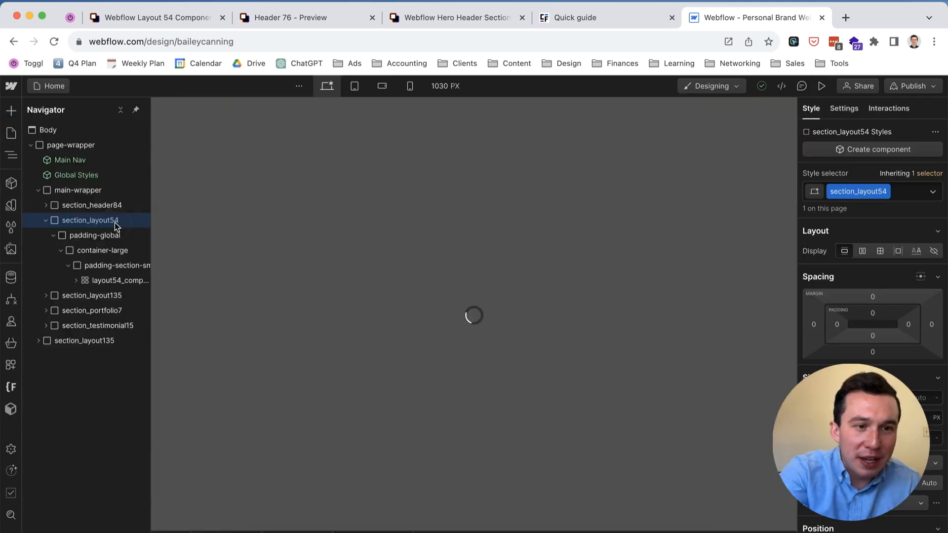
click(153, 17)
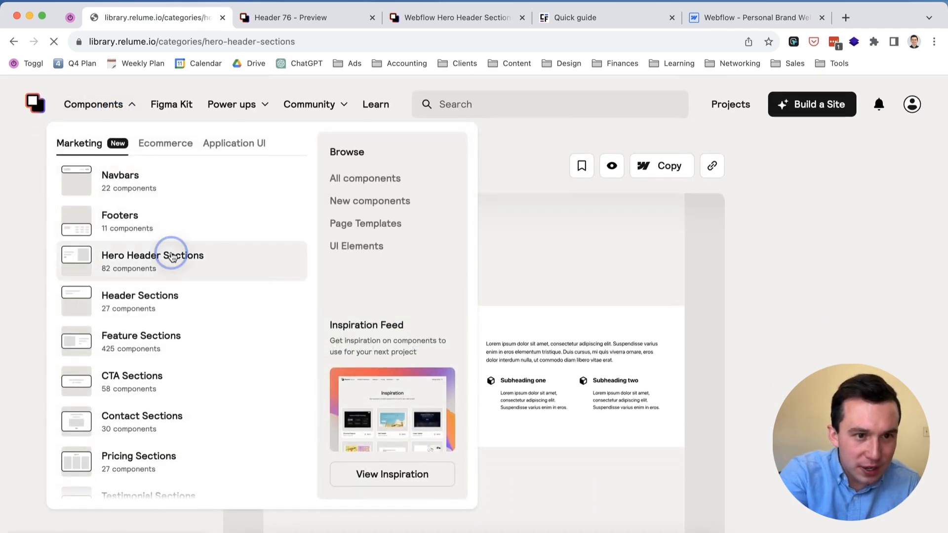
click(173, 255)
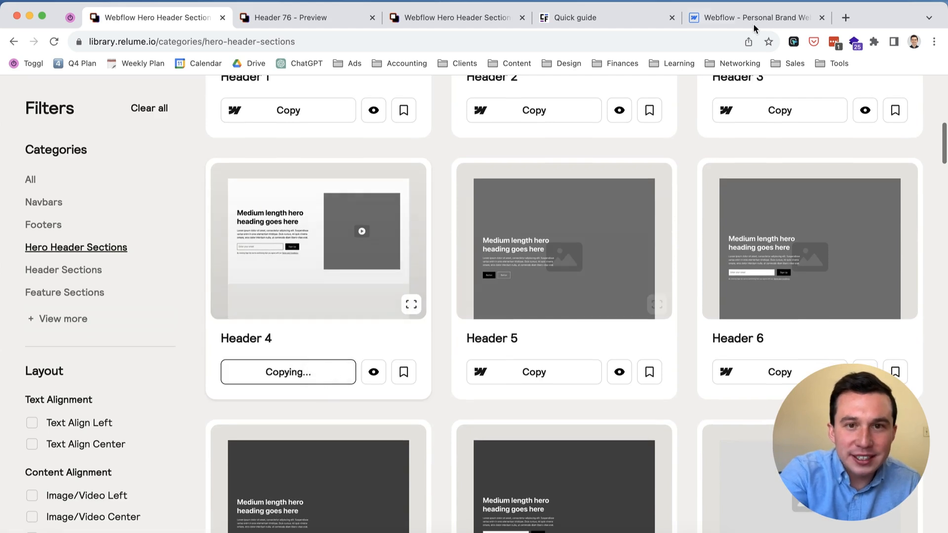
click(755, 17)
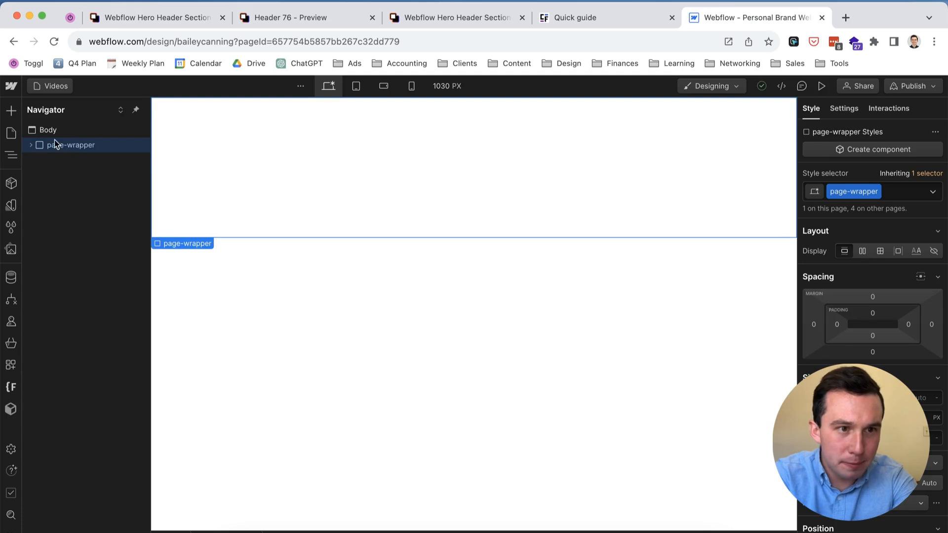
Paste the copied hero header section into the expanded page-wrapper in the Navigator.
click(77, 176)
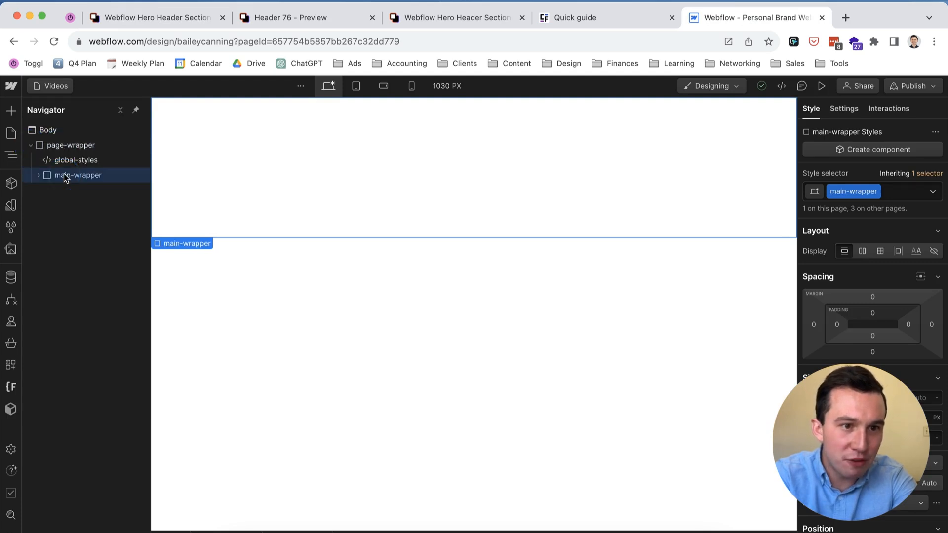
key(Cmd+V)
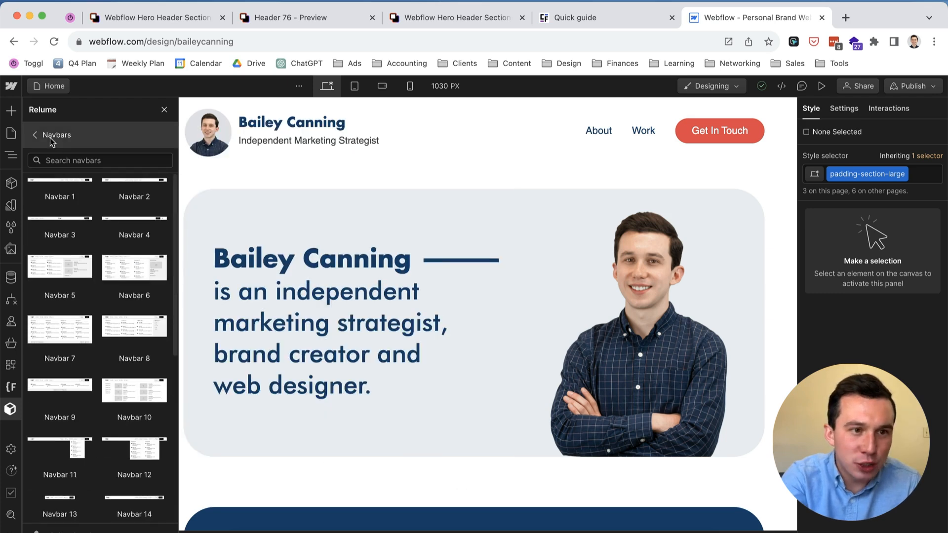
Go back to the Relume category list and choose the Pricing Sections category.
click(36, 134)
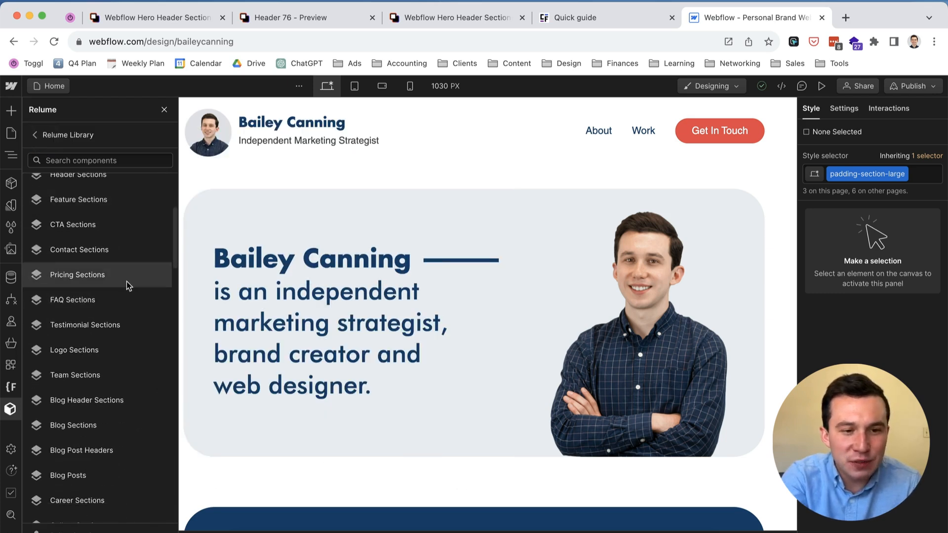
click(73, 300)
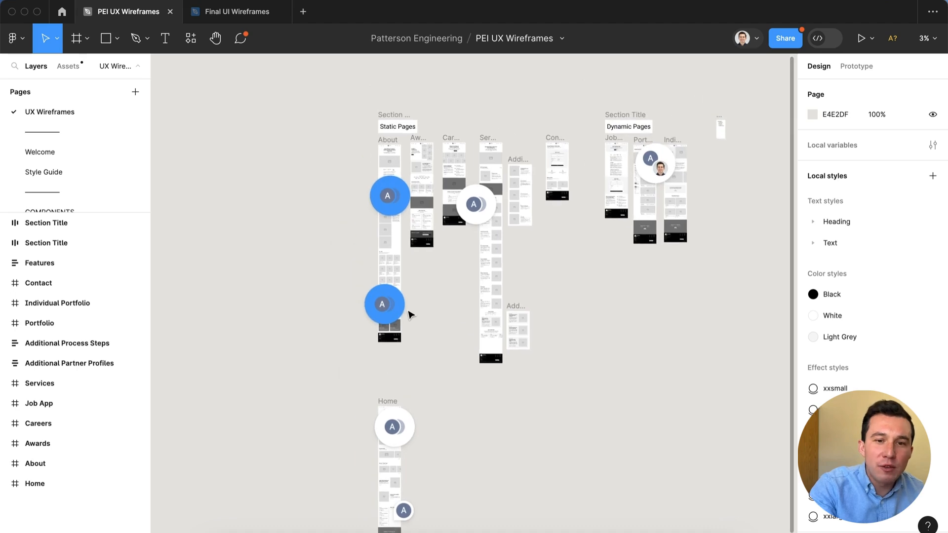
mouse_move(431, 339)
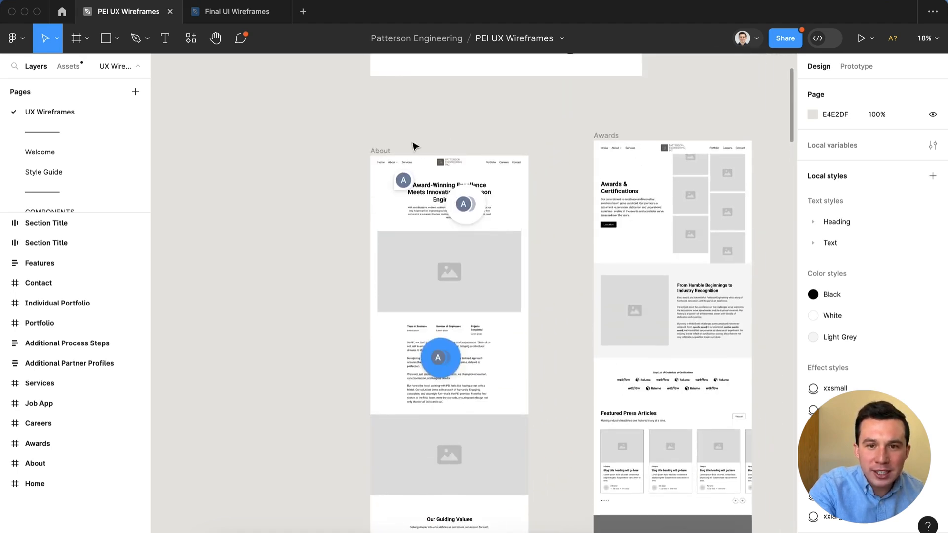
Browse the PEI UX Wireframes canvas, then switch to the Final UI Wireframes file.
scroll(down, 3)
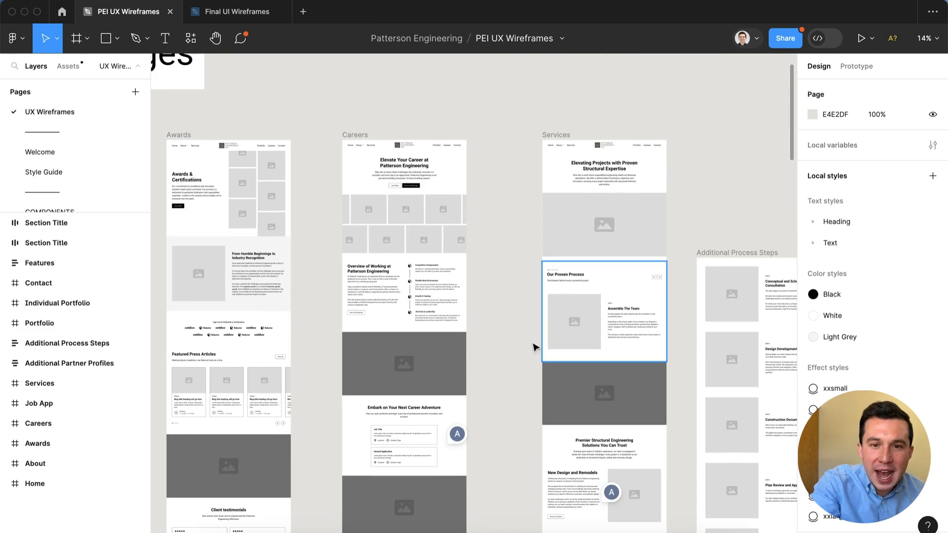
scroll(down, 3)
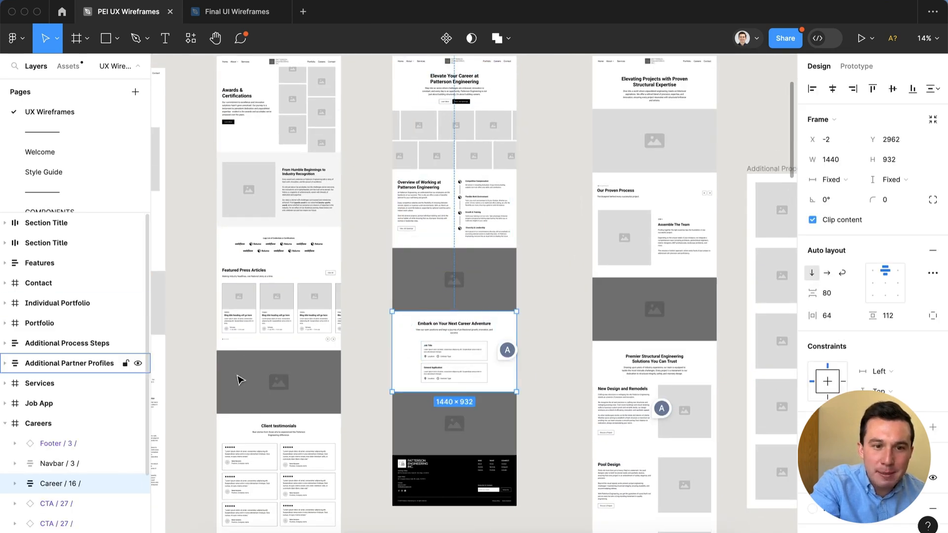
click(235, 12)
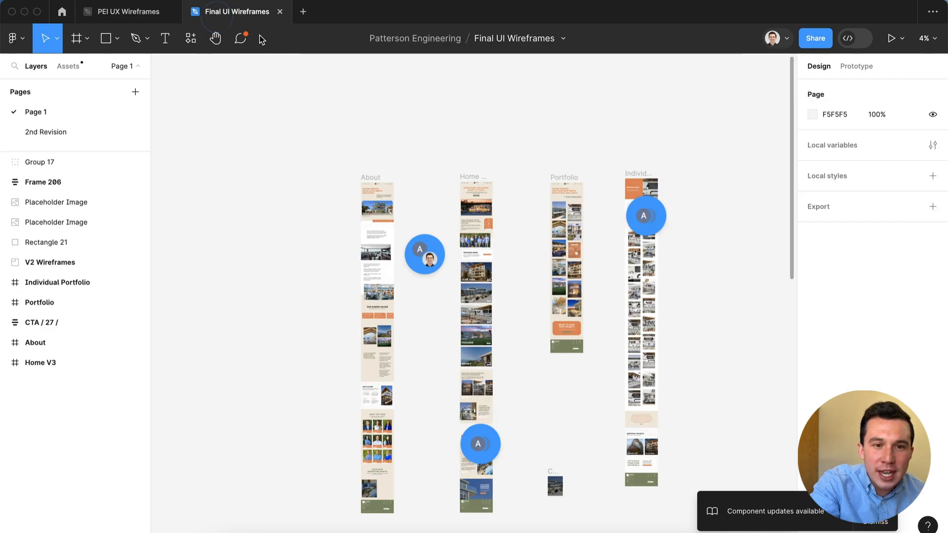
mouse_move(404, 219)
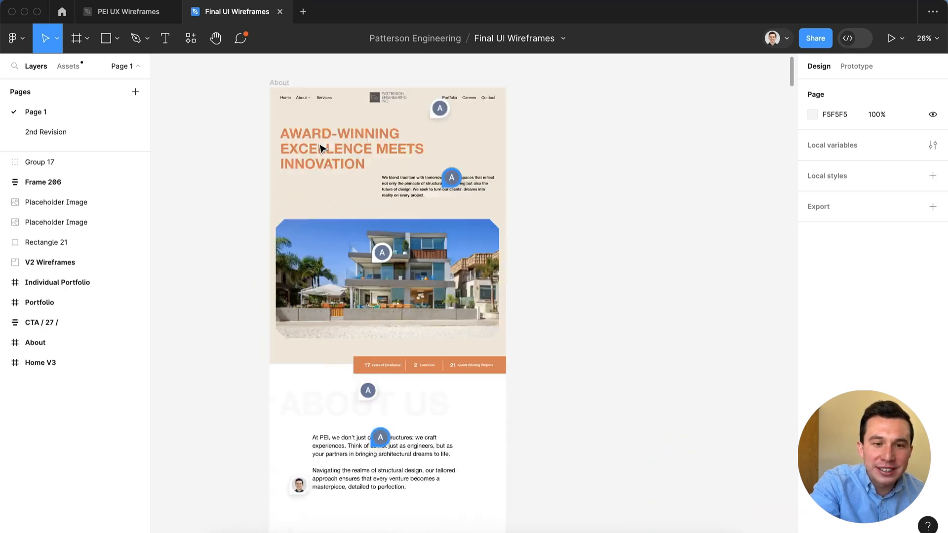
scroll(down, 3)
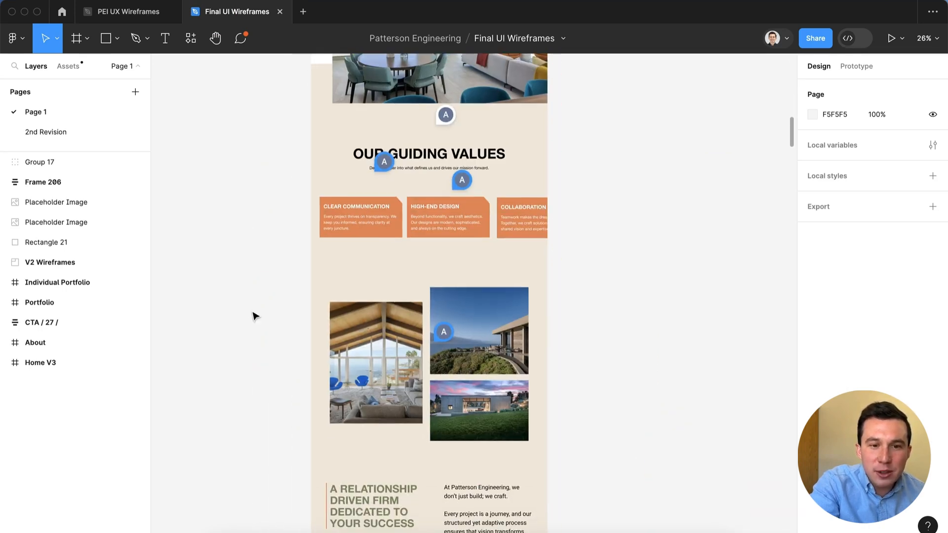
scroll(down, 3)
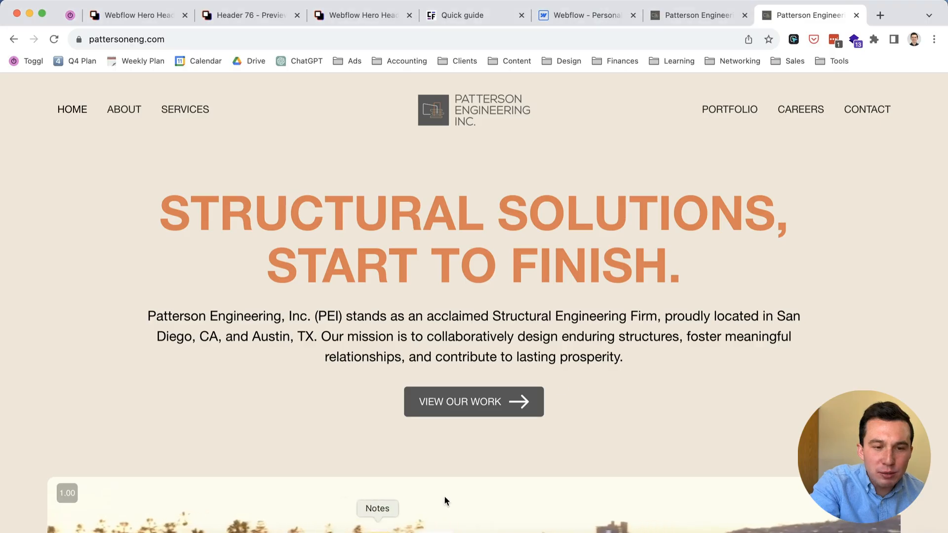
Scroll the live home page through featured work, awards and testimonials.
scroll(down, 3)
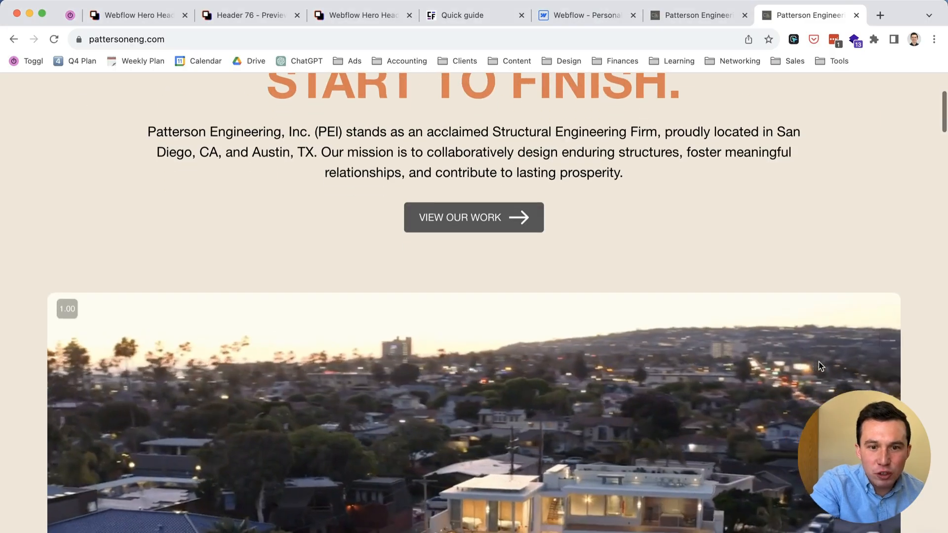
scroll(down, 3)
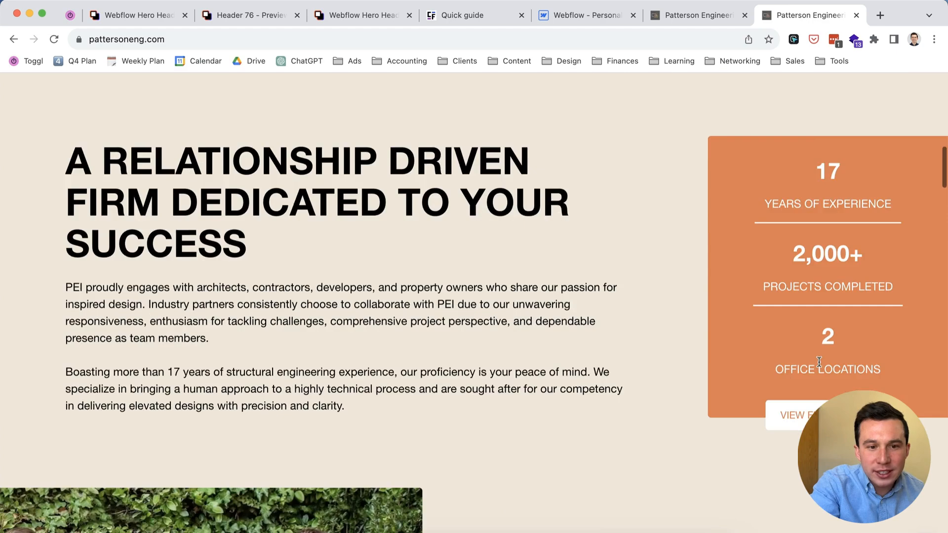
scroll(down, 3)
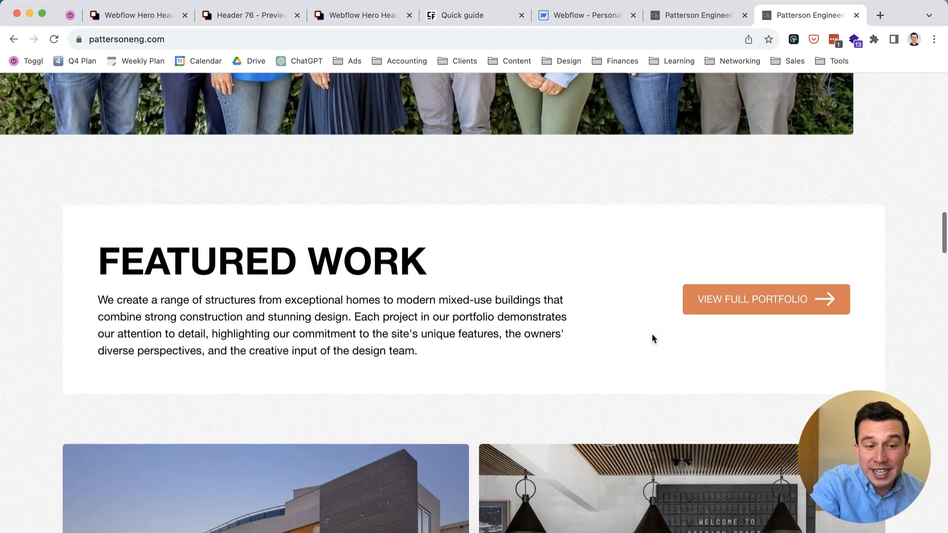
scroll(down, 3)
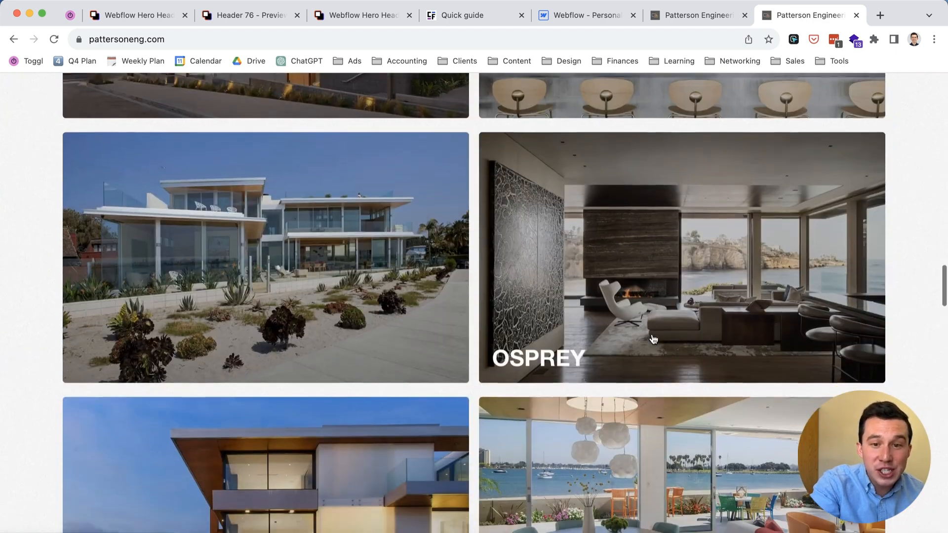
scroll(down, 3)
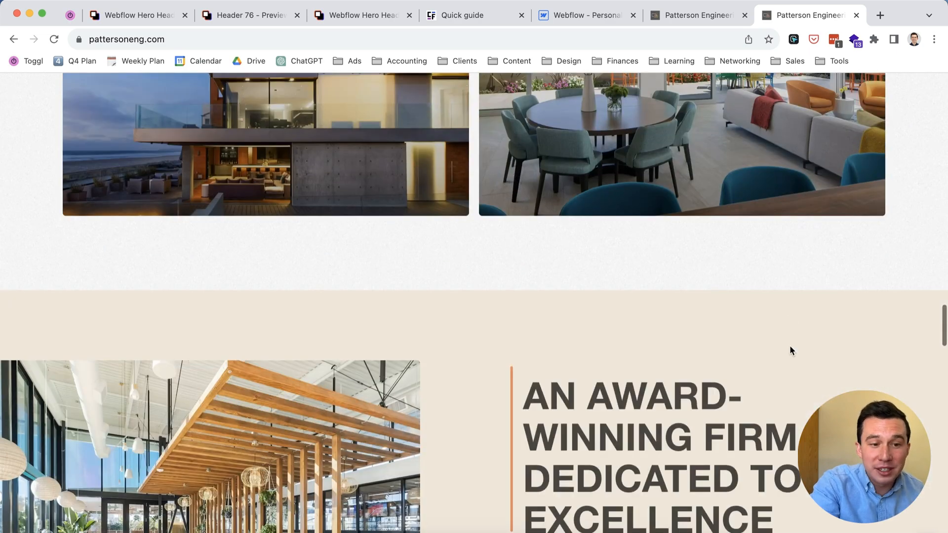
scroll(down, 3)
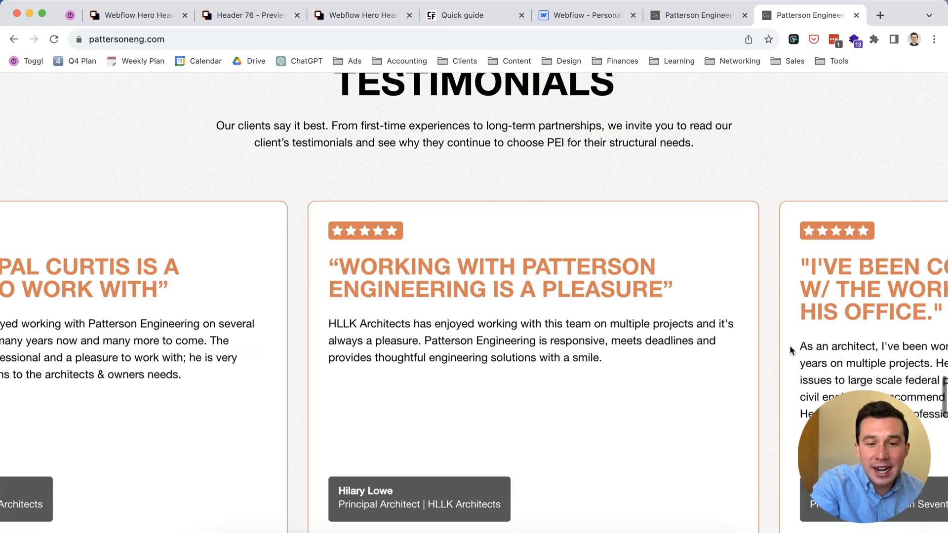
scroll(down, 3)
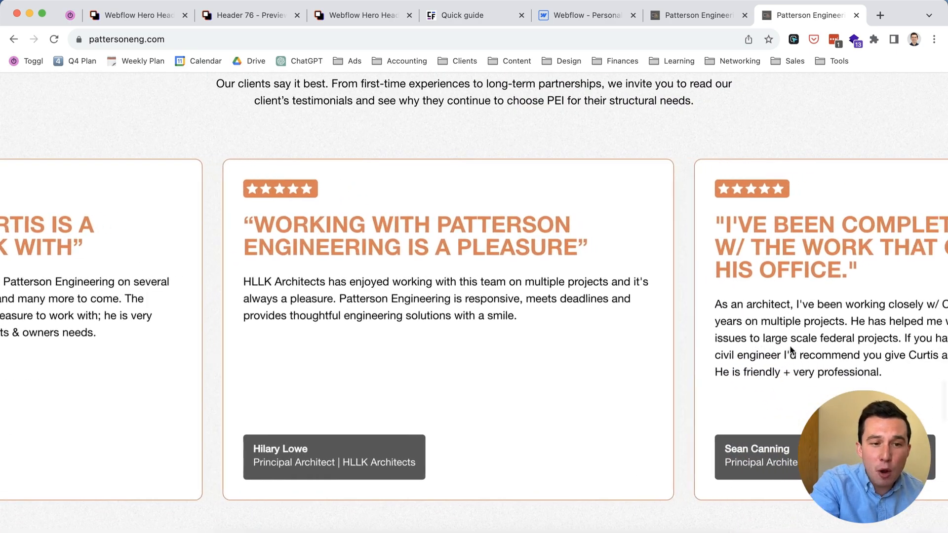
scroll(down, 3)
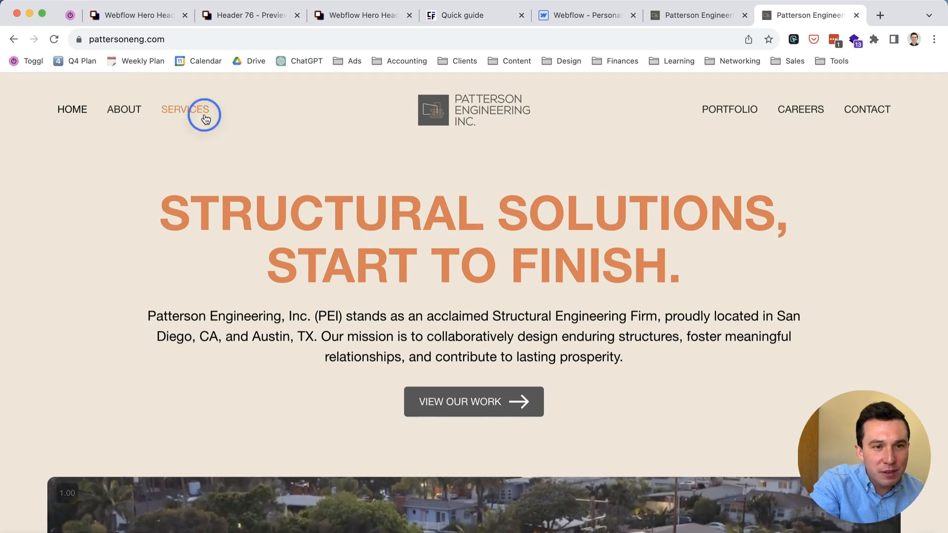
Review the Services page down to the Ready to Start Your Project section, then return to Relume Library.
click(185, 109)
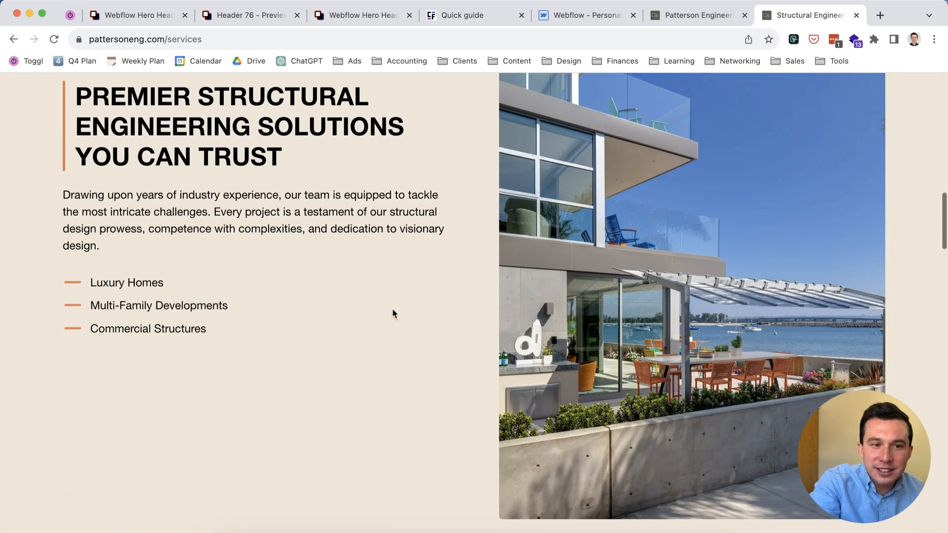
scroll(down, 3)
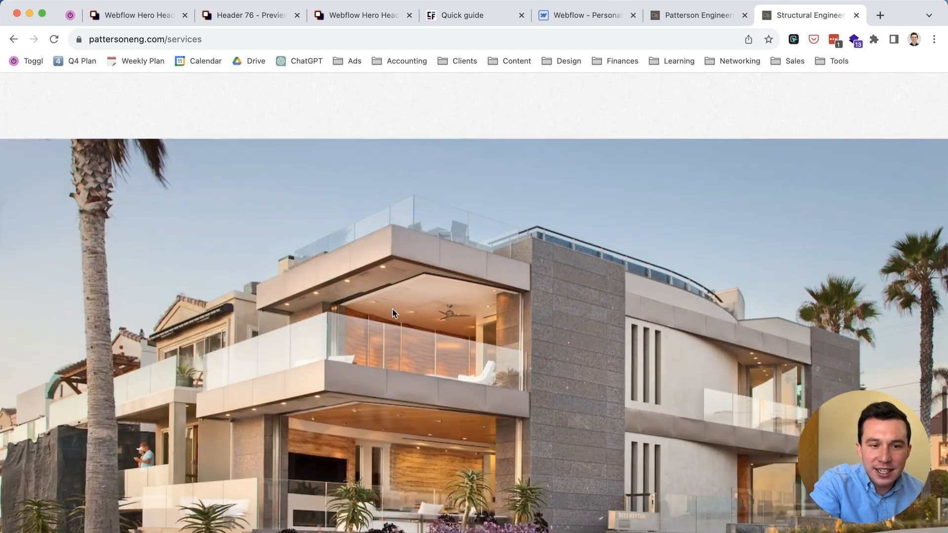
scroll(down, 3)
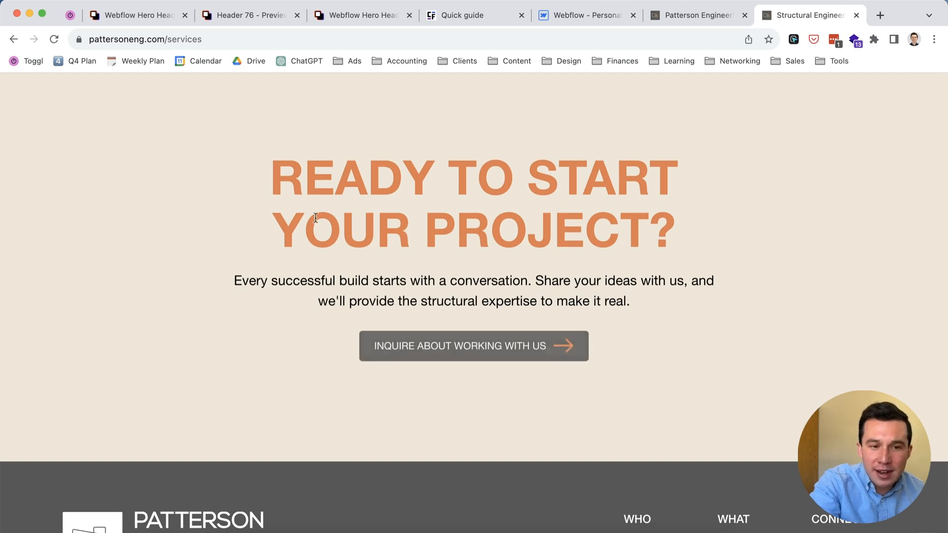
mouse_move(318, 236)
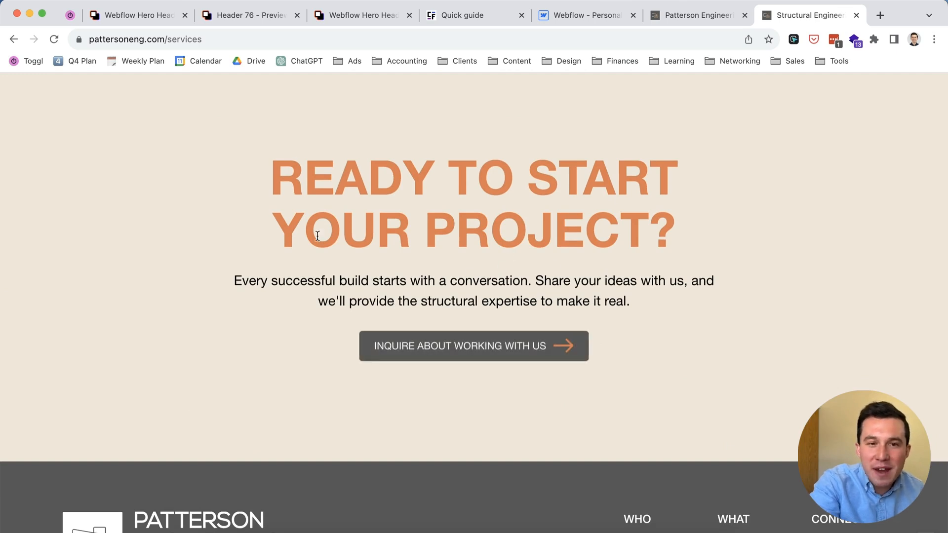
click(138, 15)
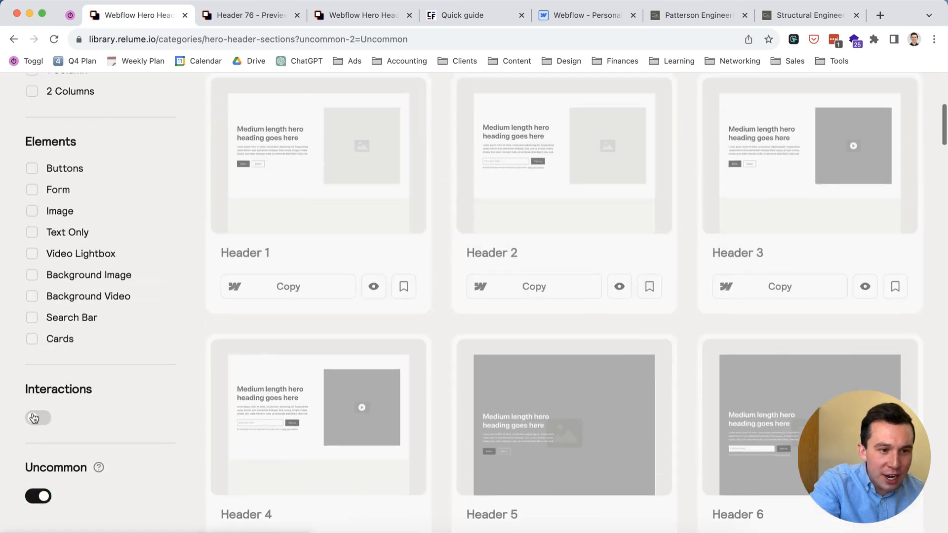
Preview the Header 79 component from the filtered hero header listing.
scroll(down, 3)
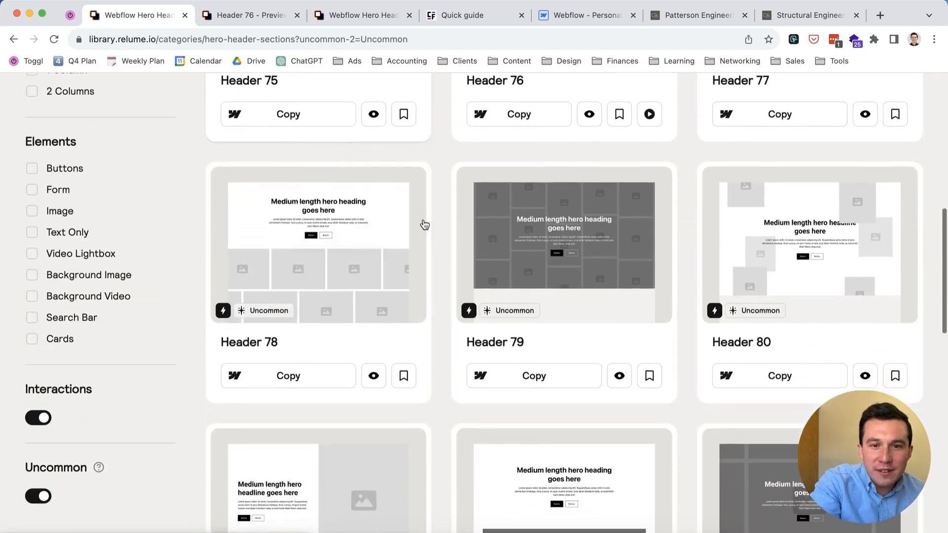
click(619, 375)
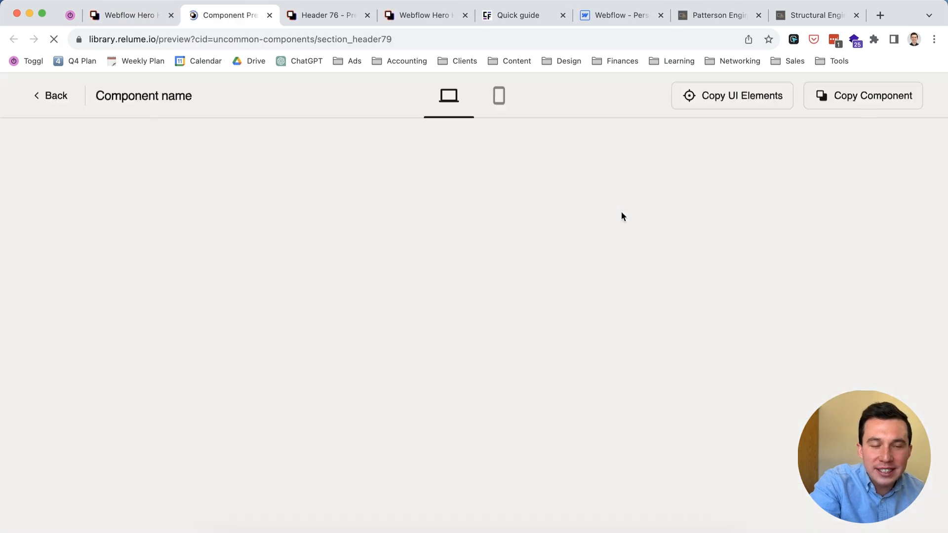